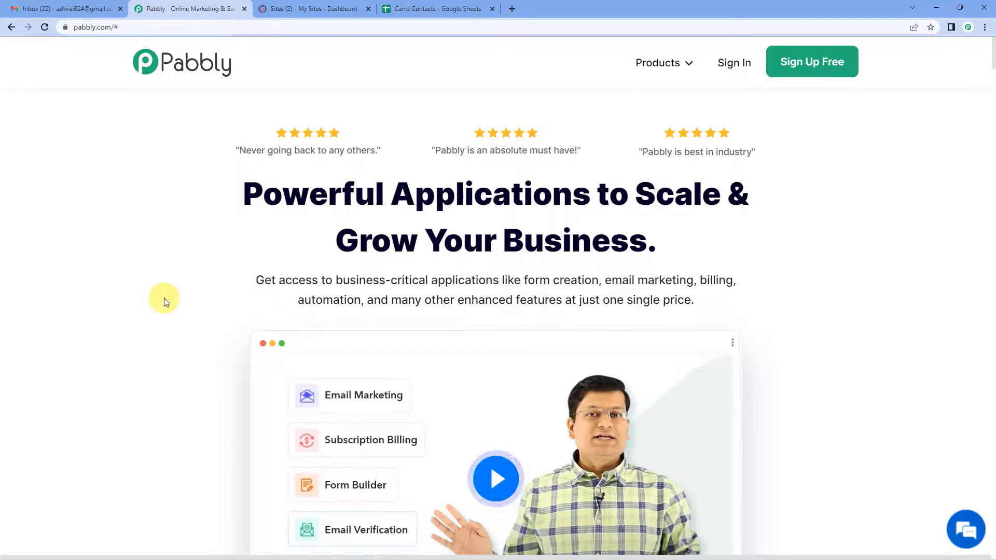
{"action": "mouse_move", "coordinate": [226, 56]}
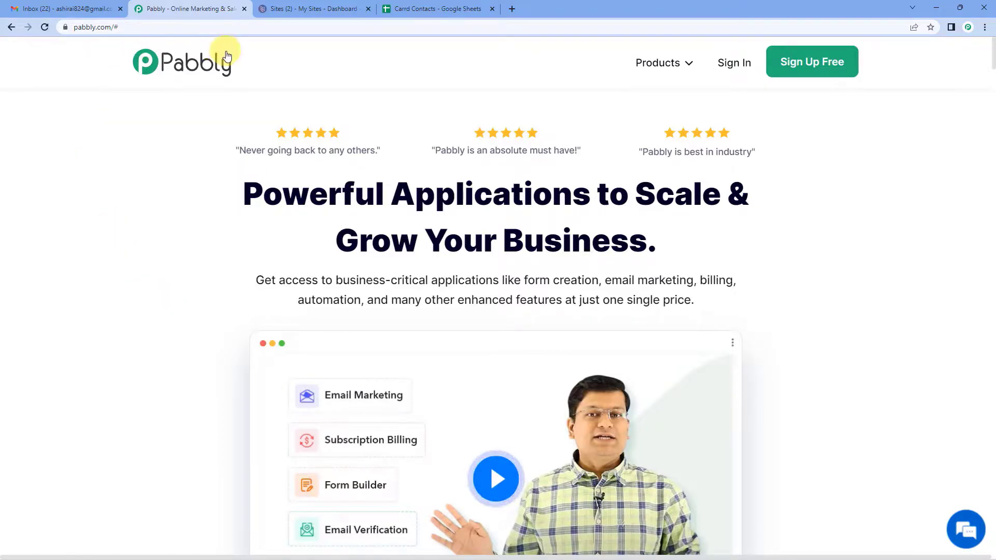
{"action": "mouse_move", "coordinate": [495, 273]}
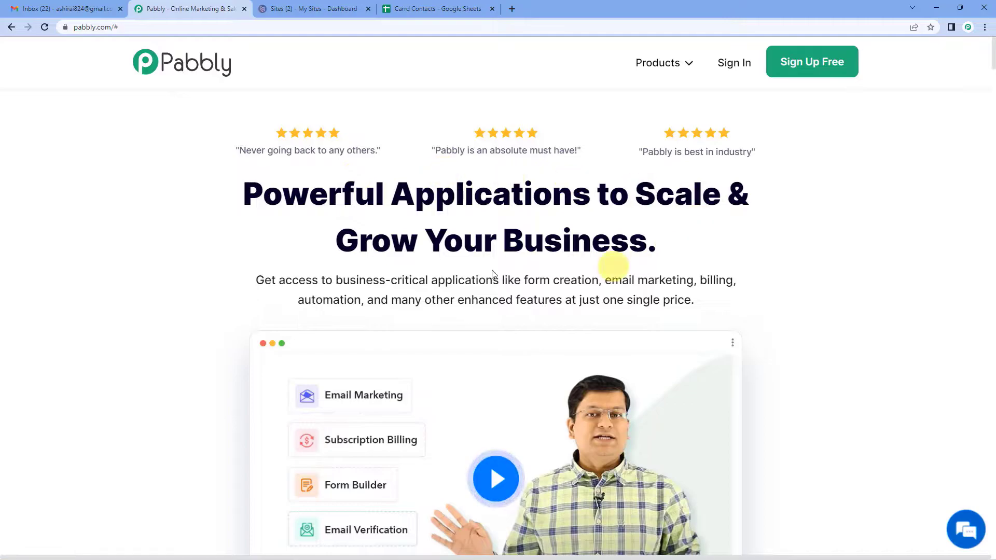
{"action": "mouse_move", "coordinate": [764, 114]}
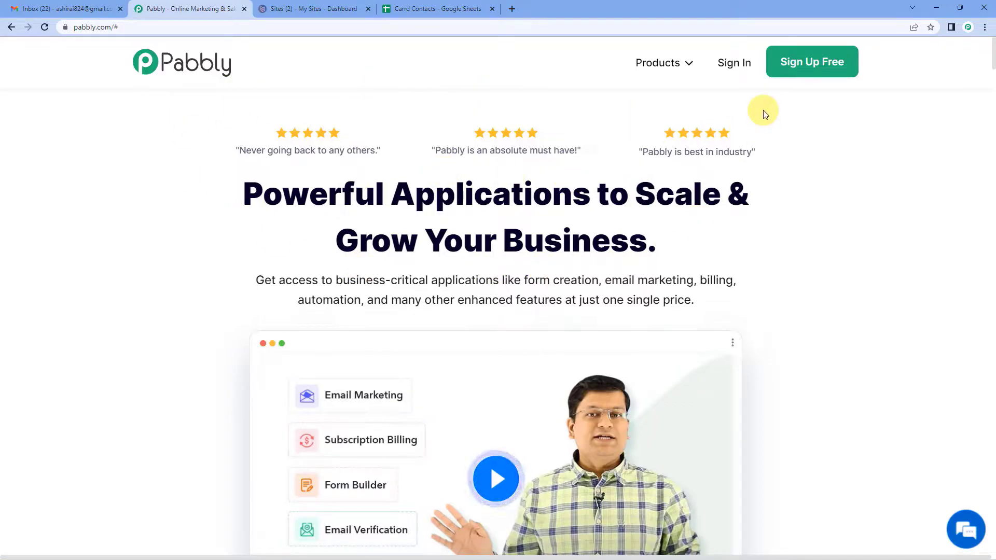
{"action": "mouse_move", "coordinate": [741, 88]}
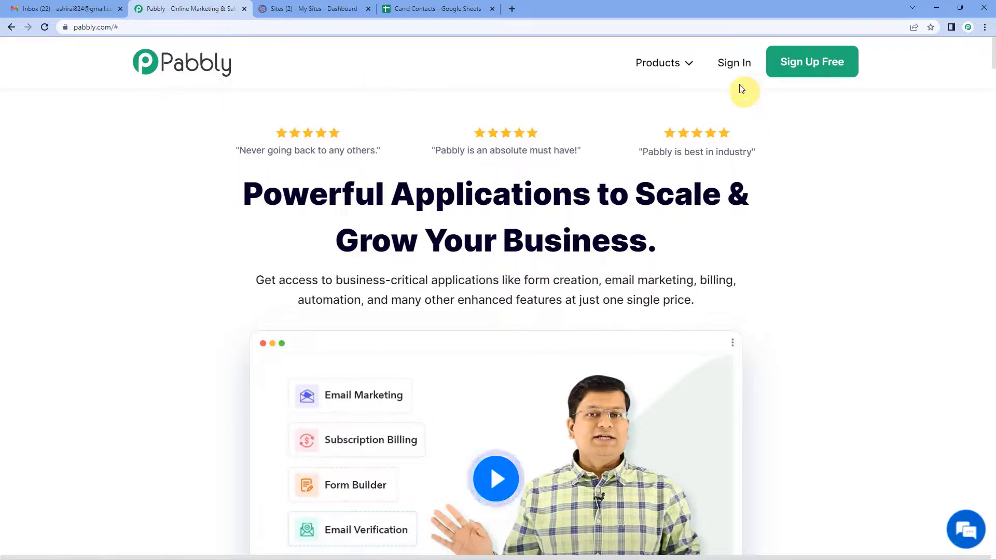
{"action": "mouse_move", "coordinate": [811, 62]}
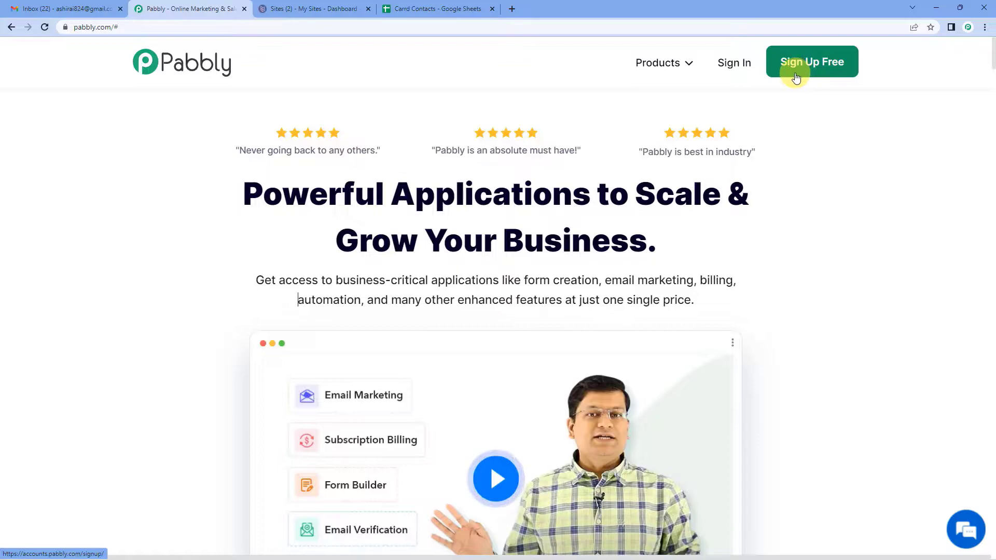
{"action": "mouse_move", "coordinate": [733, 62]}
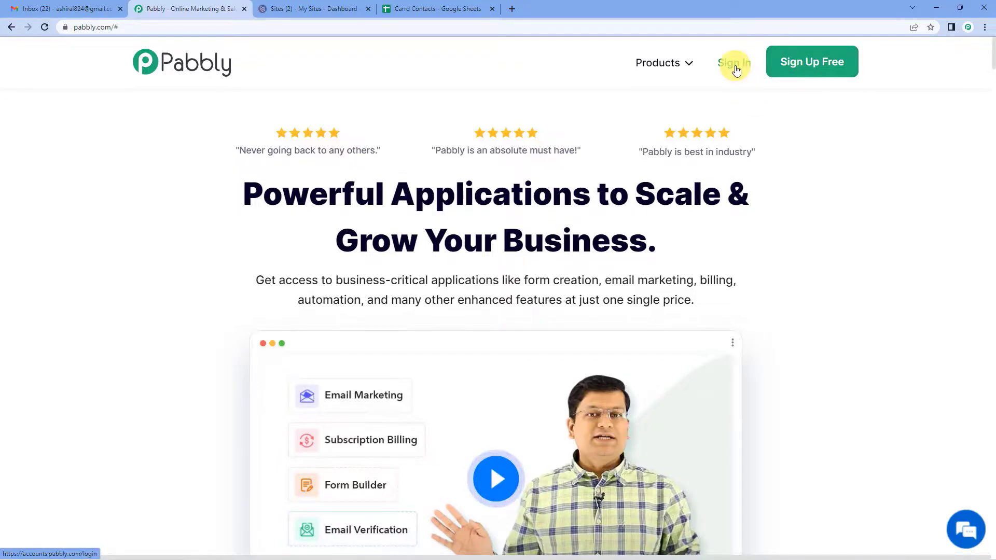
- Start signing in to Pabbly from the pabbly.com homepage
{"action": "left_click", "coordinate": [734, 63]}
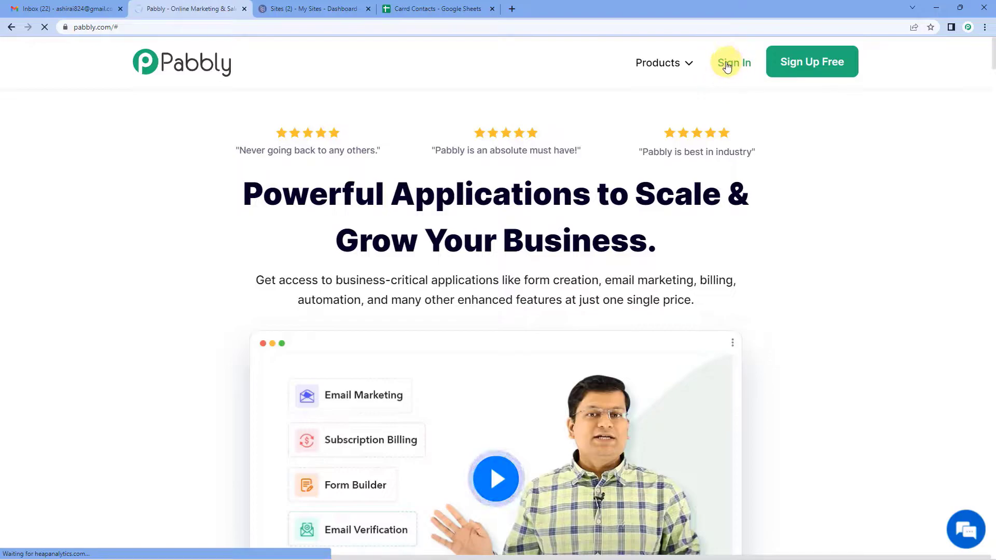
- Sign in and open Pabbly Connect from the All Apps list
{"action": "left_click", "coordinate": [732, 62]}
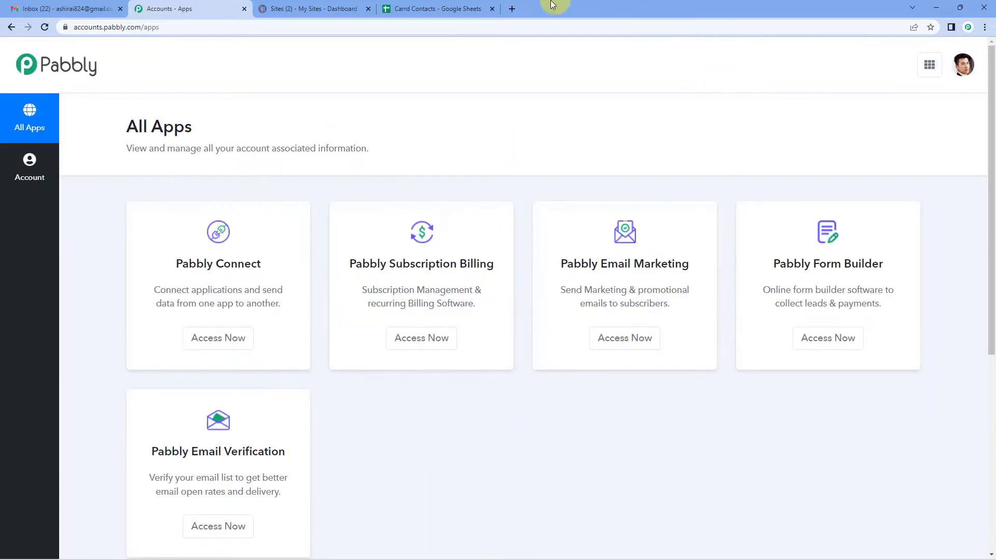
{"action": "left_click", "coordinate": [218, 338]}
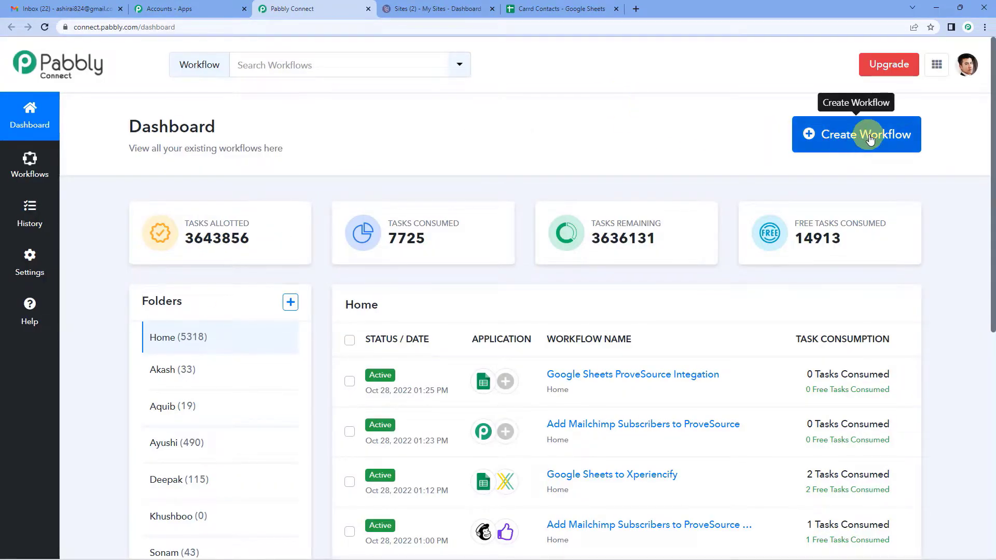
{"action": "mouse_move", "coordinate": [884, 144]}
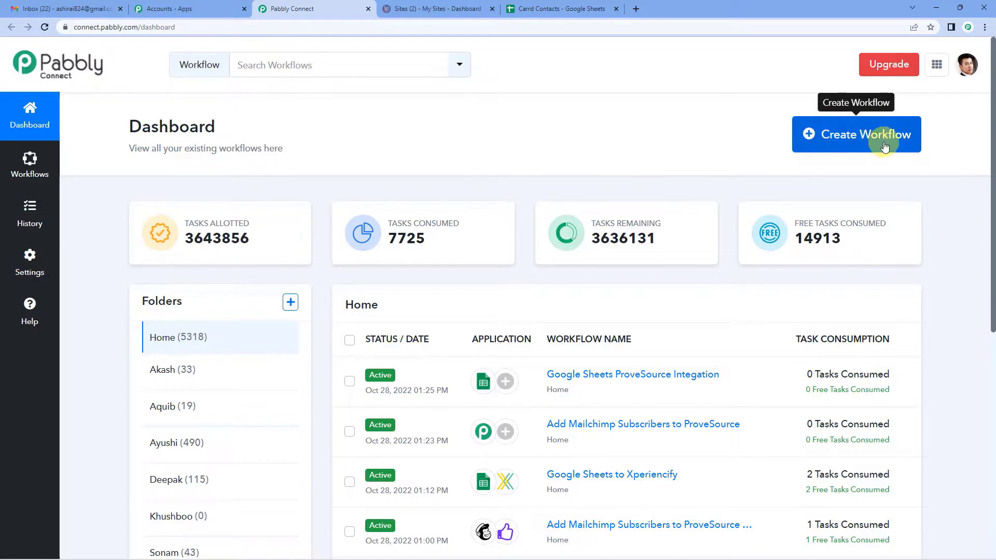
- Create a workflow named 'Carrd To Google Sheets'
{"action": "left_click", "coordinate": [855, 134]}
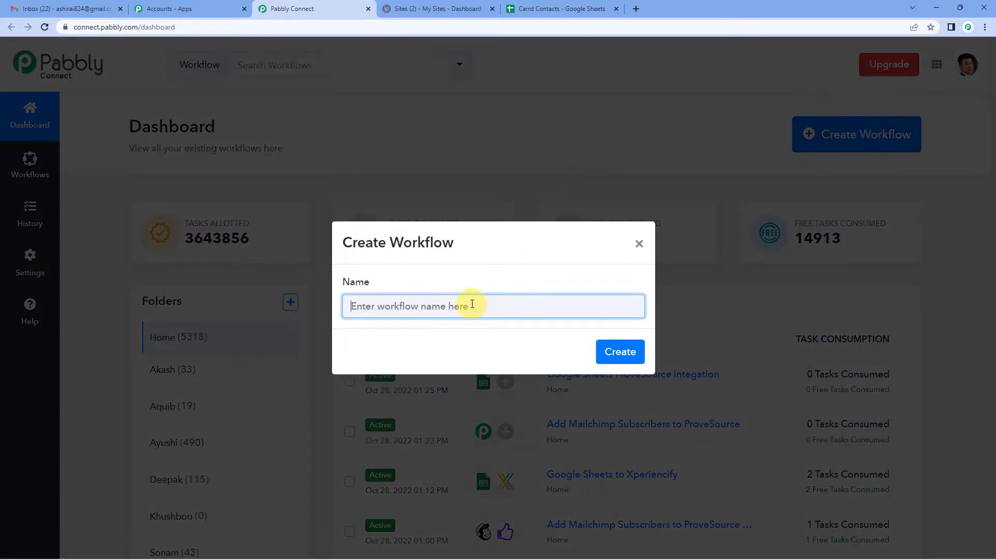
{"action": "type", "text": "C"}
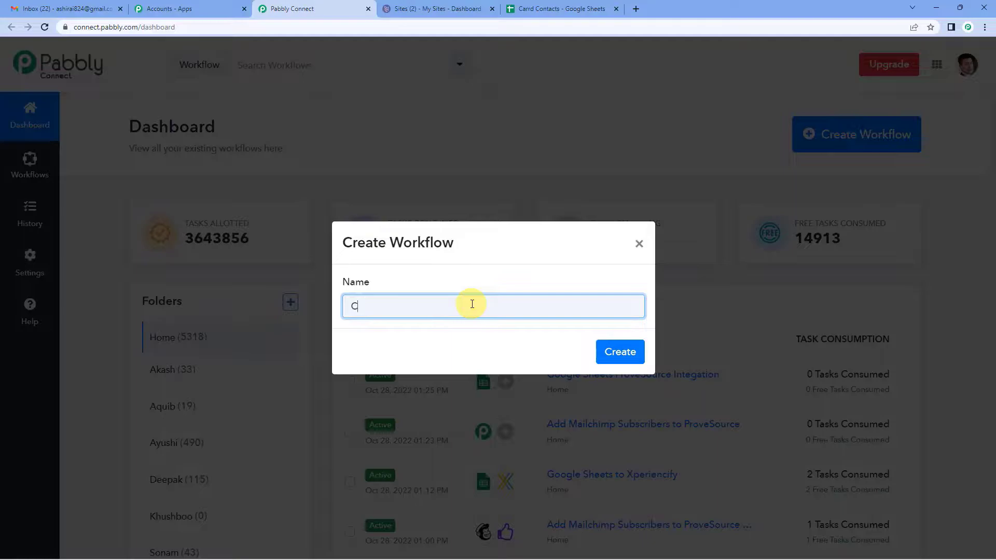
{"action": "type", "text": "Carrd To"}
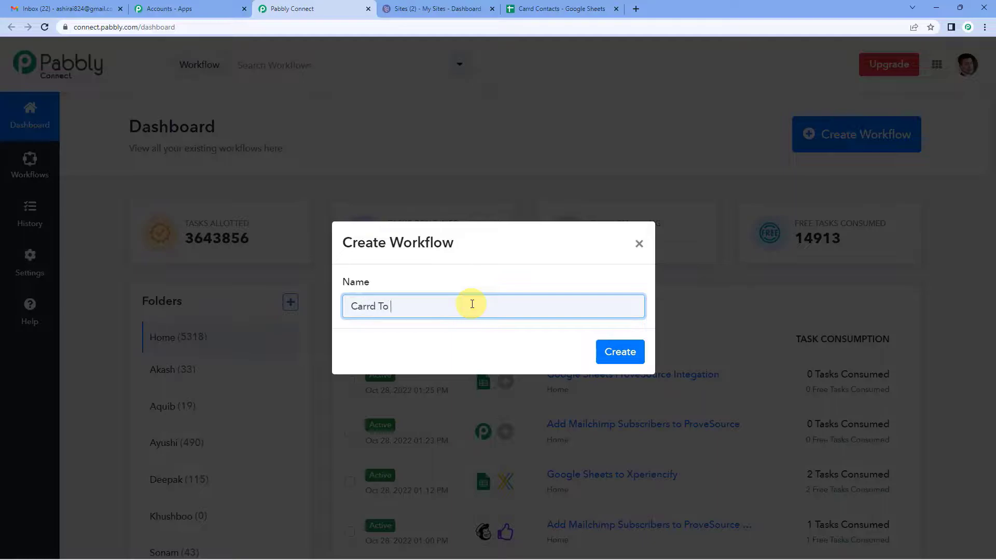
{"action": "type", "text": "Google"}
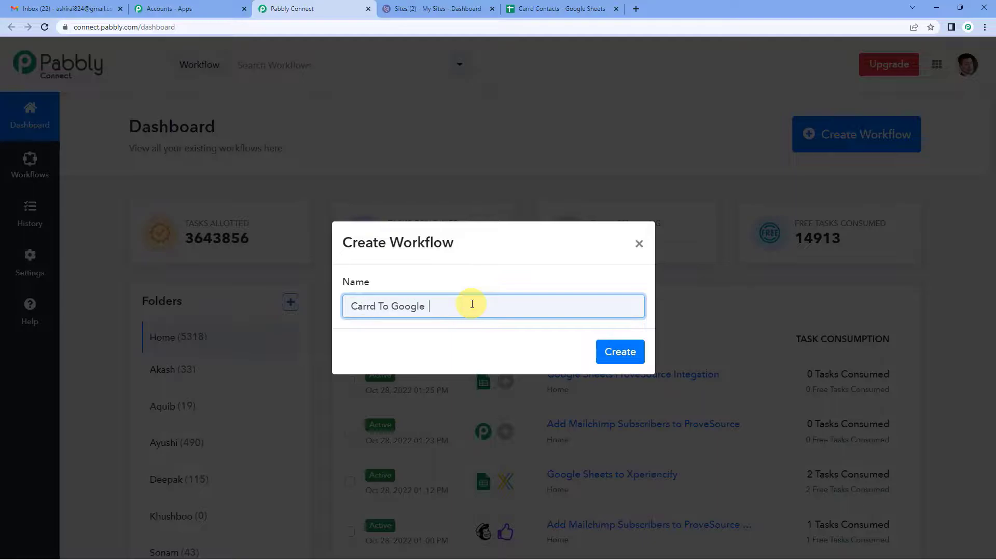
{"action": "type", "text": "Sheets"}
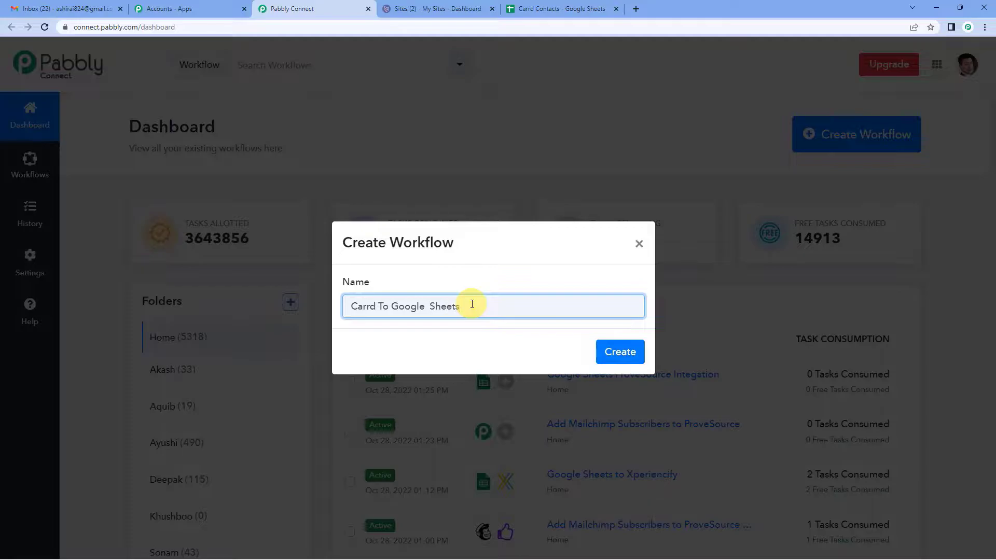
{"action": "left_click", "coordinate": [618, 352]}
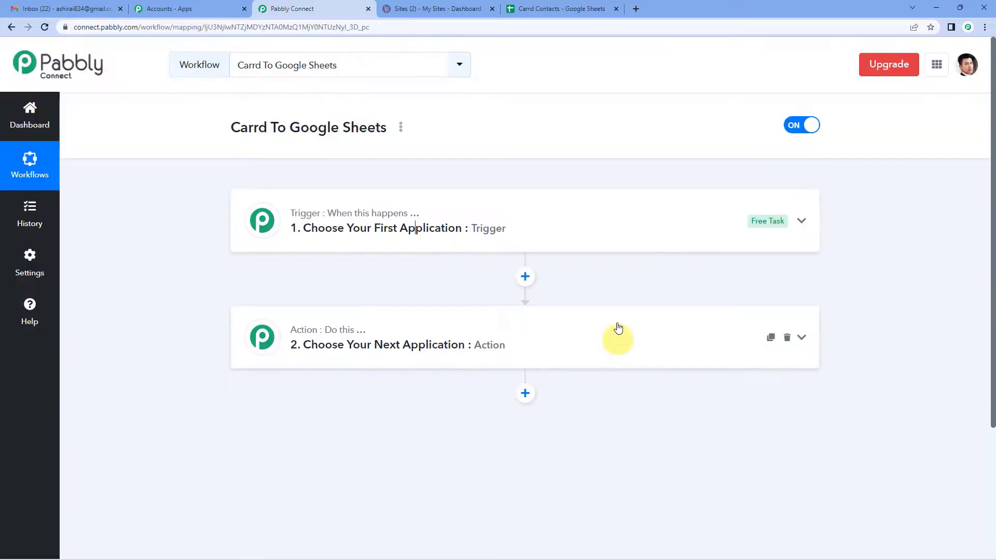
{"action": "mouse_move", "coordinate": [458, 242]}
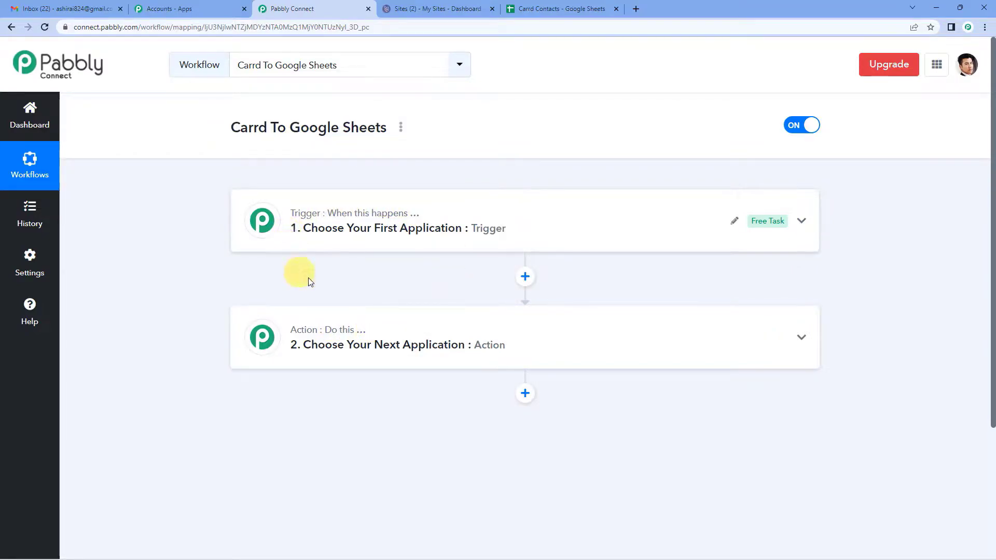
{"action": "mouse_move", "coordinate": [524, 276]}
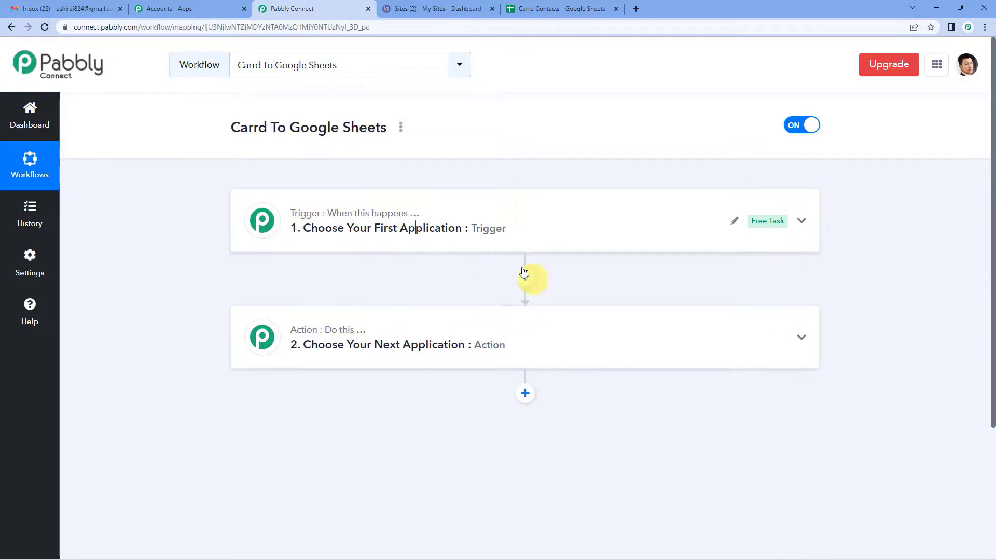
{"action": "mouse_move", "coordinate": [489, 359]}
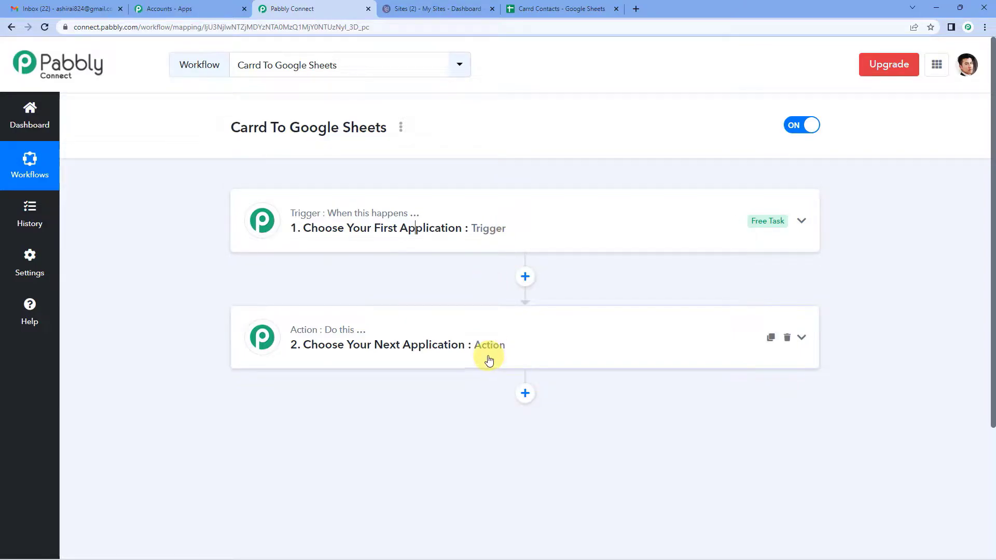
{"action": "mouse_move", "coordinate": [472, 260]}
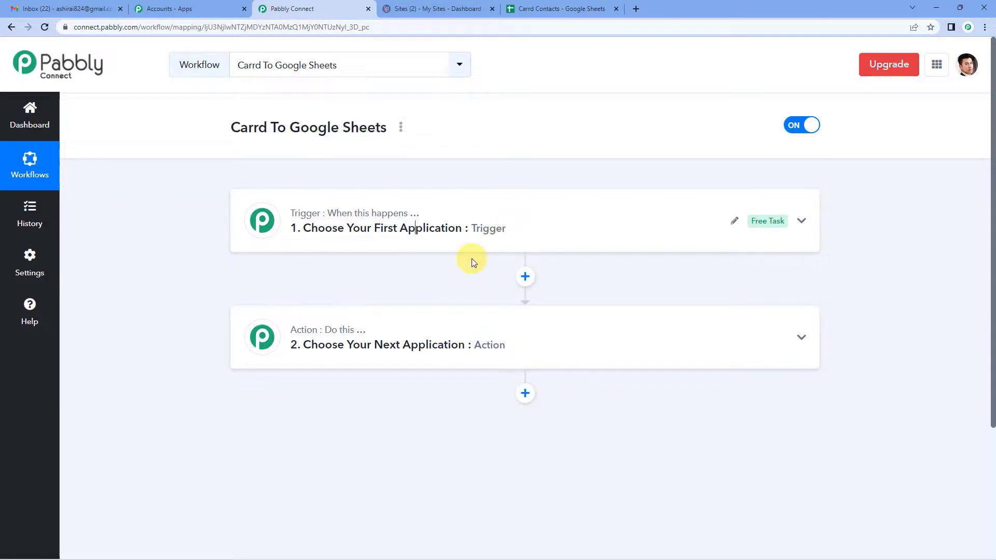
{"action": "mouse_move", "coordinate": [487, 229]}
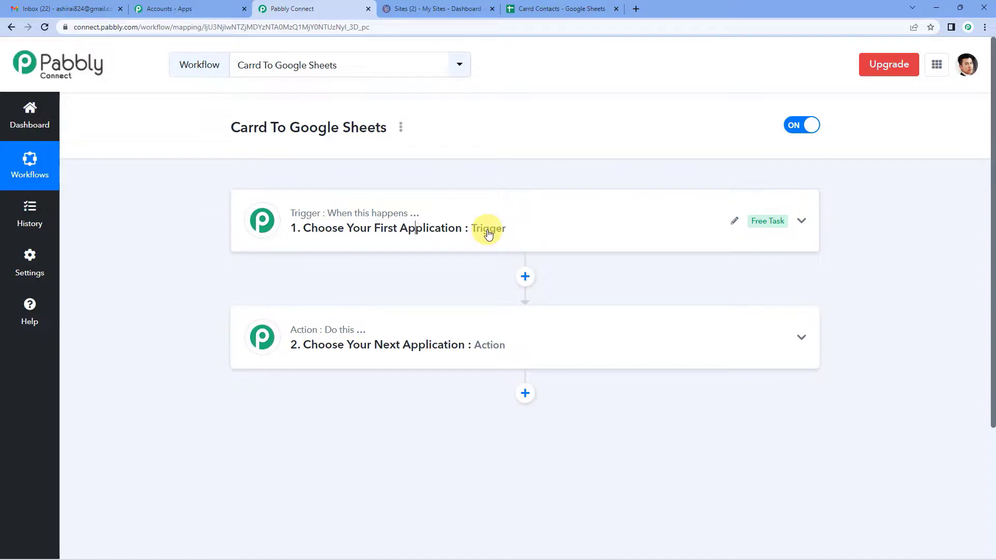
{"action": "mouse_move", "coordinate": [488, 355]}
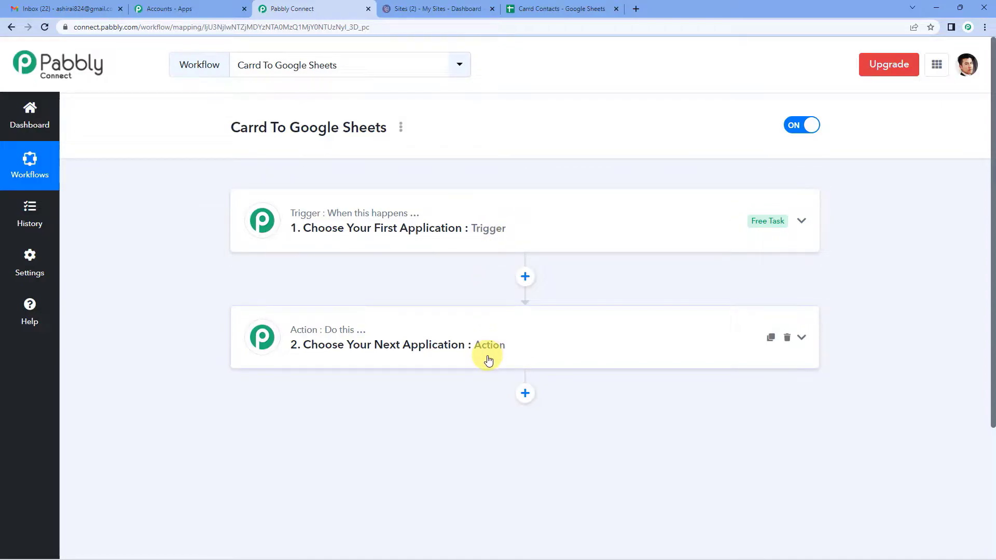
{"action": "mouse_move", "coordinate": [457, 248]}
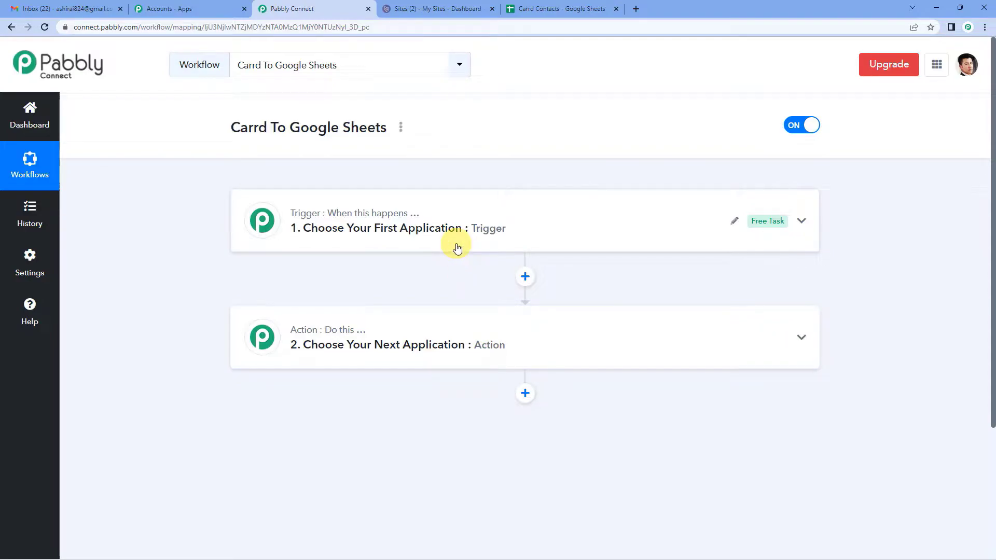
{"action": "mouse_move", "coordinate": [444, 256]}
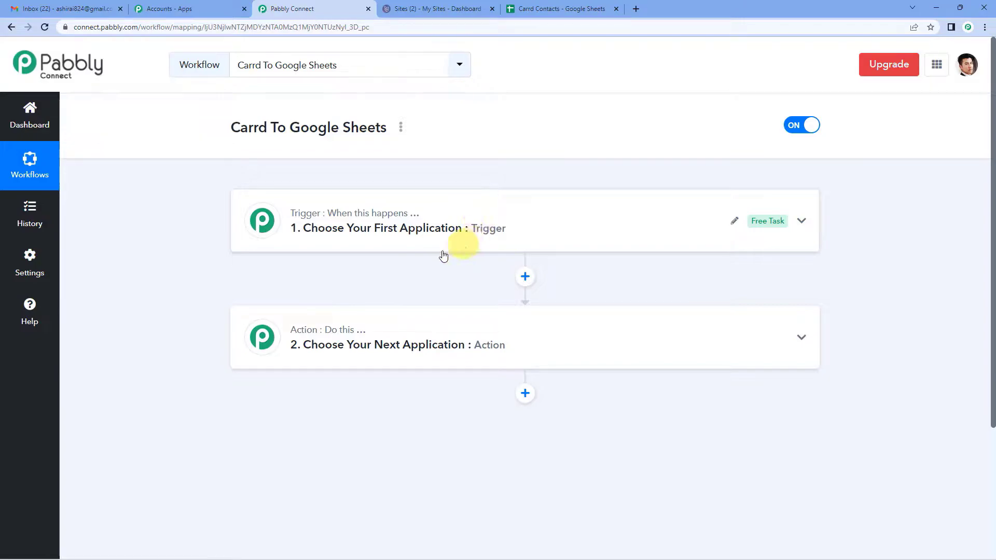
{"action": "mouse_move", "coordinate": [441, 348]}
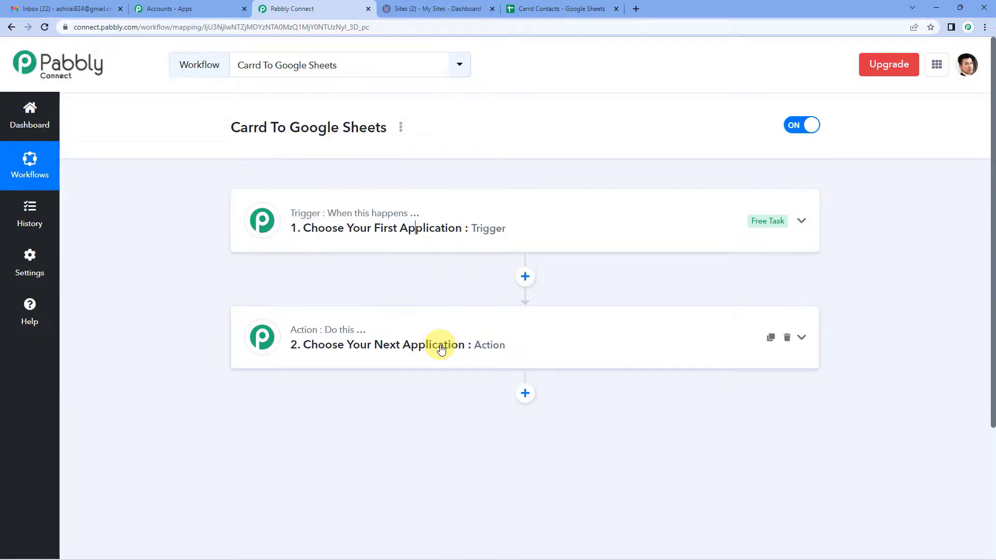
{"action": "mouse_move", "coordinate": [454, 246]}
{"action": "type", "text": "carr"}
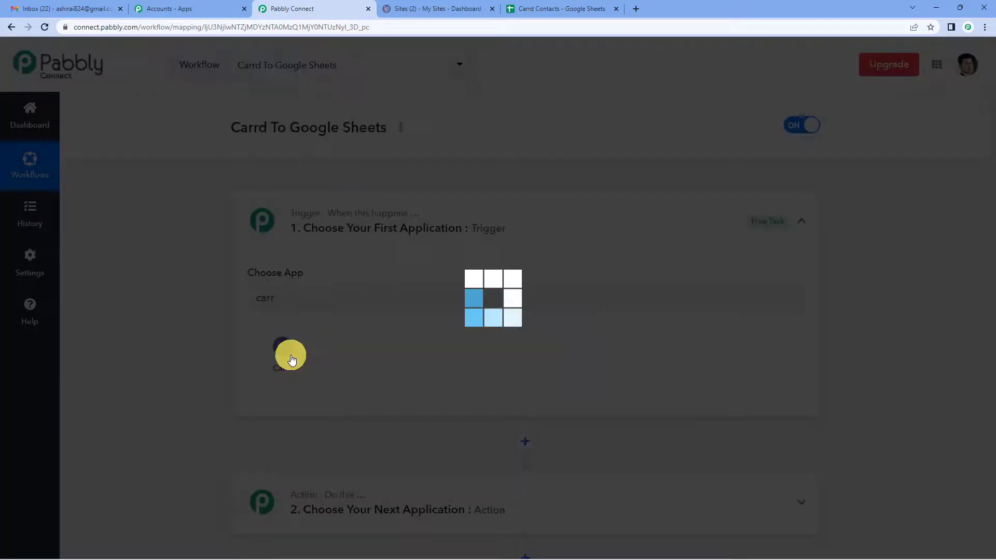
- Set the trigger app to Carrd with the New Submission event
{"action": "left_click", "coordinate": [289, 356]}
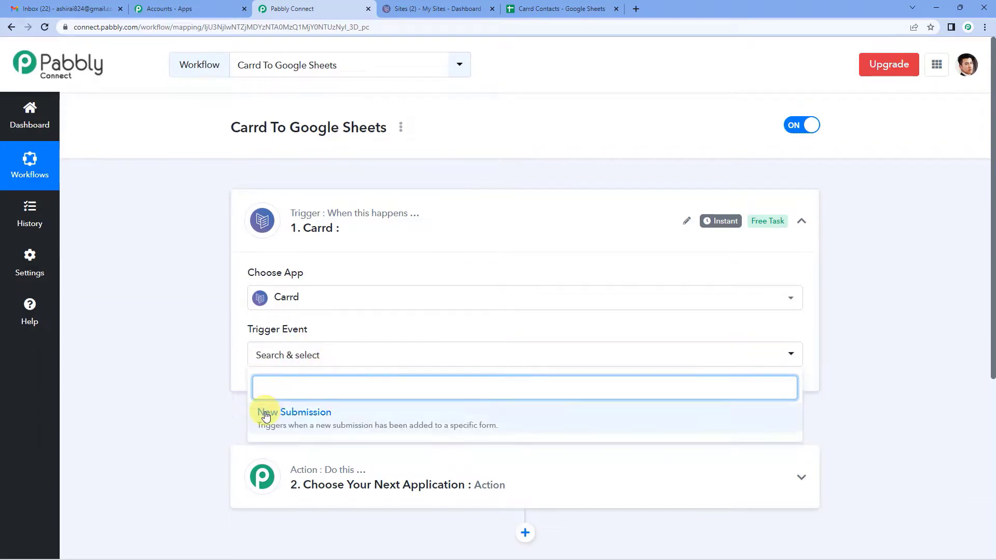
{"action": "mouse_move", "coordinate": [312, 435]}
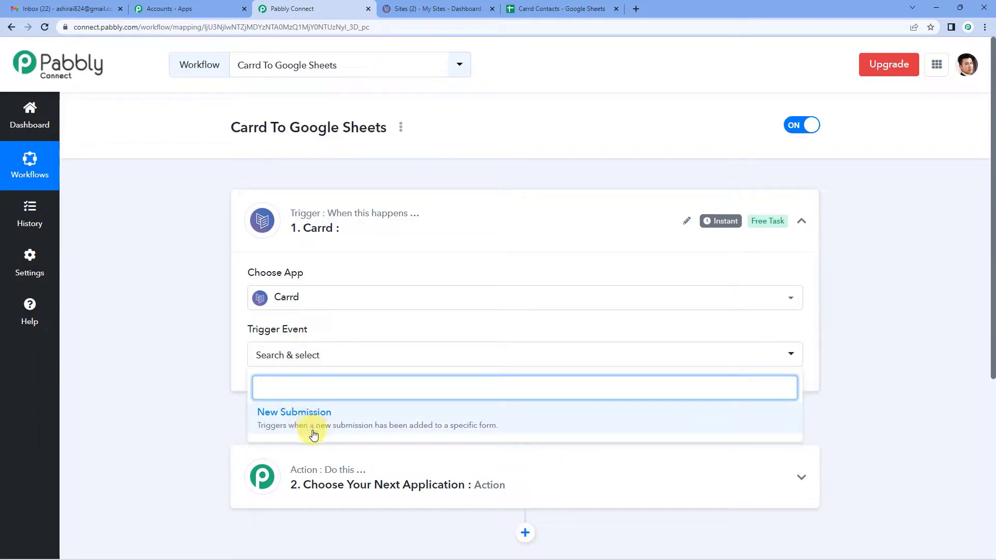
{"action": "mouse_move", "coordinate": [432, 433]}
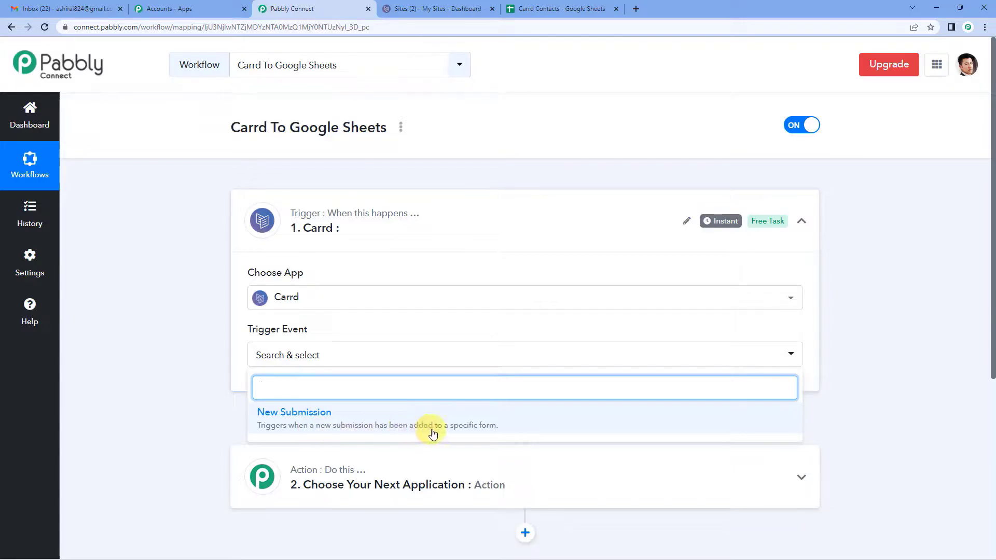
{"action": "left_click", "coordinate": [294, 411]}
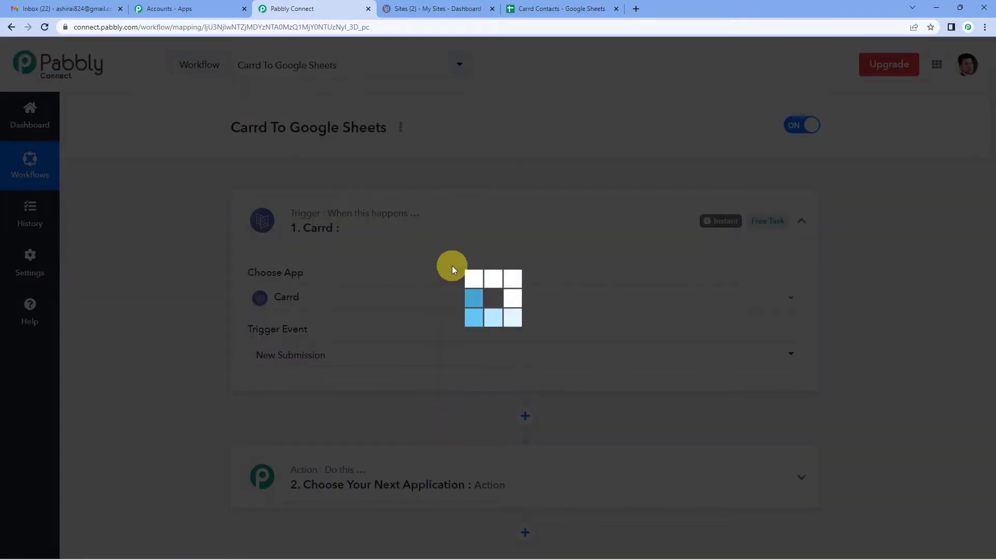
- Copy the Carrd trigger's webhook URL
{"action": "scroll", "scroll_direction": "down", "scroll_amount": 3}
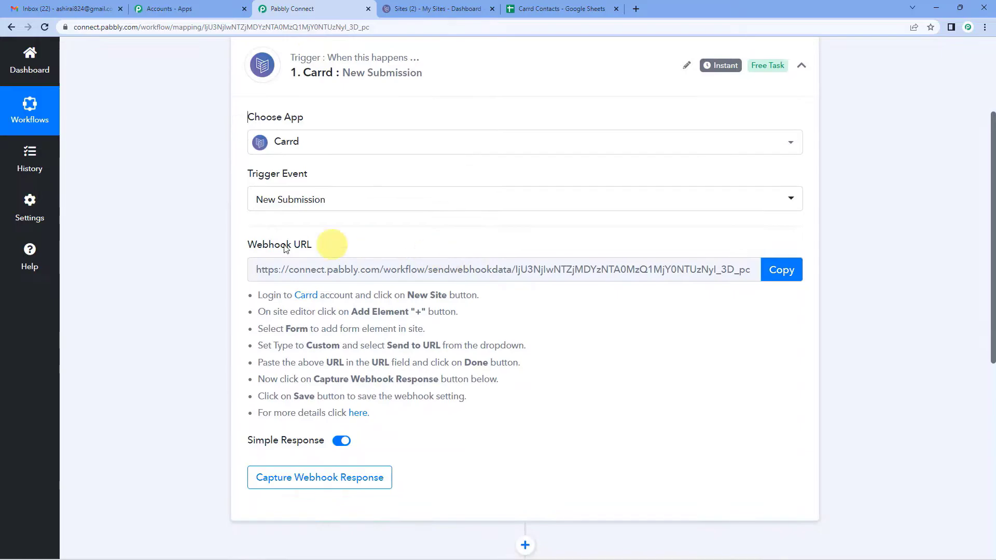
{"action": "mouse_move", "coordinate": [285, 278]}
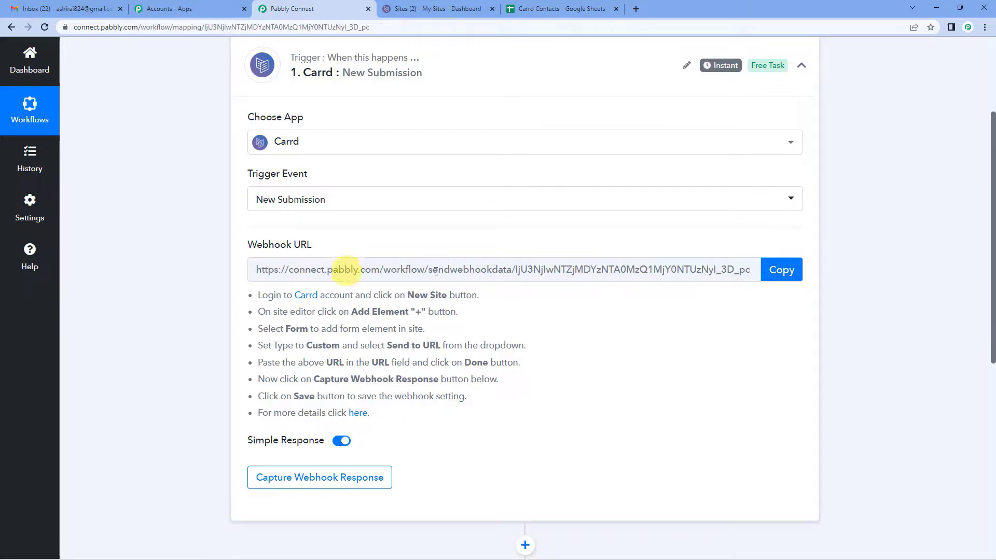
{"action": "left_click", "coordinate": [781, 269]}
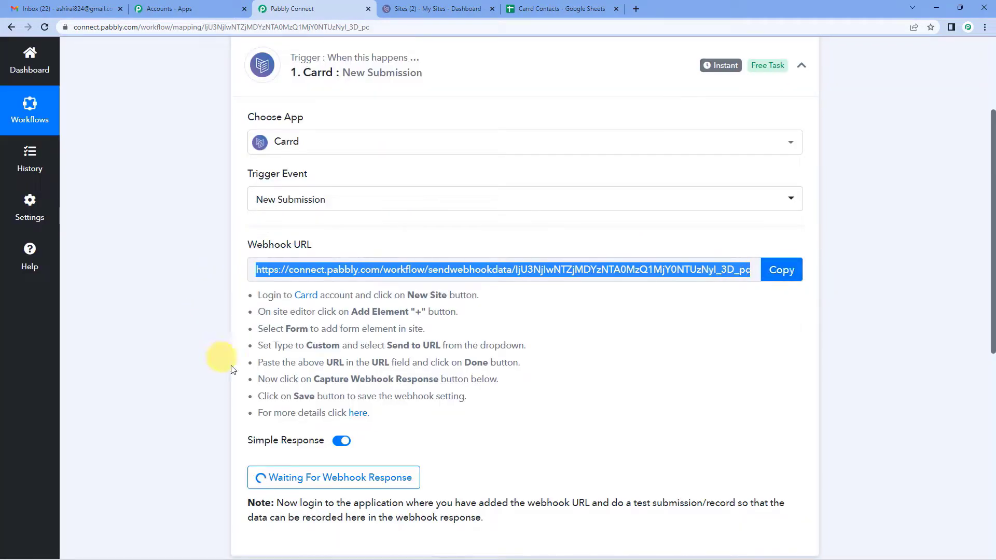
{"action": "mouse_move", "coordinate": [391, 374]}
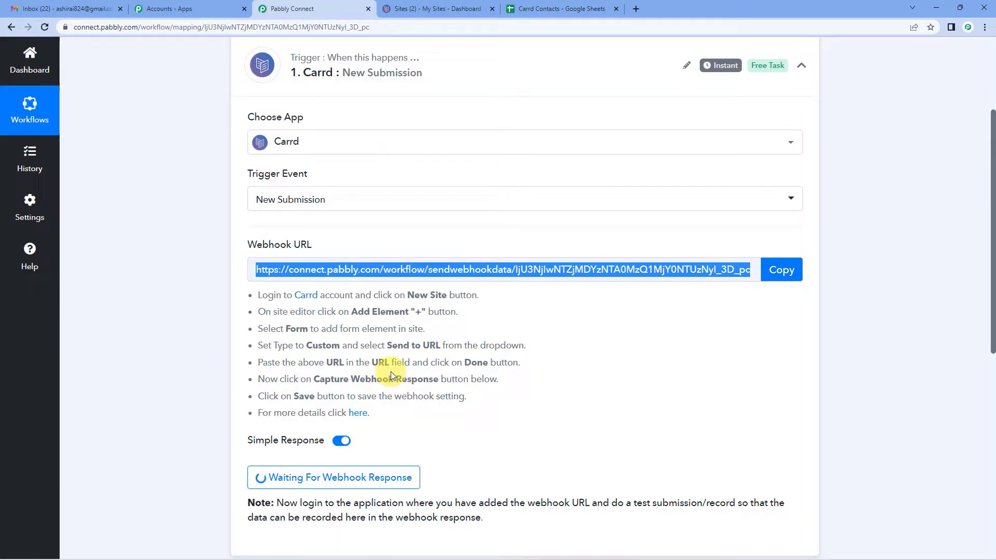
{"action": "mouse_move", "coordinate": [377, 307]}
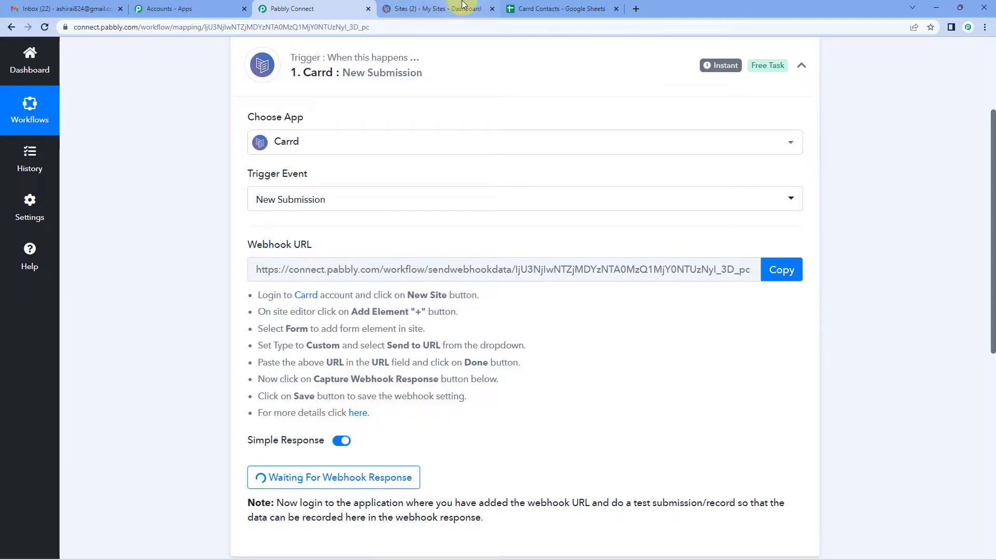
- Switch to the Carrd My Sites dashboard
{"action": "left_click", "coordinate": [439, 8]}
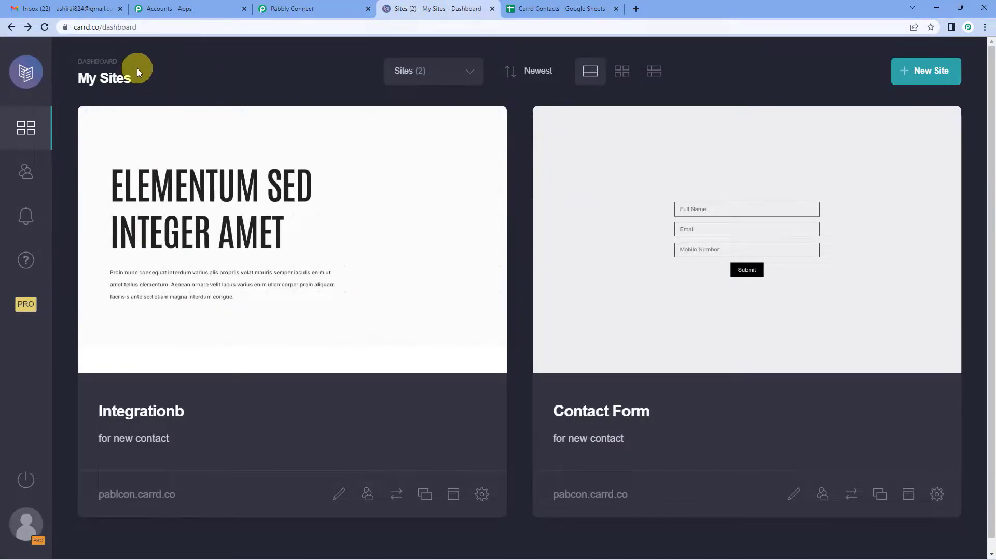
{"action": "mouse_move", "coordinate": [256, 69]}
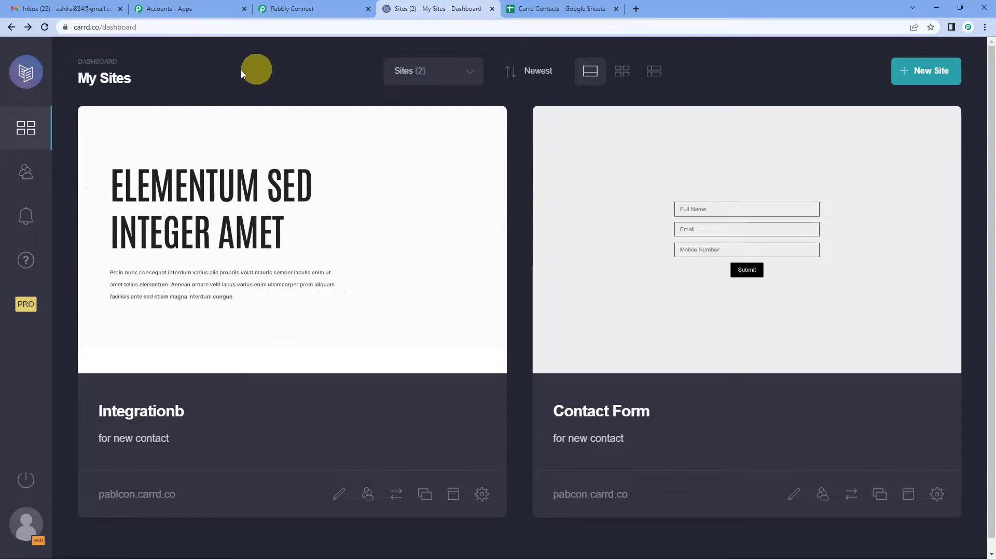
{"action": "mouse_move", "coordinate": [343, 178]}
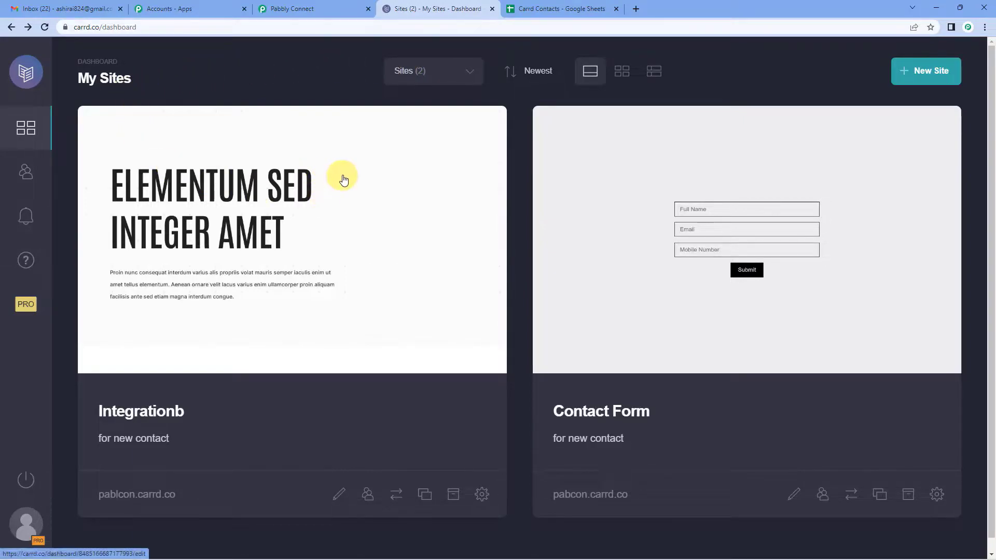
{"action": "mouse_move", "coordinate": [433, 199]}
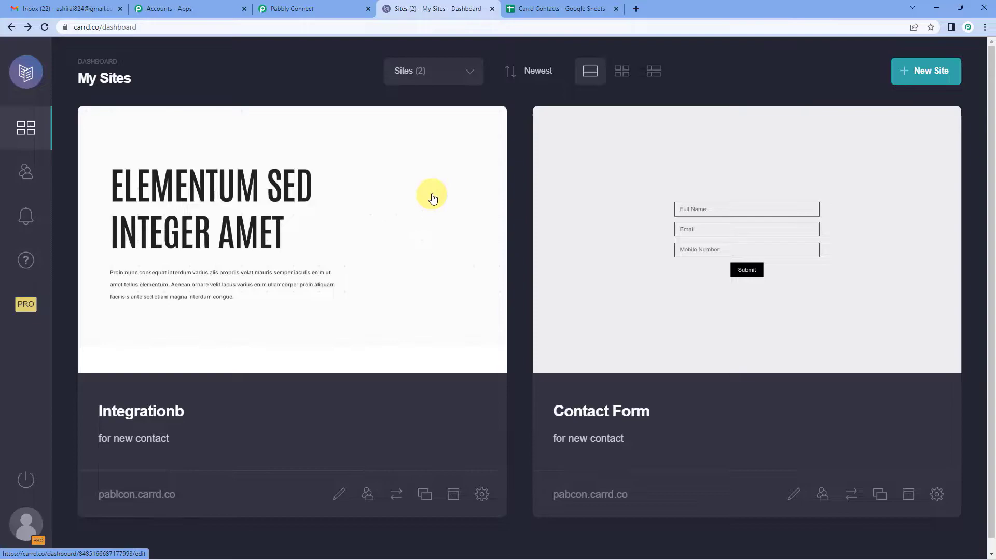
{"action": "mouse_move", "coordinate": [433, 193]}
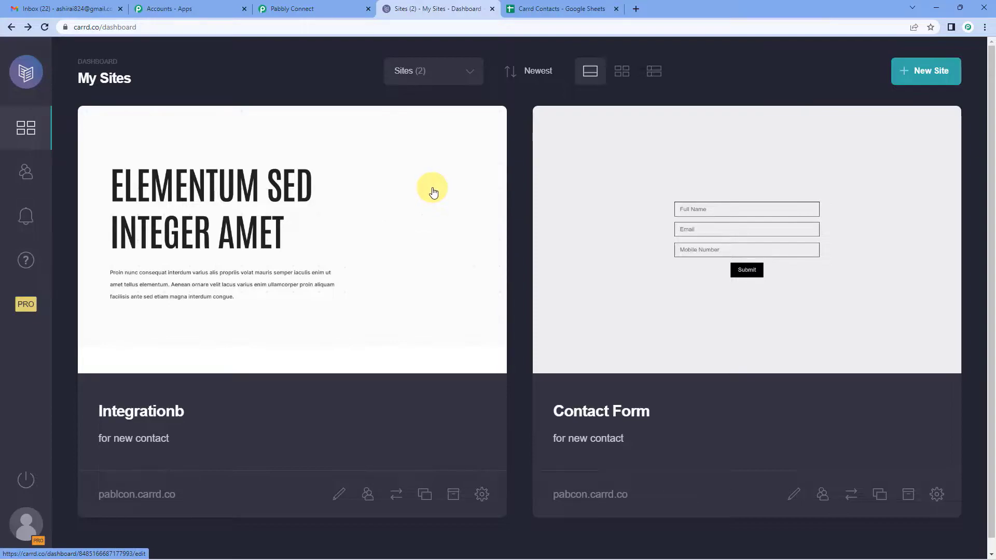
{"action": "mouse_move", "coordinate": [956, 85]}
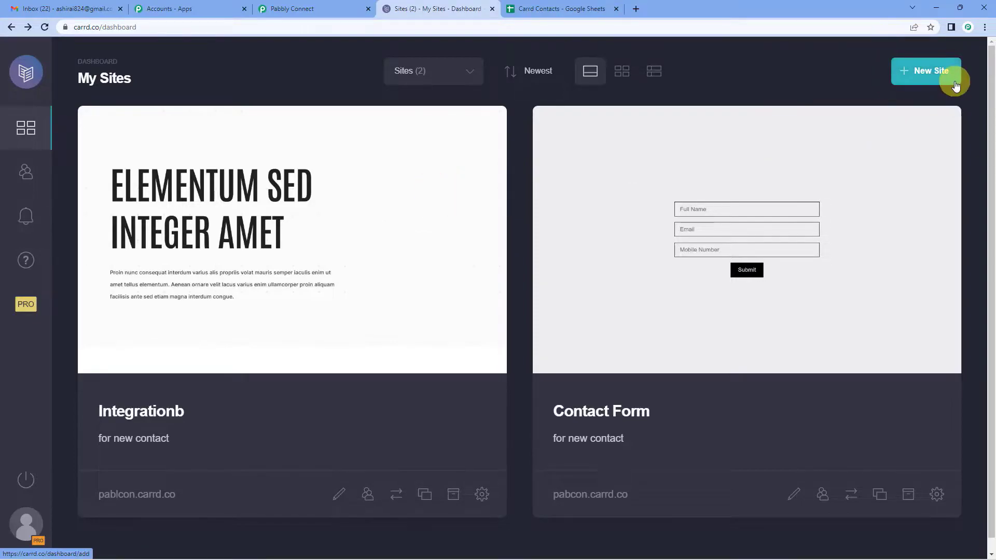
{"action": "mouse_move", "coordinate": [933, 72]}
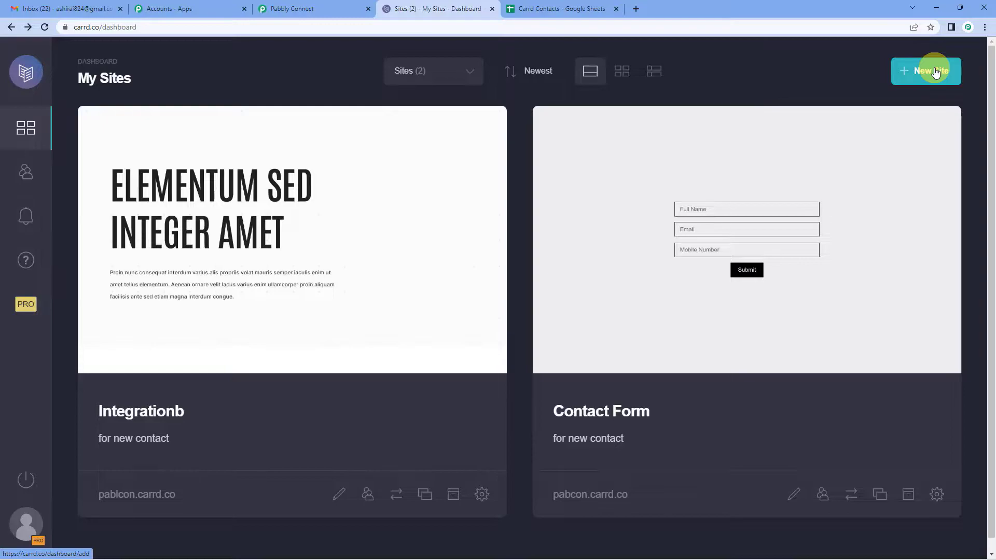
{"action": "mouse_move", "coordinate": [678, 70]}
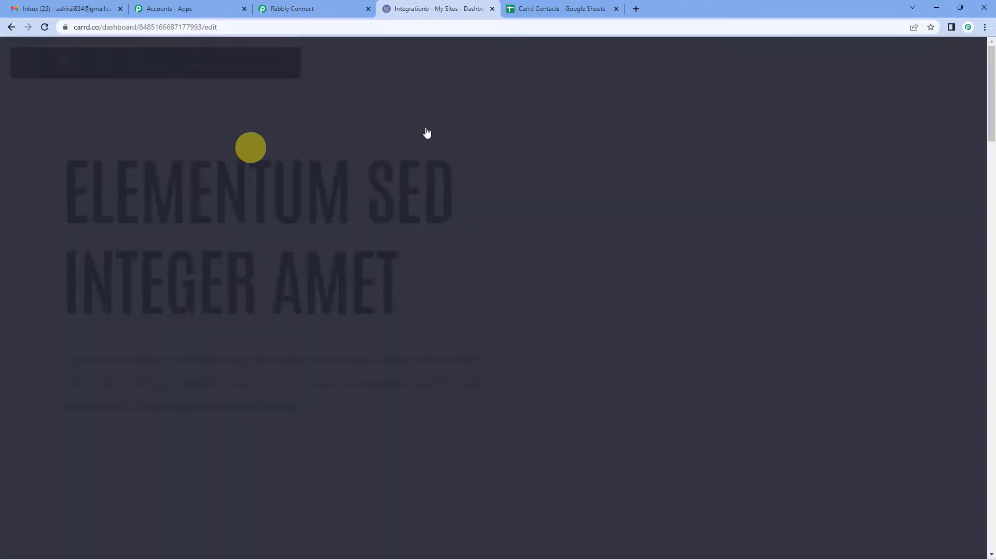
{"action": "left_click", "coordinate": [311, 8]}
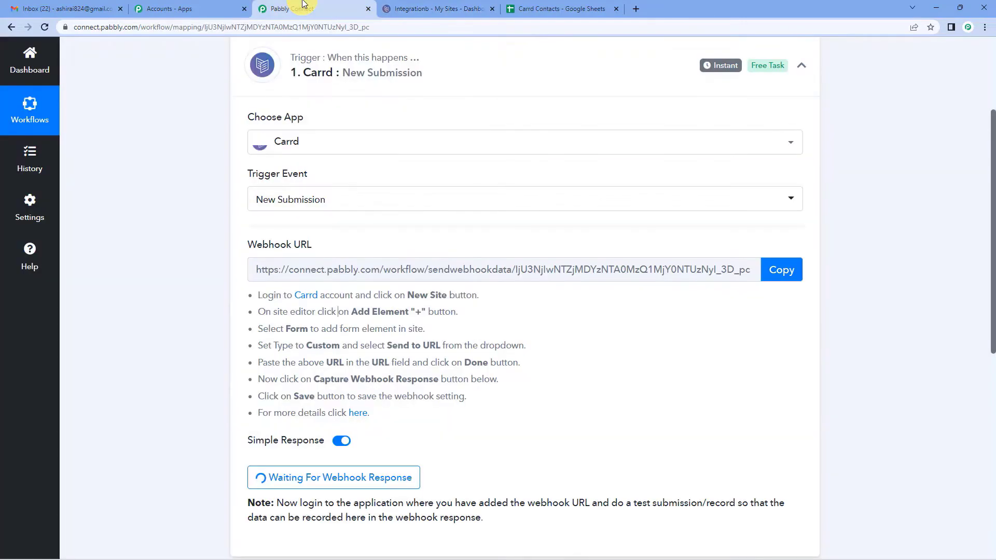
{"action": "mouse_move", "coordinate": [303, 329]}
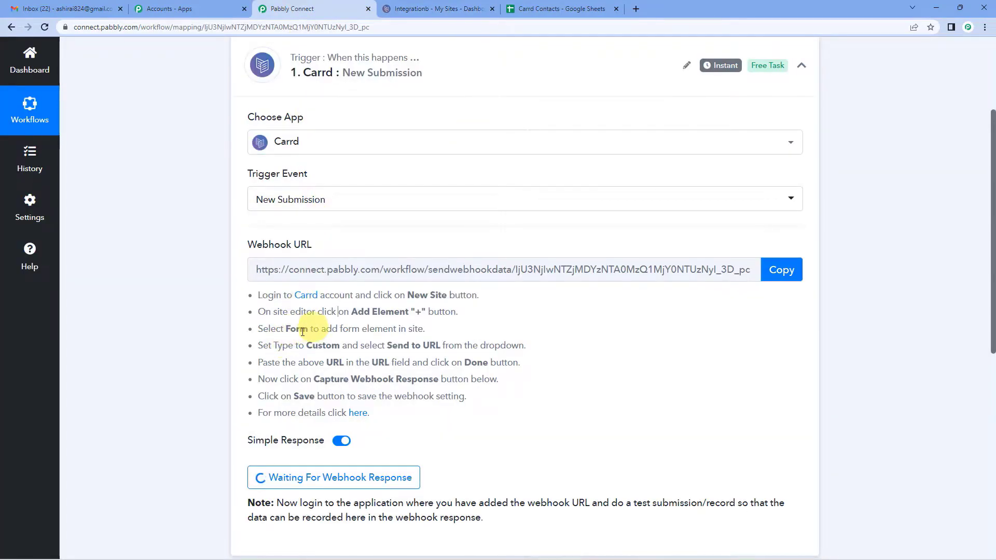
{"action": "mouse_move", "coordinate": [343, 354]}
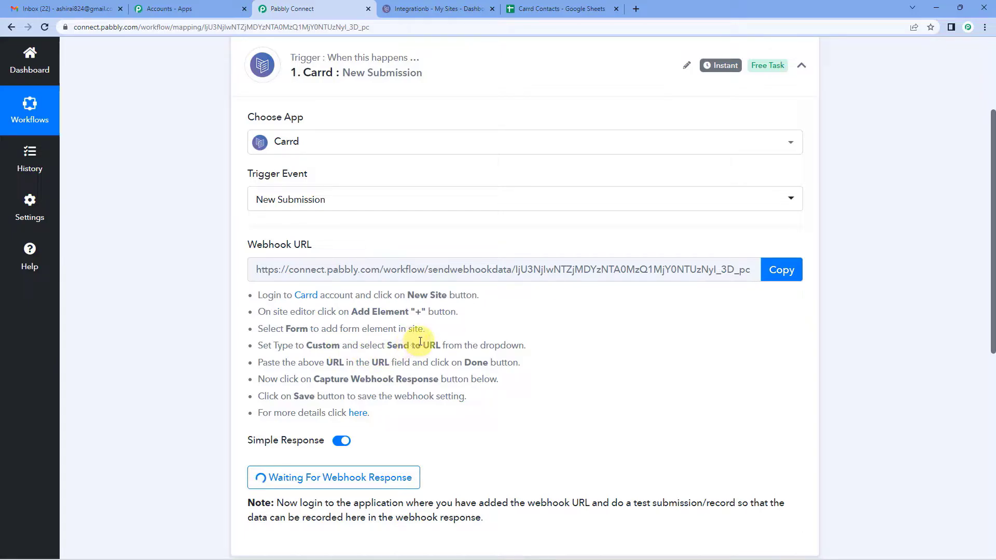
{"action": "mouse_move", "coordinate": [514, 348]}
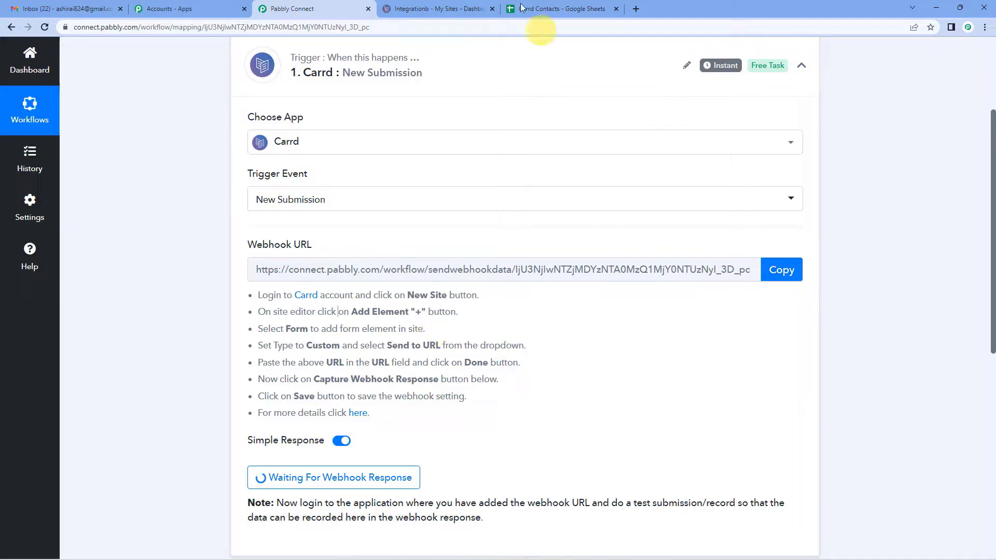
{"action": "left_click", "coordinate": [436, 9]}
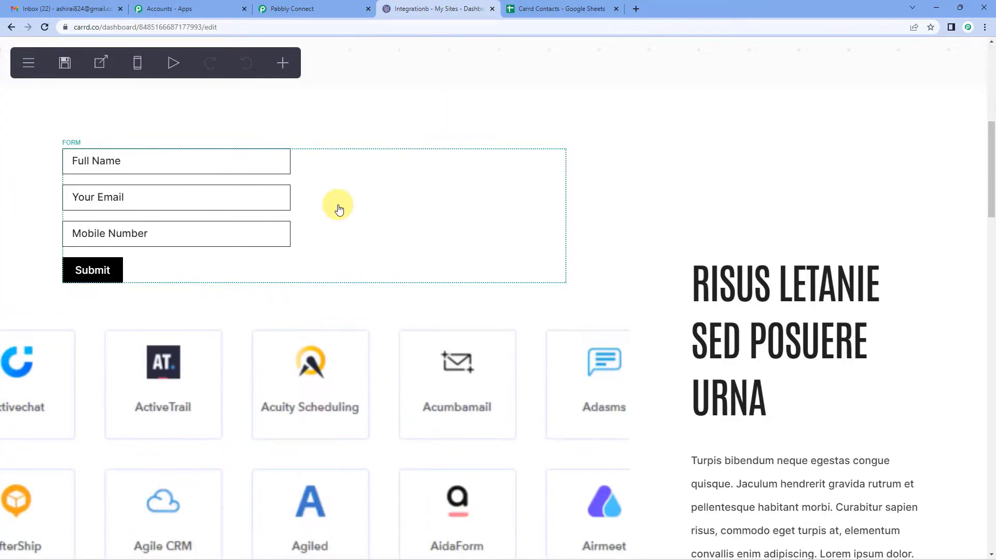
- Set the Carrd form type to Custom with the Send to URL action
{"action": "left_click", "coordinate": [340, 210]}
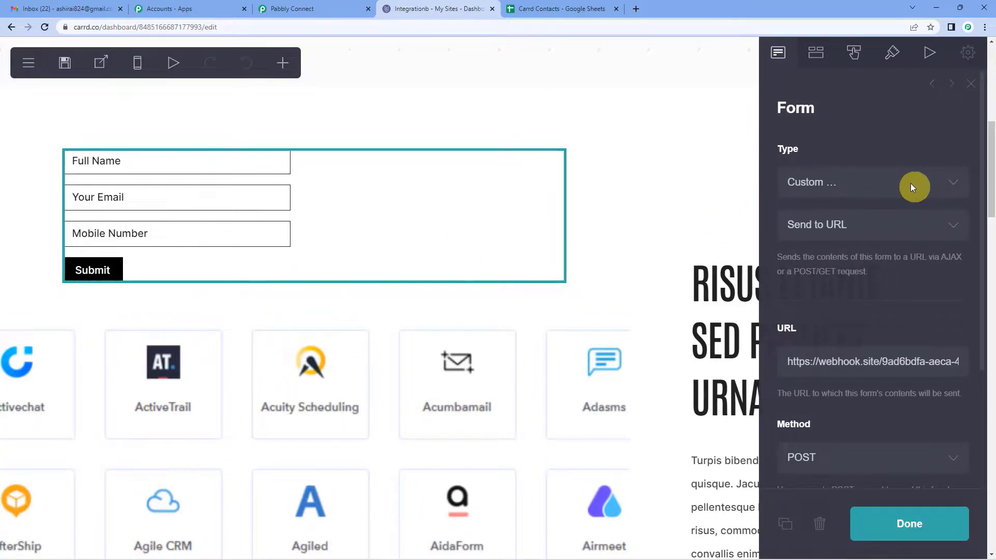
{"action": "left_click", "coordinate": [871, 182]}
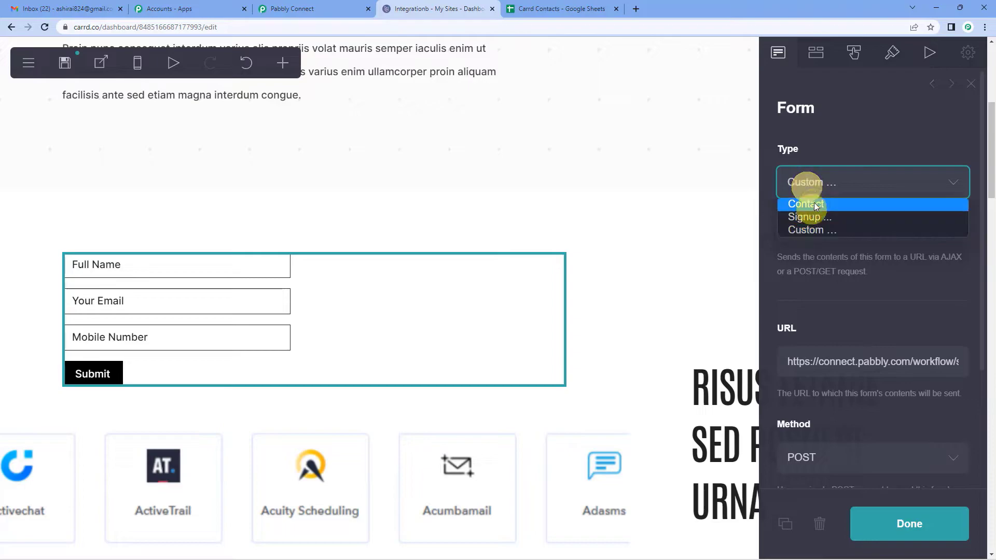
{"action": "left_click", "coordinate": [811, 229]}
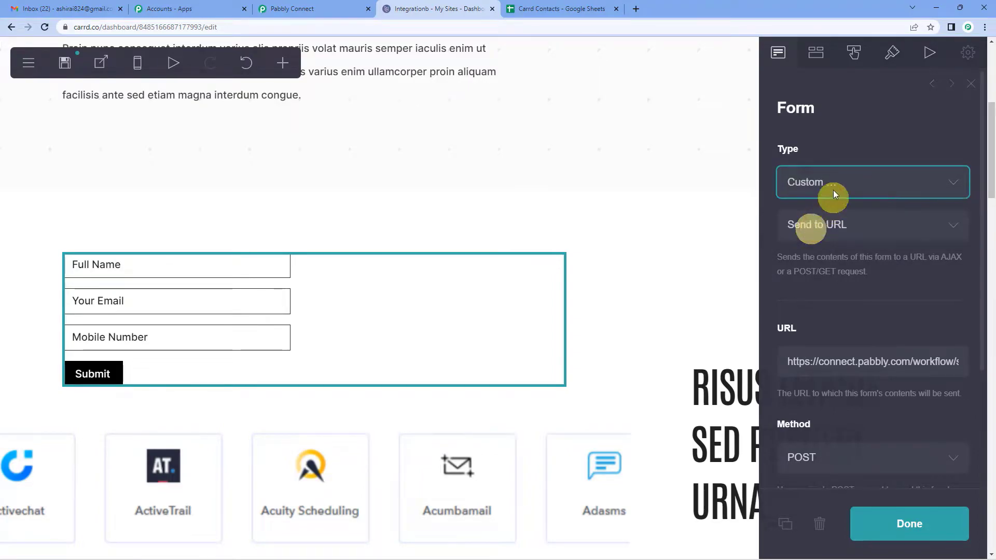
{"action": "left_click", "coordinate": [871, 224]}
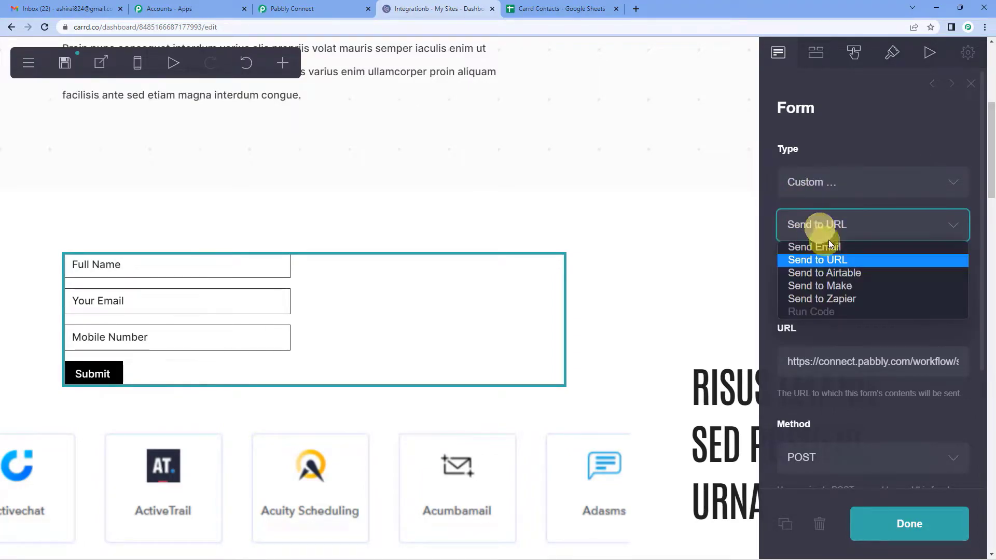
{"action": "left_click", "coordinate": [817, 259]}
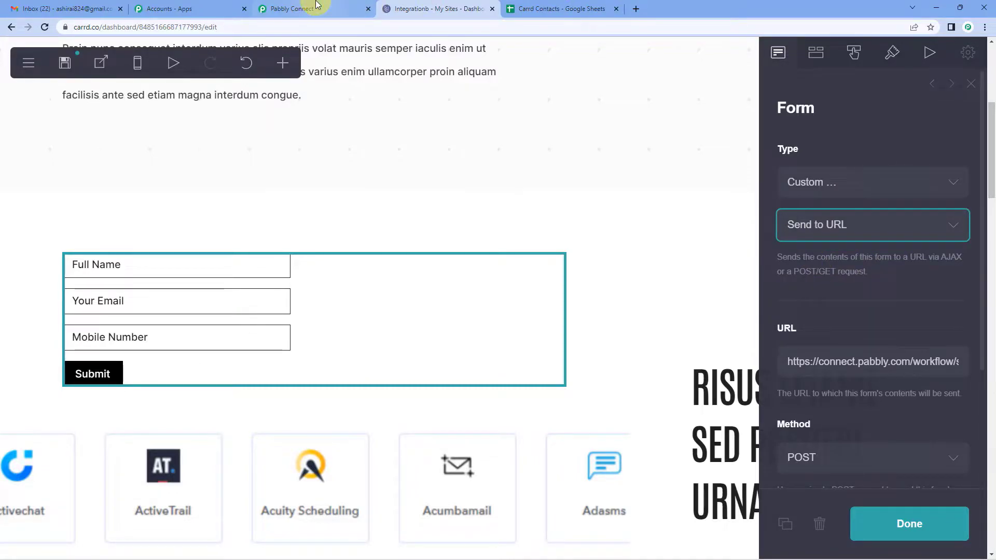
- Copy the webhook URL again from the Pabbly Connect trigger
{"action": "left_click", "coordinate": [292, 9]}
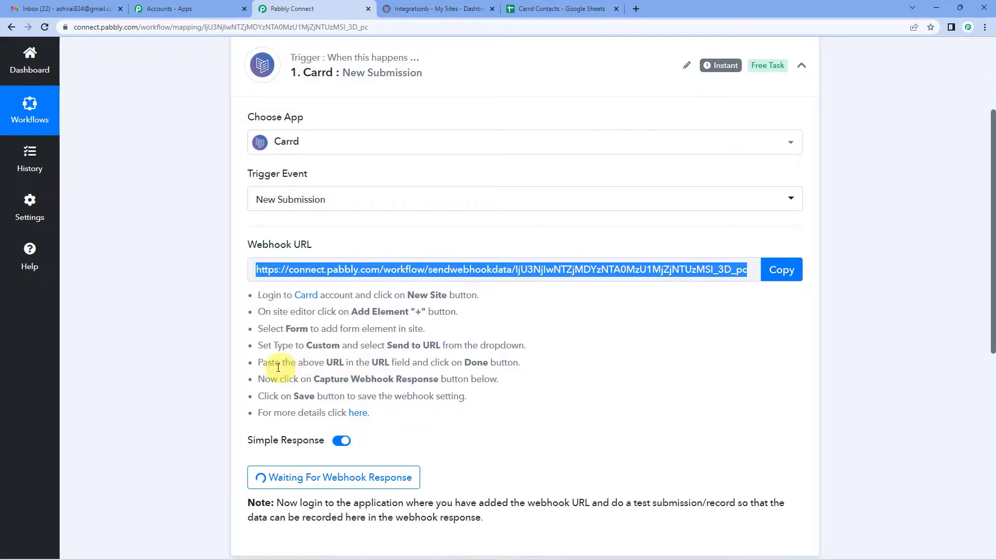
{"action": "mouse_move", "coordinate": [432, 339]}
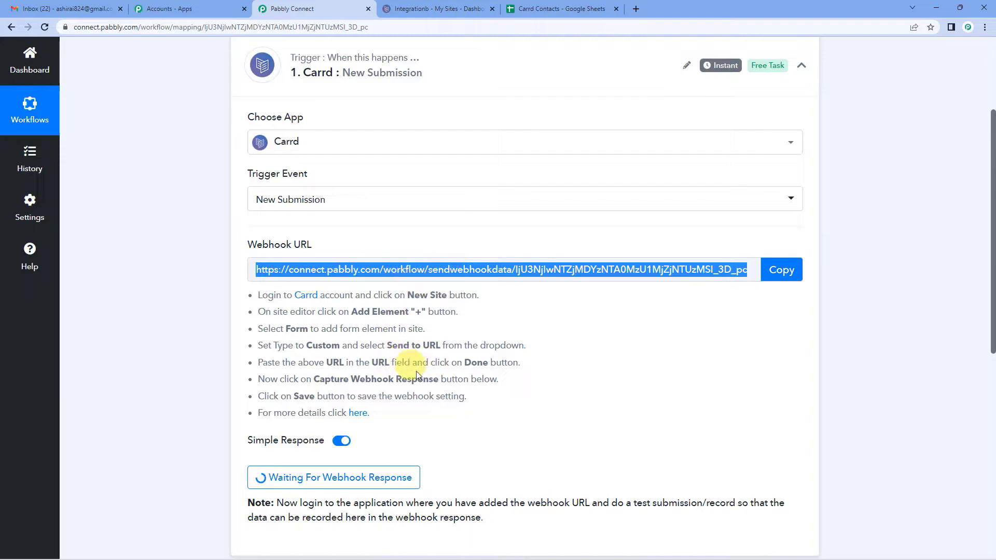
{"action": "mouse_move", "coordinate": [780, 269]}
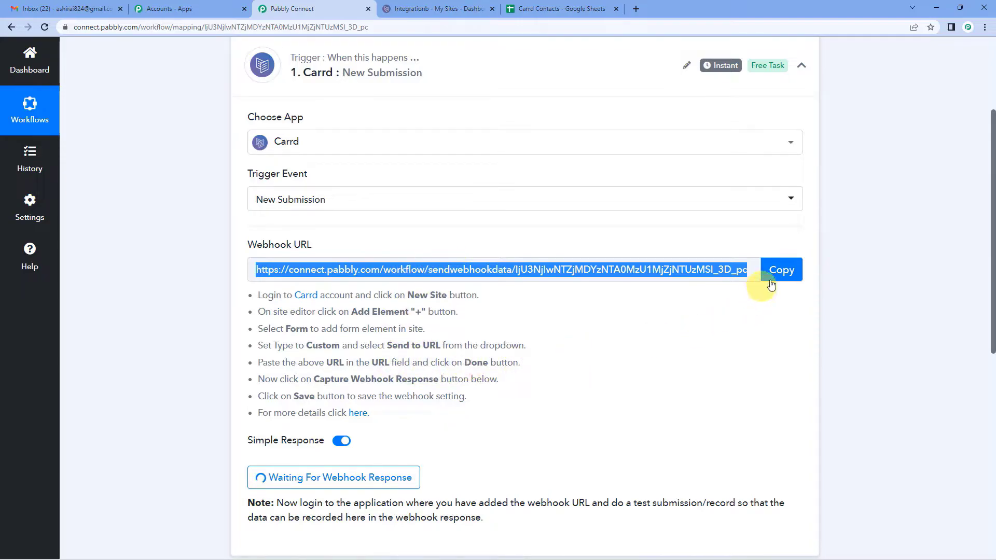
{"action": "left_click", "coordinate": [780, 270]}
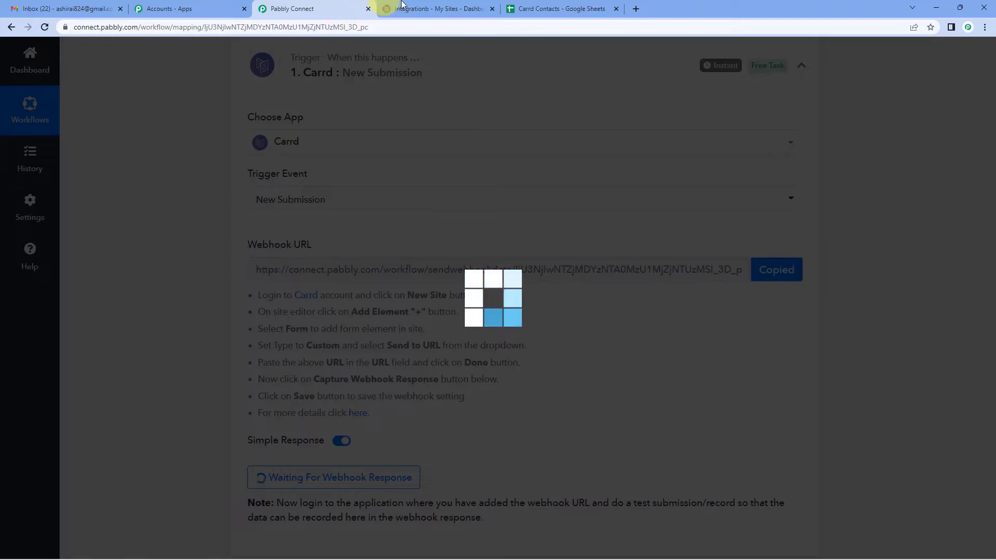
- Paste the Pabbly webhook URL into the Carrd form's URL field and close settings
{"action": "left_click", "coordinate": [438, 9]}
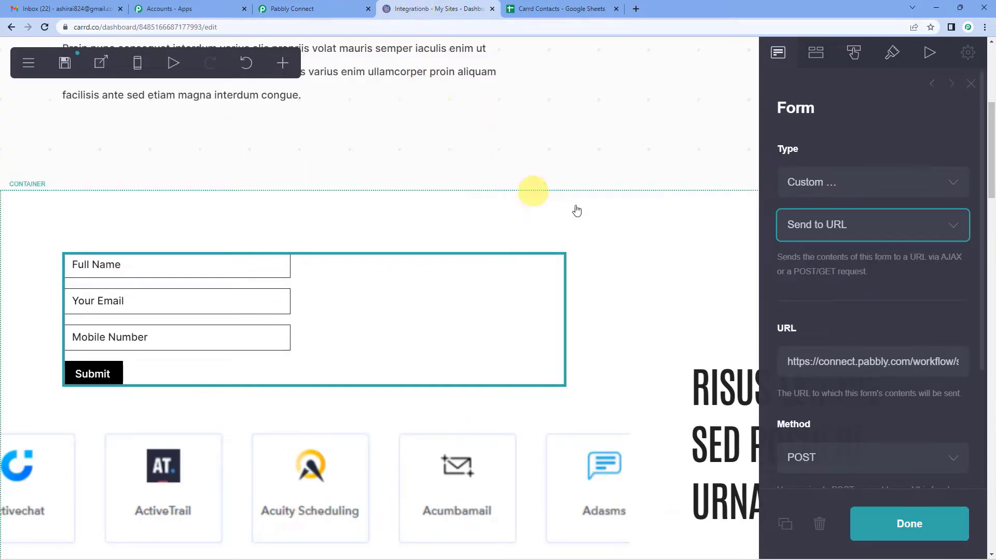
{"action": "scroll", "scroll_direction": "down", "scroll_amount": 3}
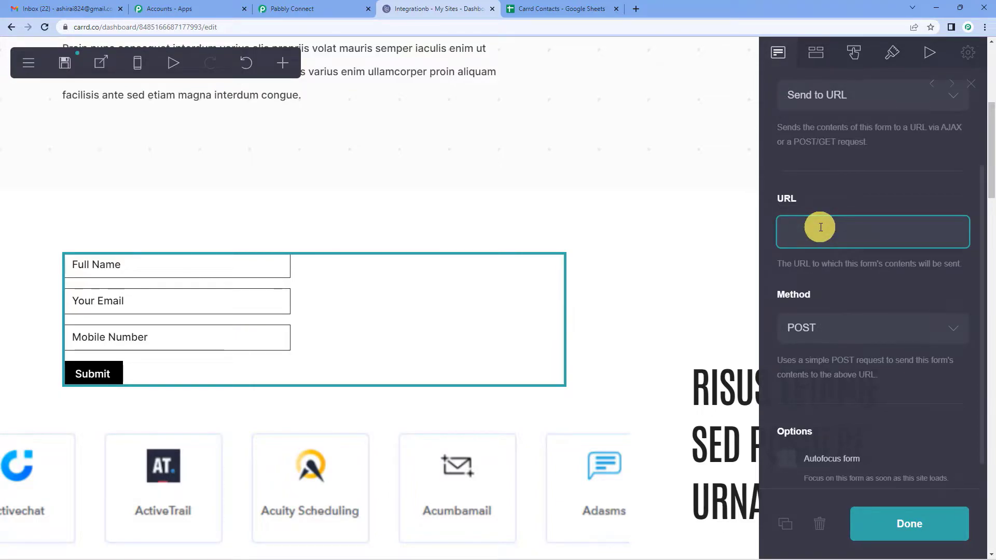
{"action": "type", "text": "DYzNTA0MzU1MjZjNTUzMSI_3D_pc"}
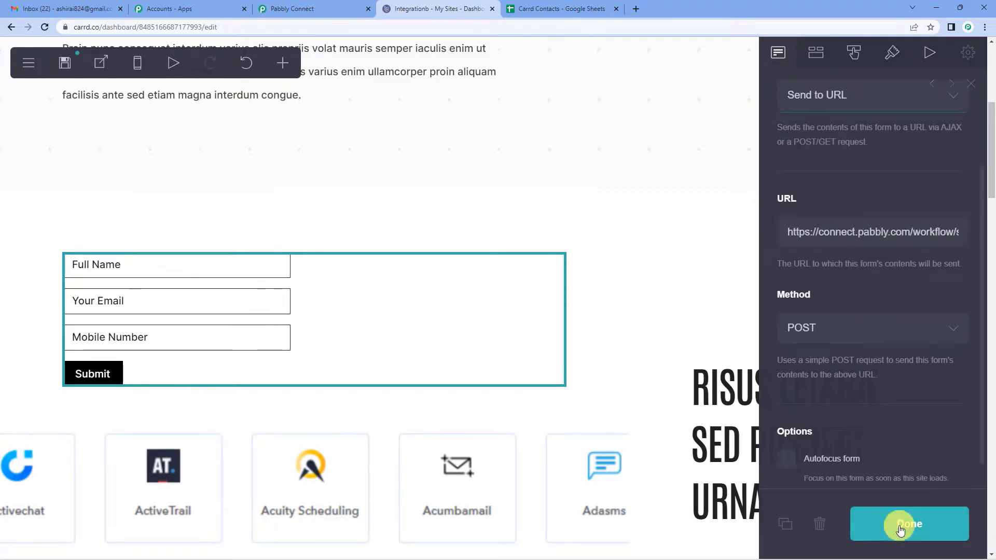
{"action": "left_click", "coordinate": [909, 524]}
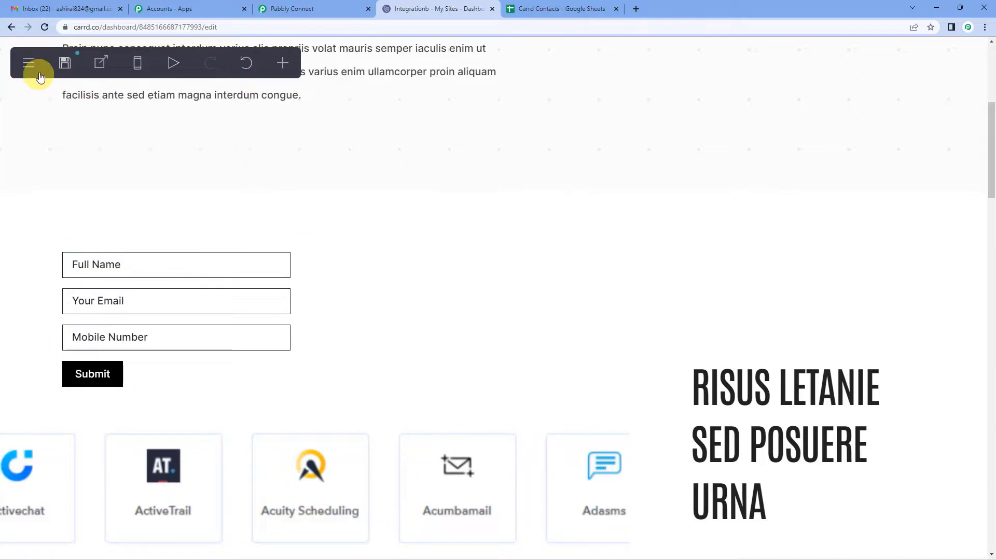
{"action": "mouse_move", "coordinate": [63, 62]}
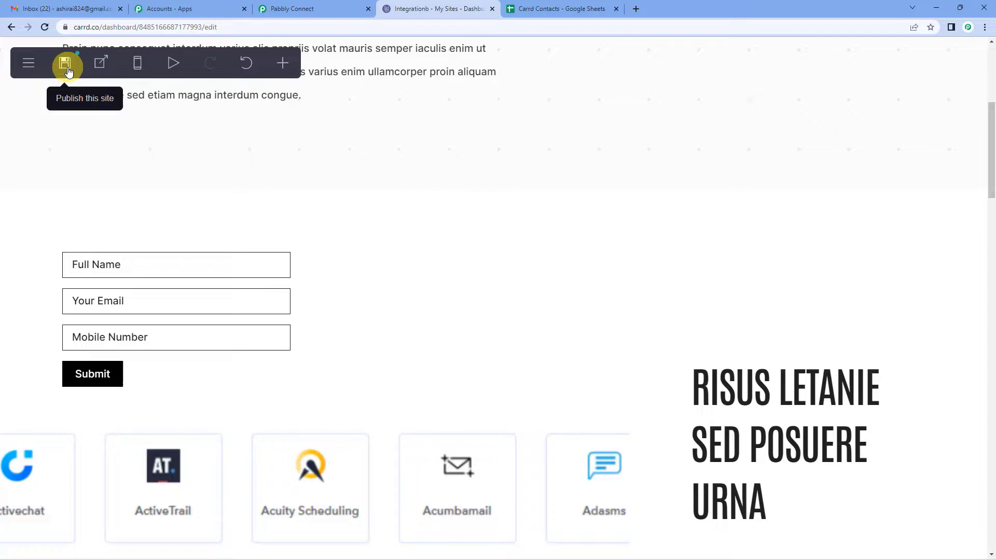
- Publish the Carrd site to pablcon.carrd.co and return to Pabbly Connect
{"action": "left_click", "coordinate": [65, 62]}
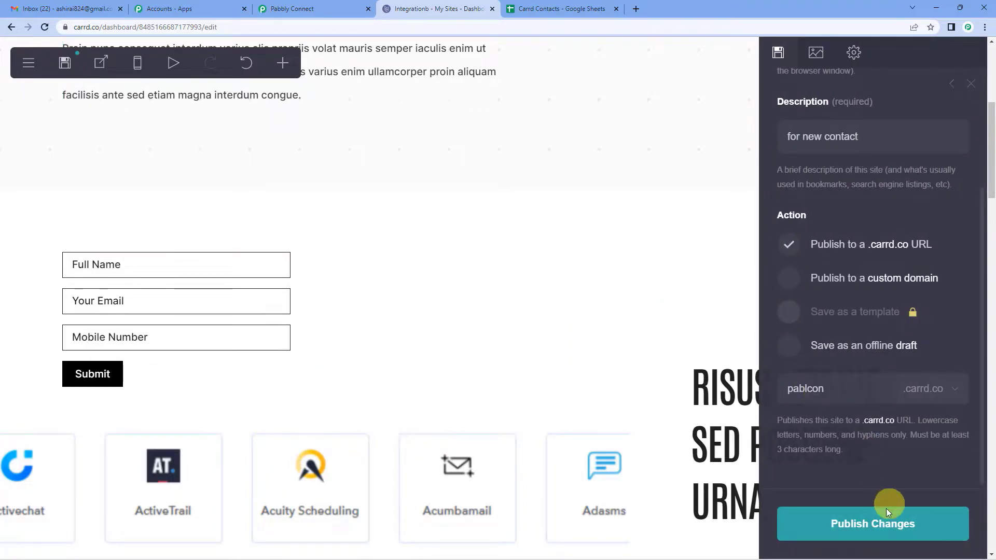
{"action": "mouse_move", "coordinate": [866, 528]}
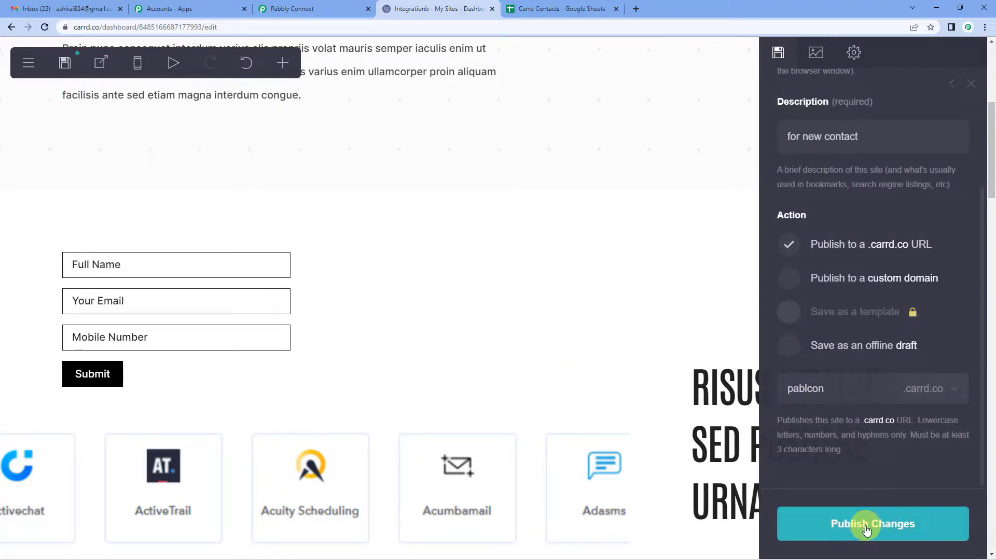
{"action": "left_click", "coordinate": [872, 523]}
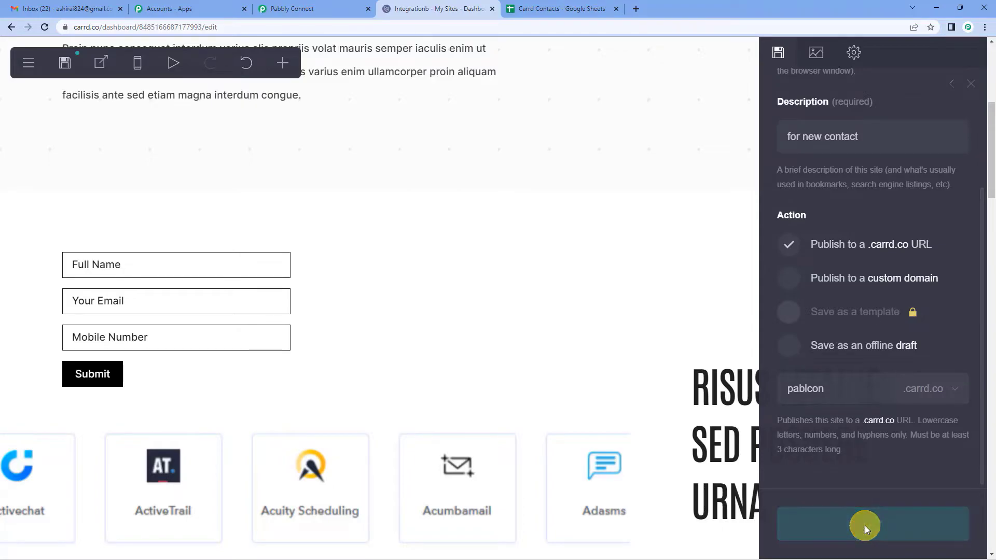
{"action": "left_click", "coordinate": [871, 524]}
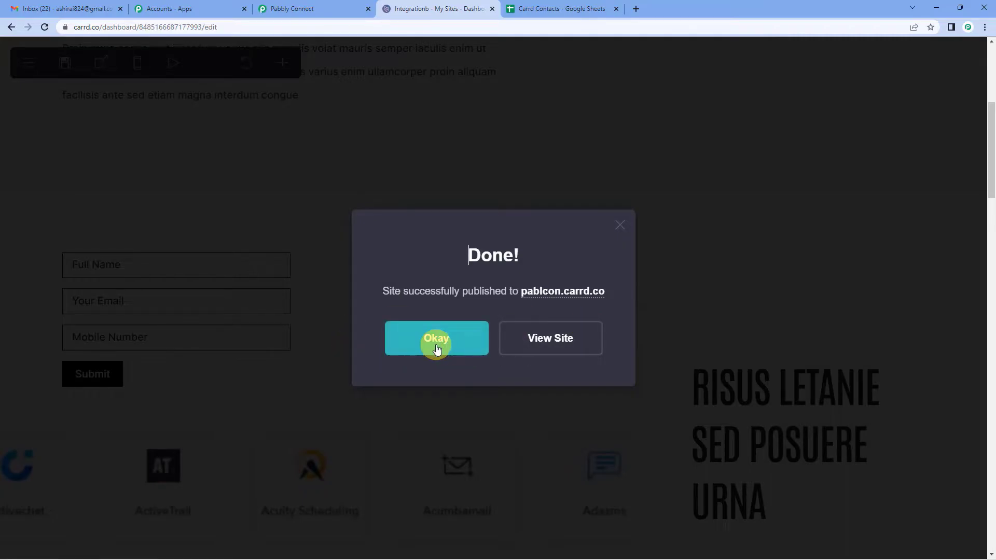
{"action": "left_click", "coordinate": [436, 337]}
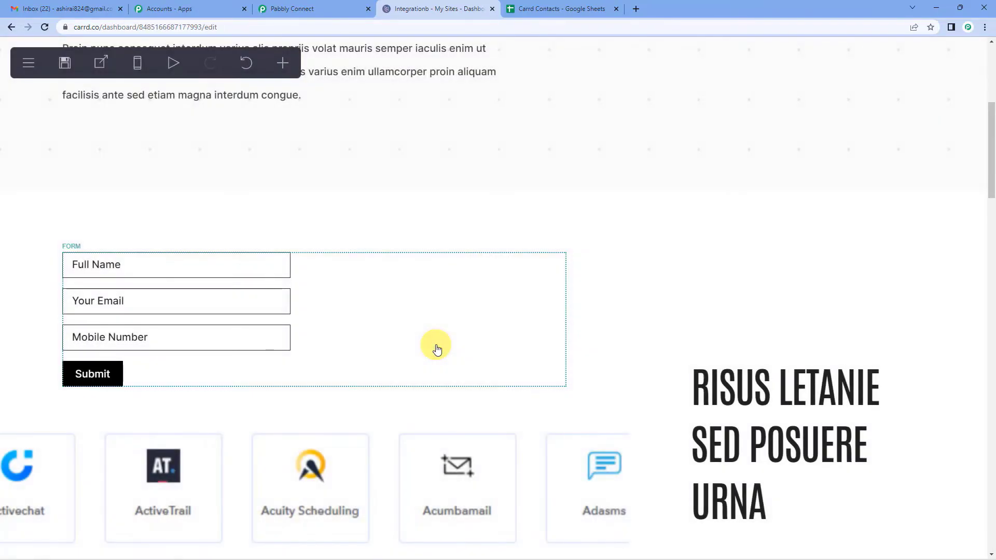
{"action": "left_click", "coordinate": [311, 8]}
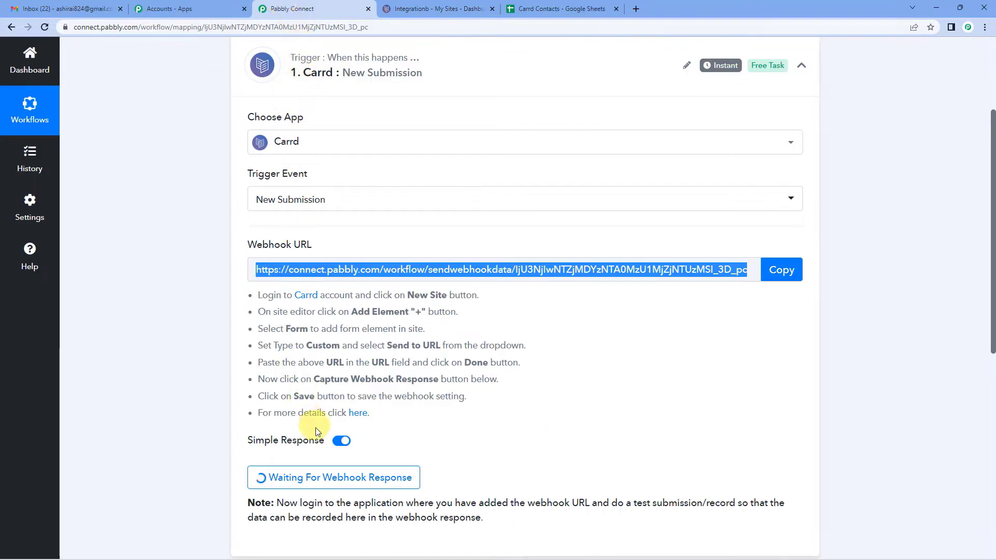
{"action": "mouse_move", "coordinate": [379, 483]}
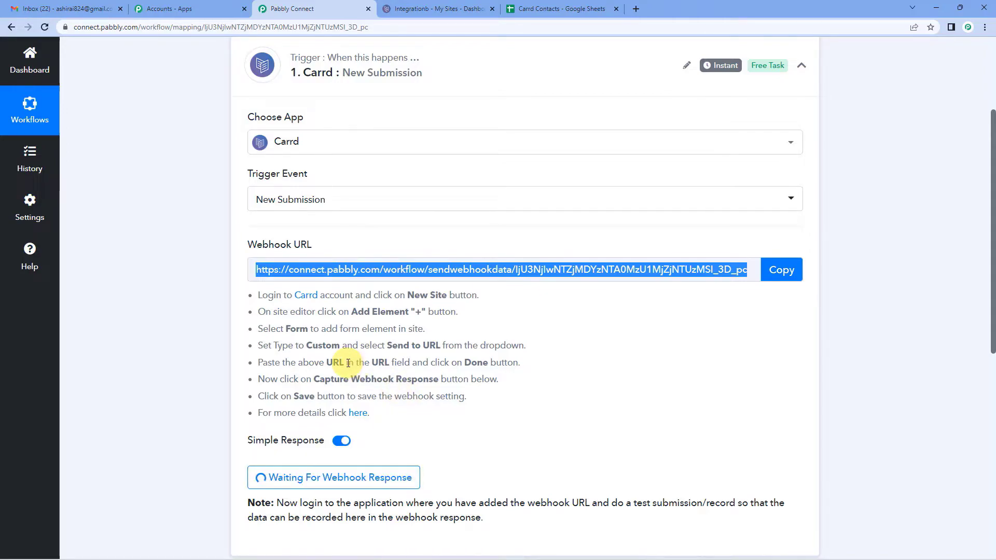
{"action": "mouse_move", "coordinate": [330, 284]}
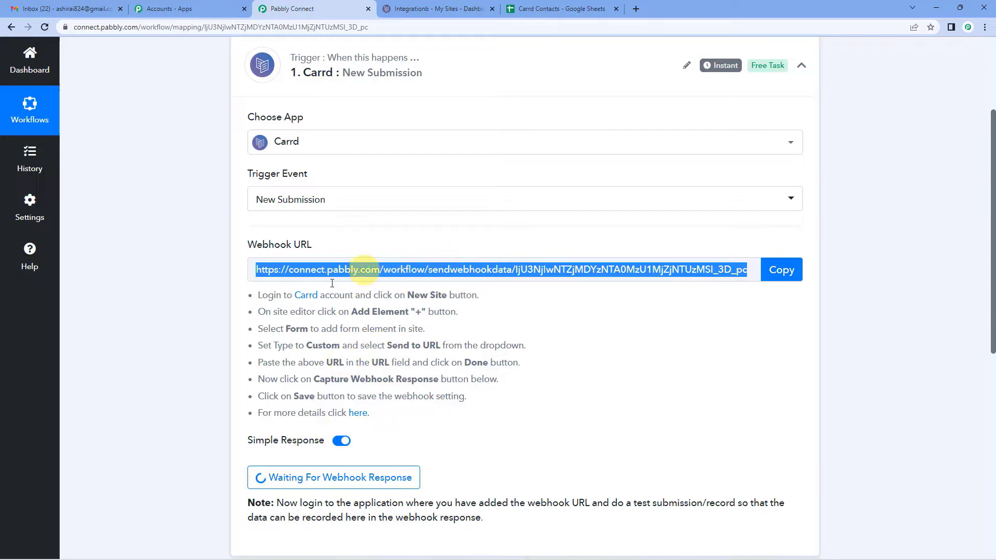
{"action": "mouse_move", "coordinate": [435, 345]}
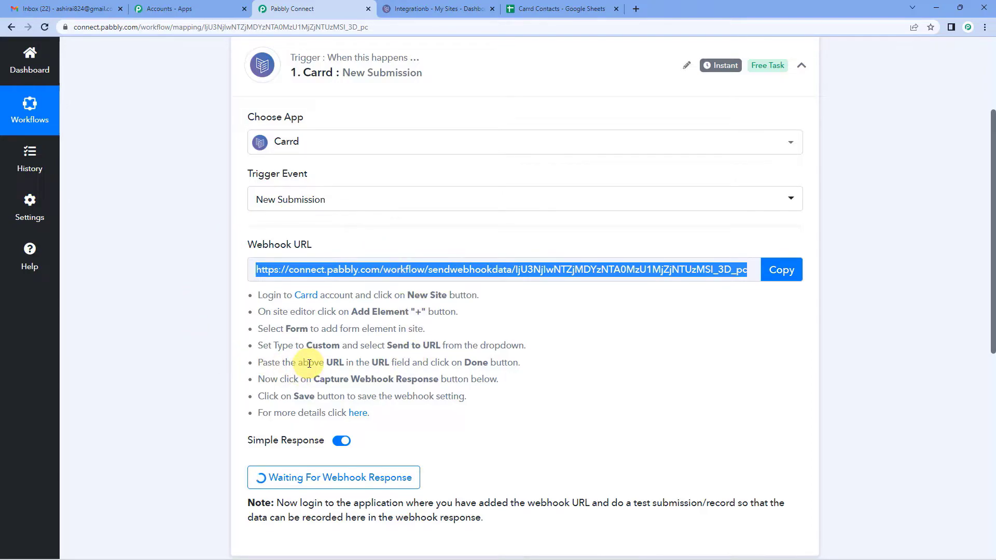
{"action": "mouse_move", "coordinate": [341, 441]}
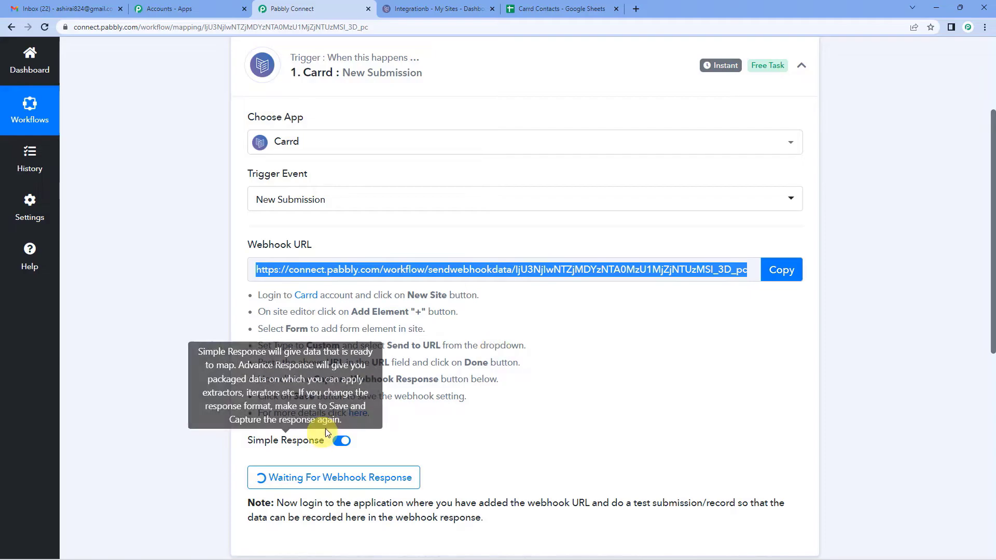
{"action": "mouse_move", "coordinate": [314, 548]}
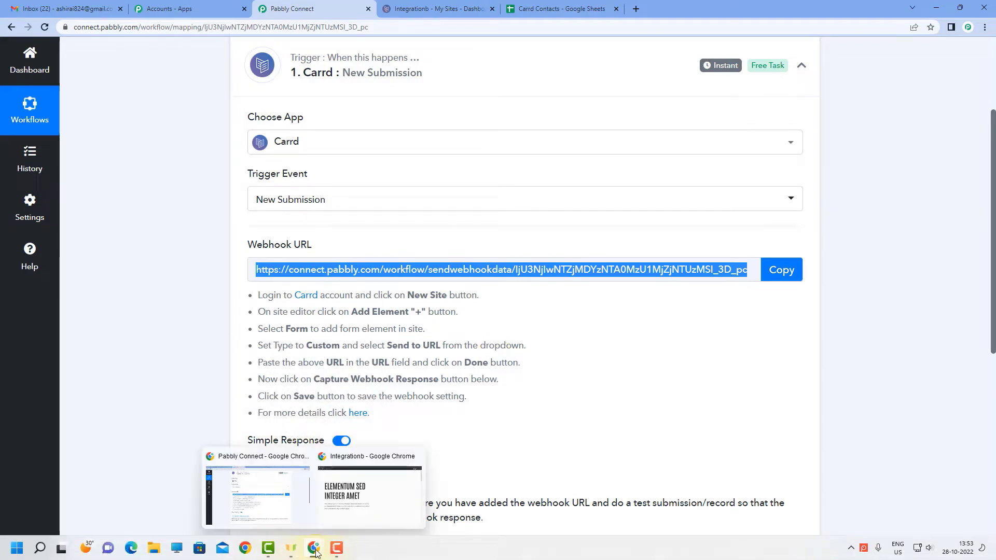
- Submit a test lead through the live Carrd form's Full Name, Email and Mobile Number fields
{"action": "left_click", "coordinate": [369, 492]}
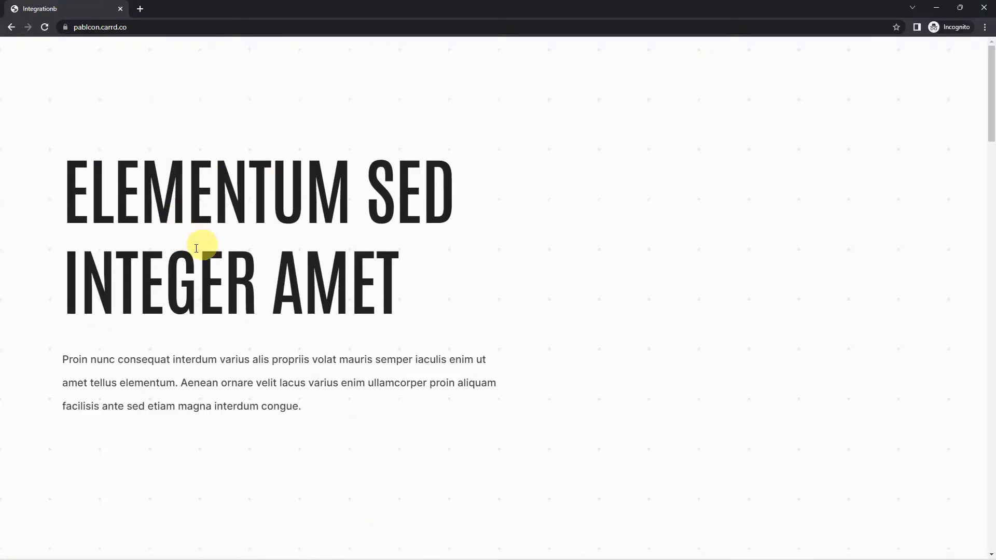
{"action": "scroll", "scroll_direction": "down", "scroll_amount": 3}
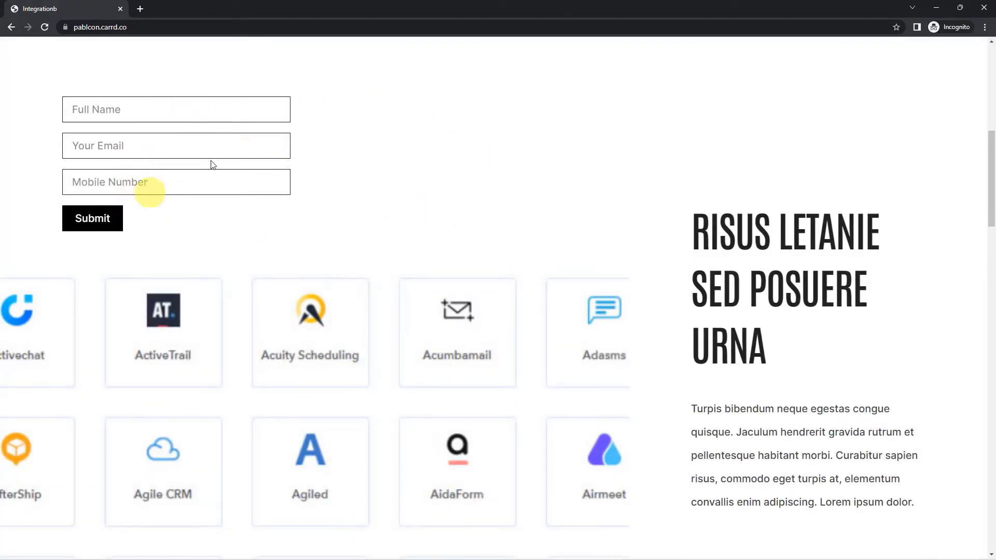
{"action": "type", "text": "95"}
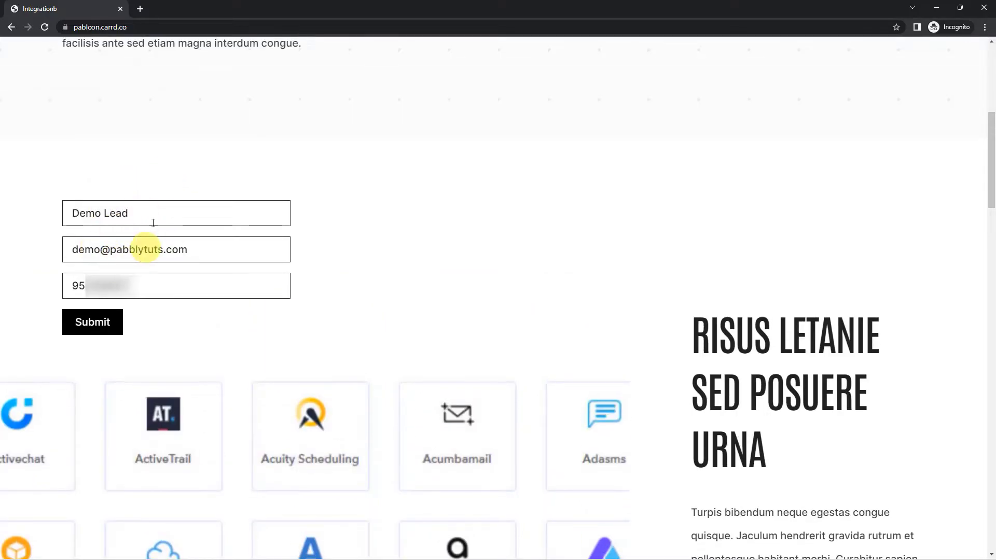
{"action": "mouse_move", "coordinate": [145, 210]}
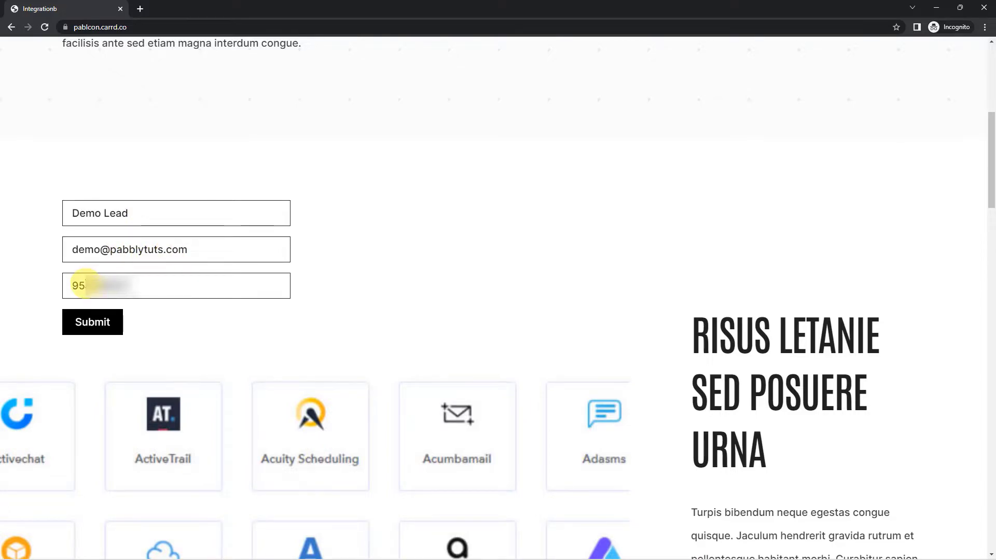
{"action": "mouse_move", "coordinate": [114, 238]}
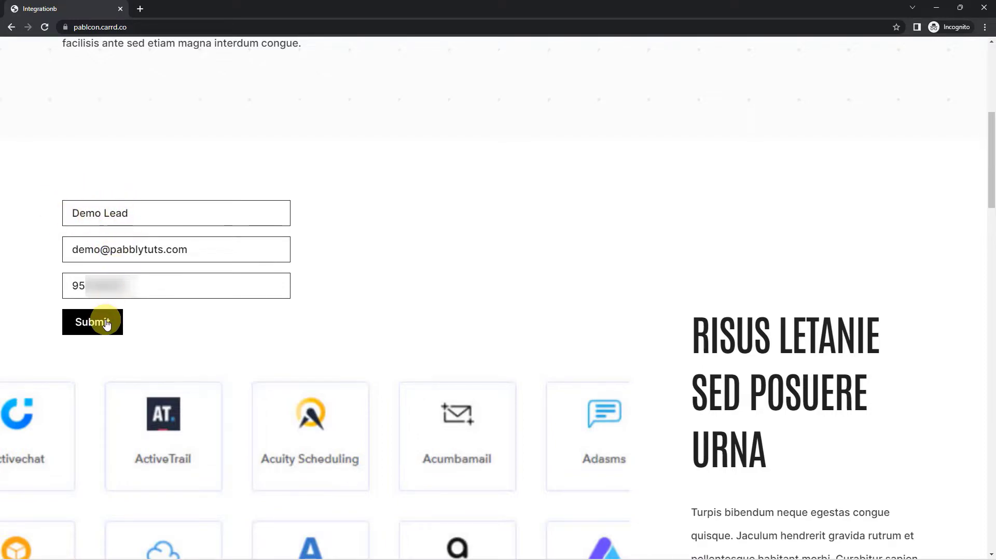
{"action": "left_click", "coordinate": [92, 322]}
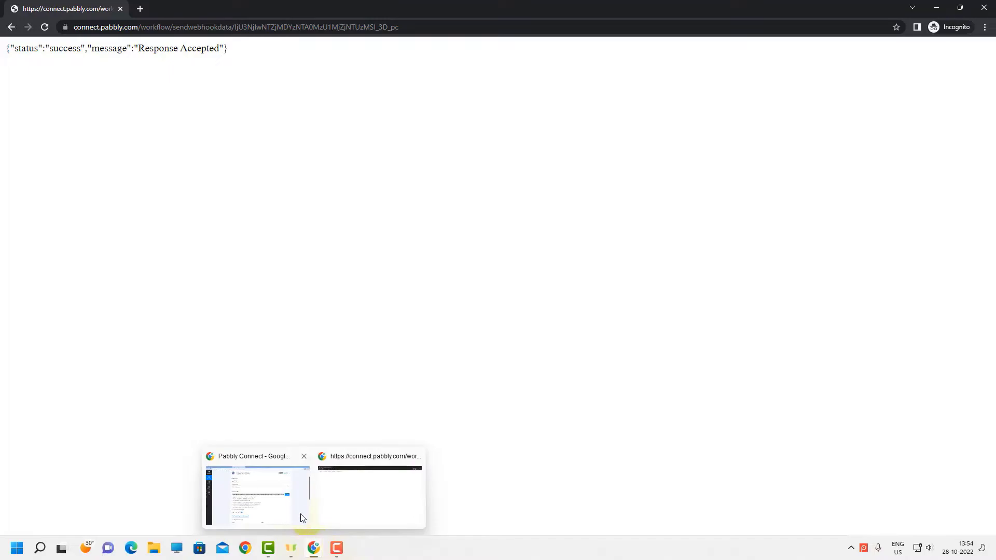
{"action": "left_click", "coordinate": [257, 495]}
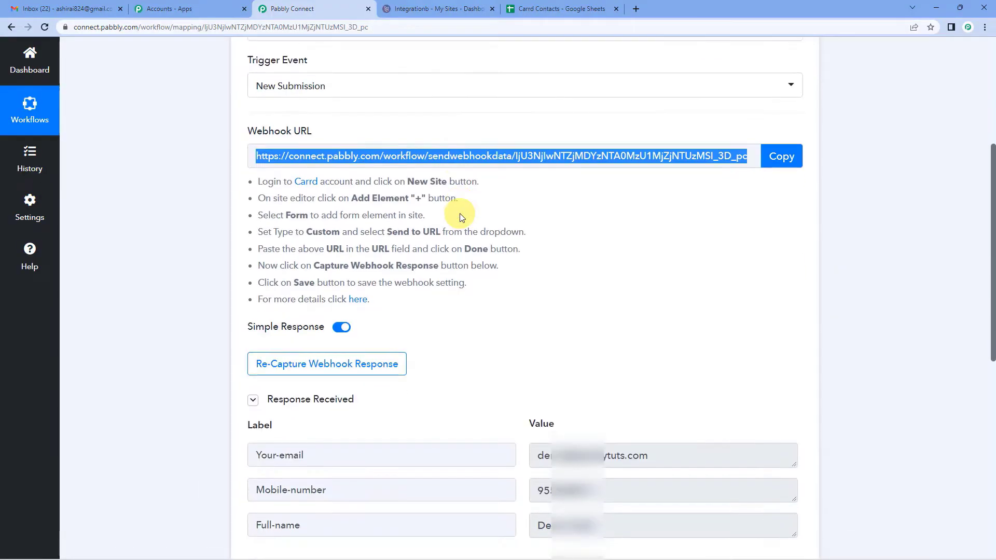
{"action": "scroll", "scroll_direction": "down", "scroll_amount": 3}
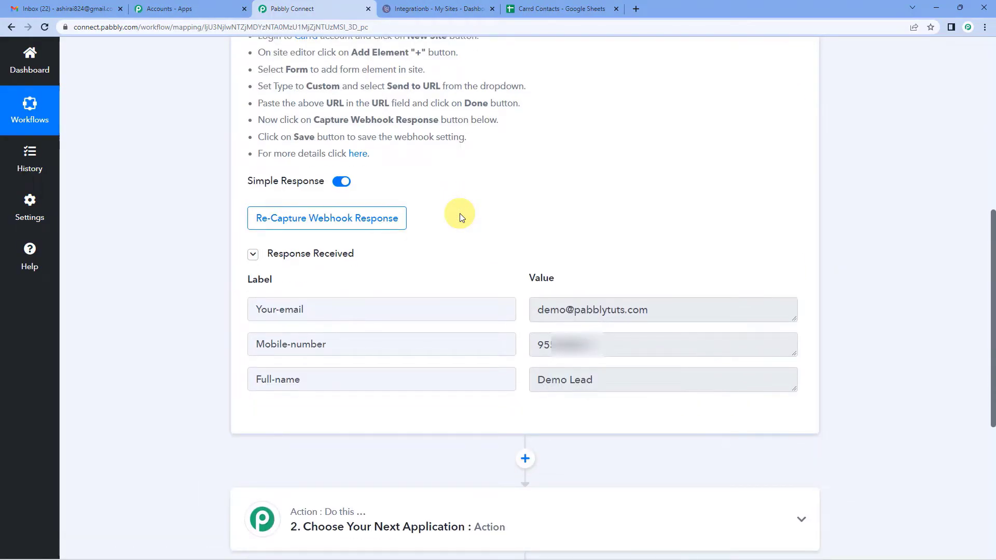
{"action": "mouse_move", "coordinate": [292, 374]}
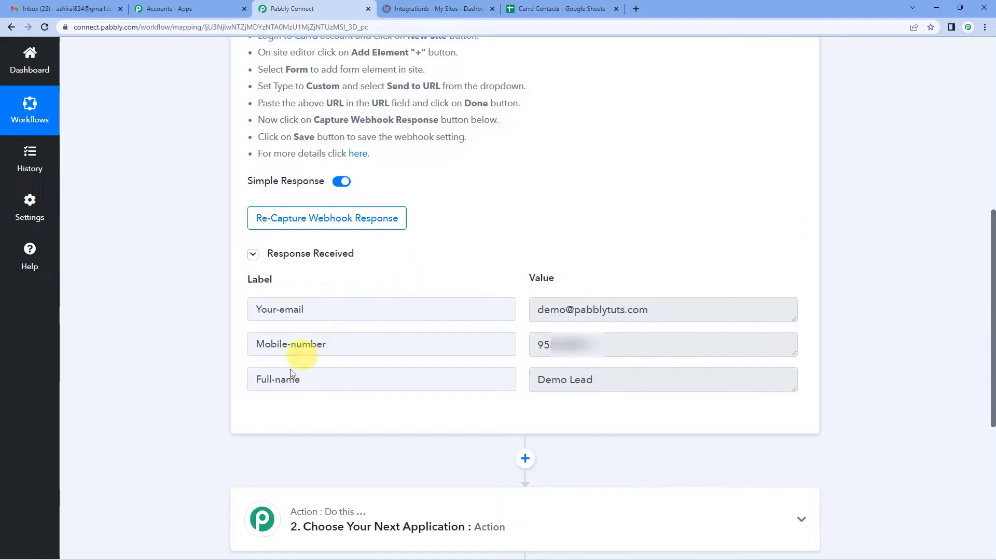
{"action": "mouse_move", "coordinate": [564, 345]}
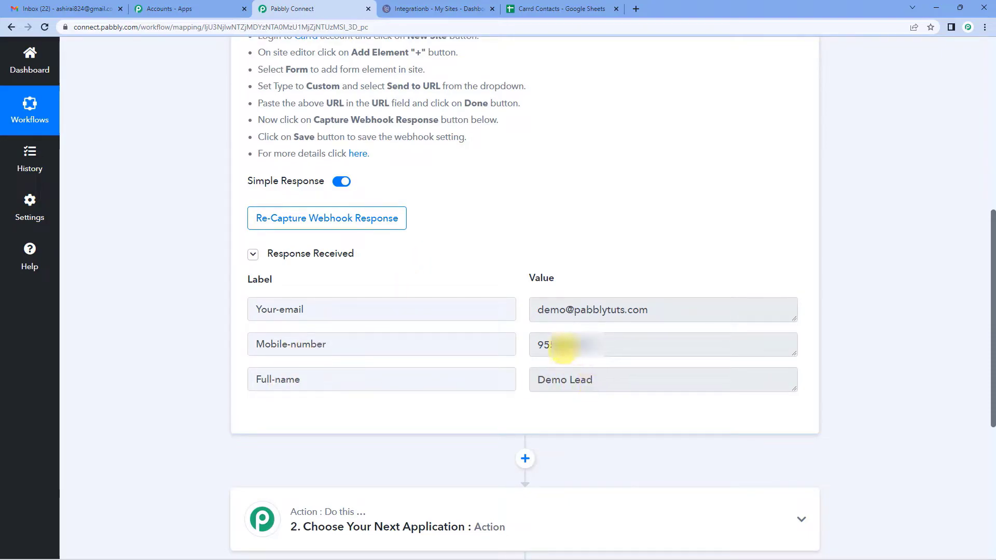
{"action": "mouse_move", "coordinate": [595, 316]}
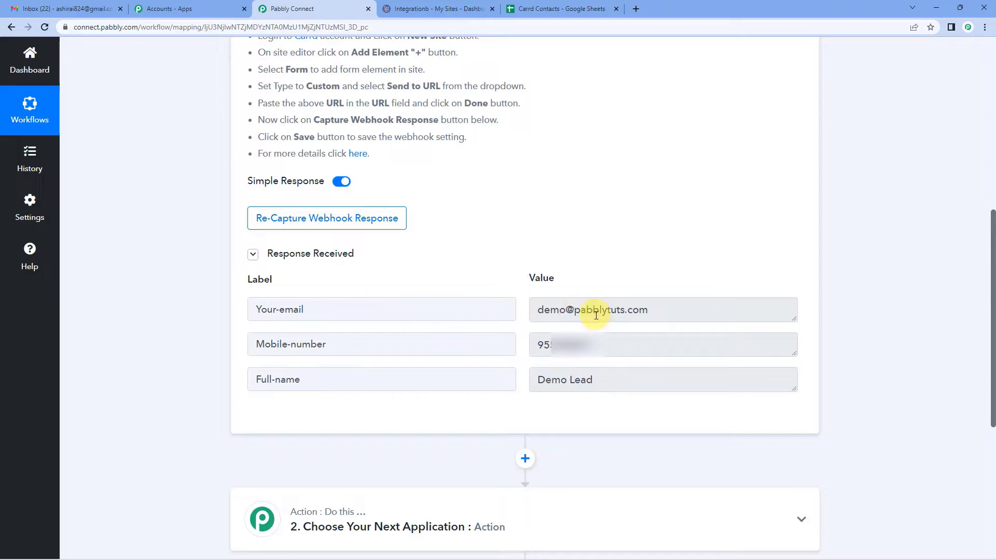
{"action": "mouse_move", "coordinate": [564, 303]}
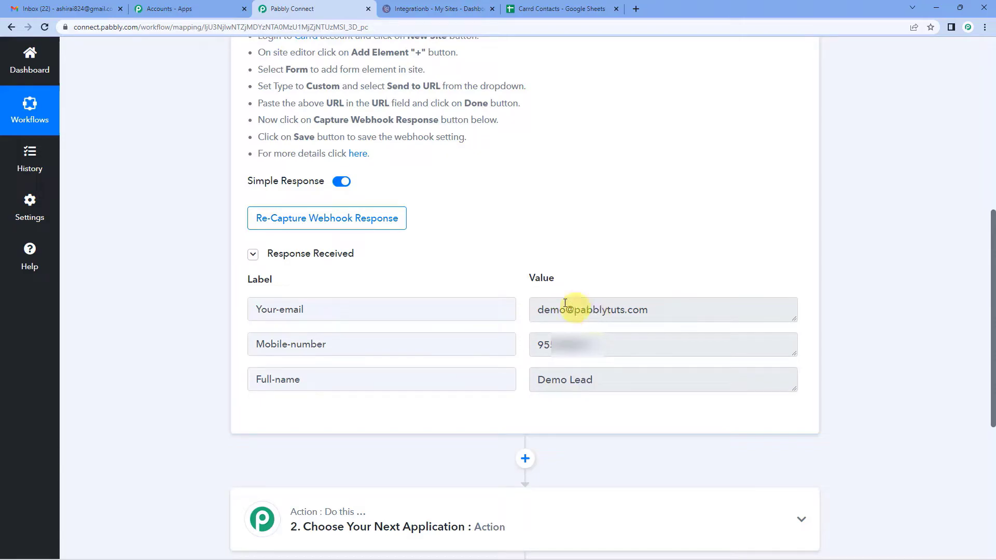
{"action": "scroll", "scroll_direction": "up", "scroll_amount": 3}
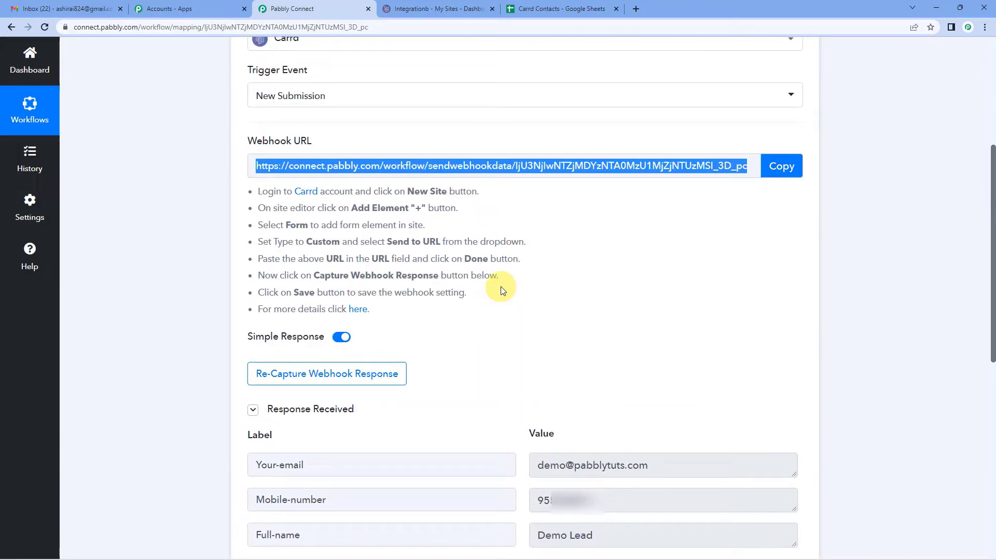
{"action": "scroll", "scroll_direction": "up", "scroll_amount": 3}
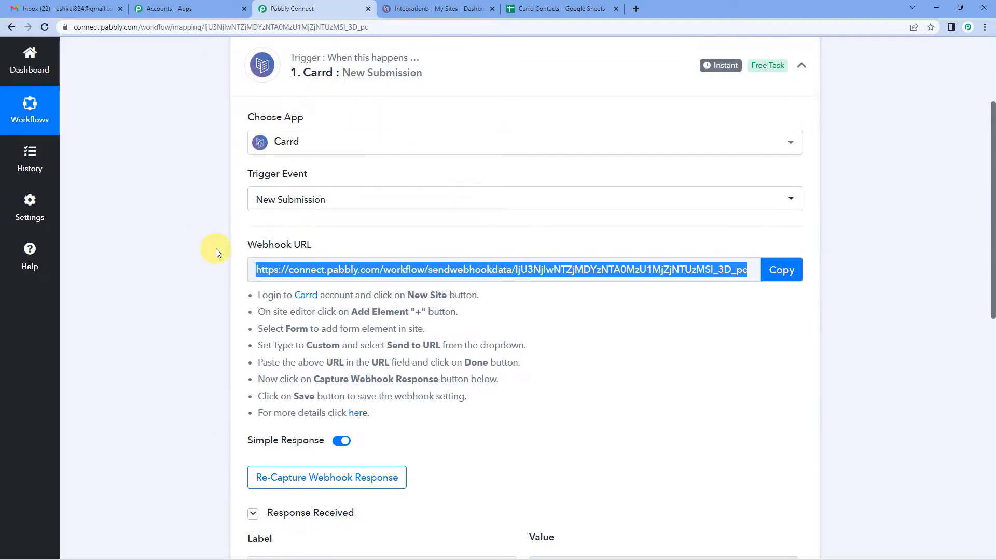
{"action": "mouse_move", "coordinate": [236, 223]}
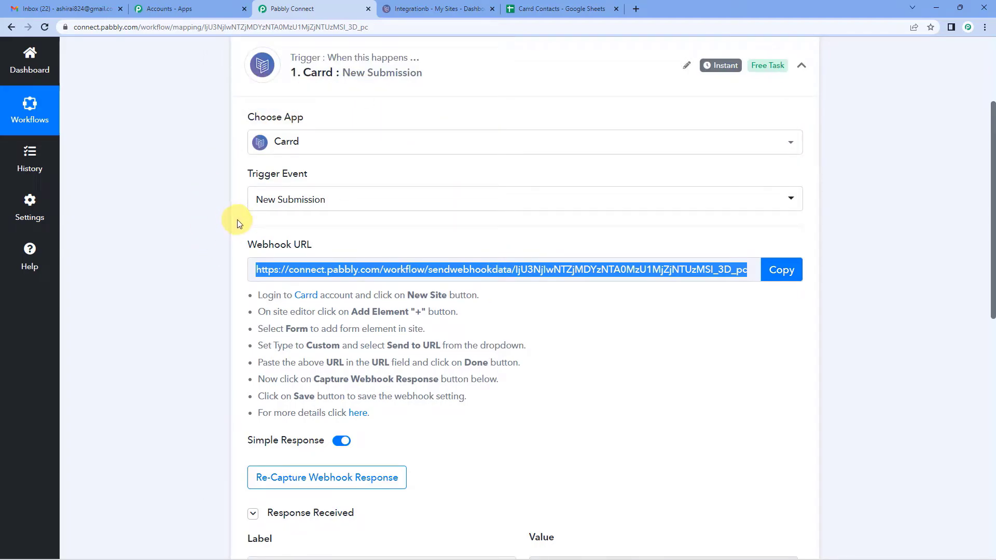
{"action": "scroll", "scroll_direction": "down", "scroll_amount": 3}
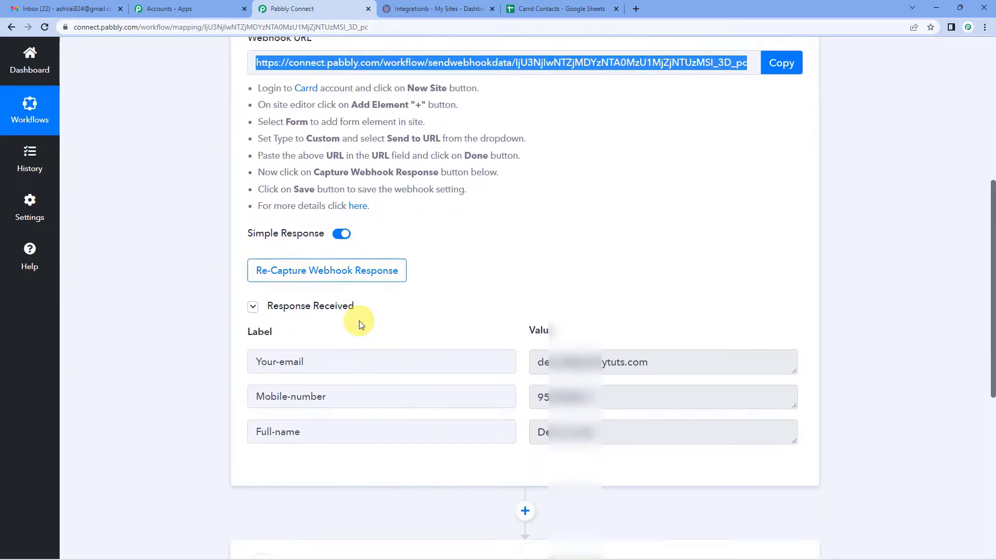
- Choose Google Sheets as the action app with the Add New Row event, then start connecting
{"action": "scroll", "scroll_direction": "down", "scroll_amount": 3}
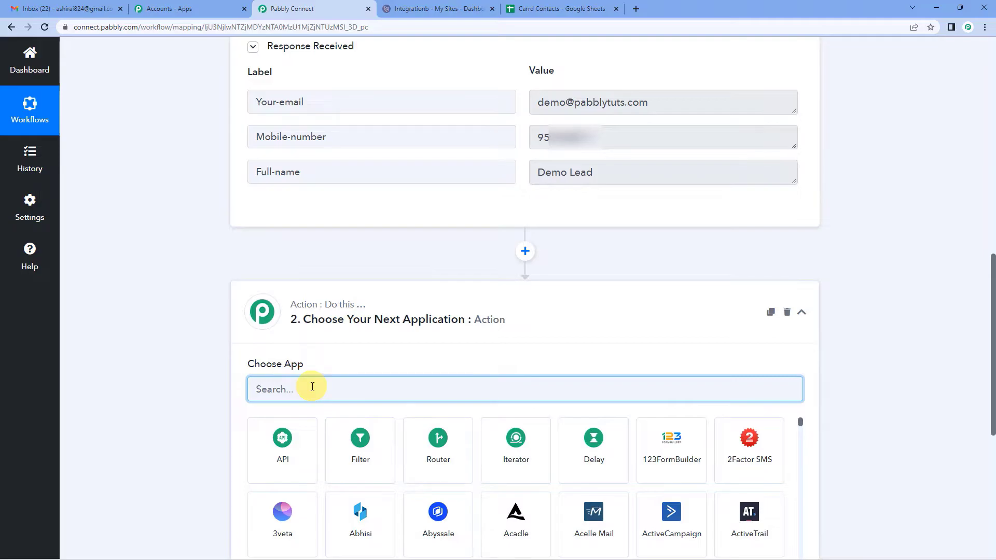
{"action": "type", "text": "google sh"}
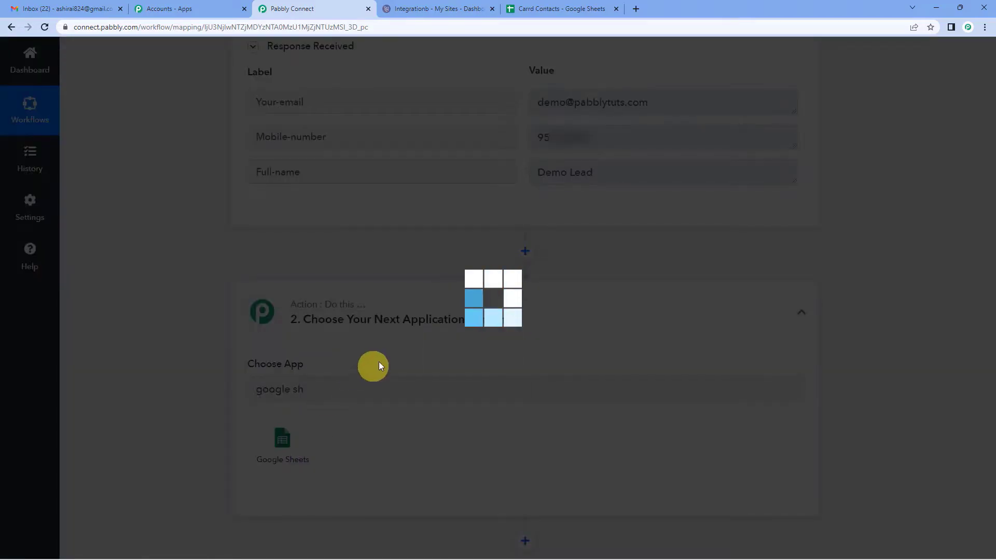
{"action": "left_click", "coordinate": [282, 444]}
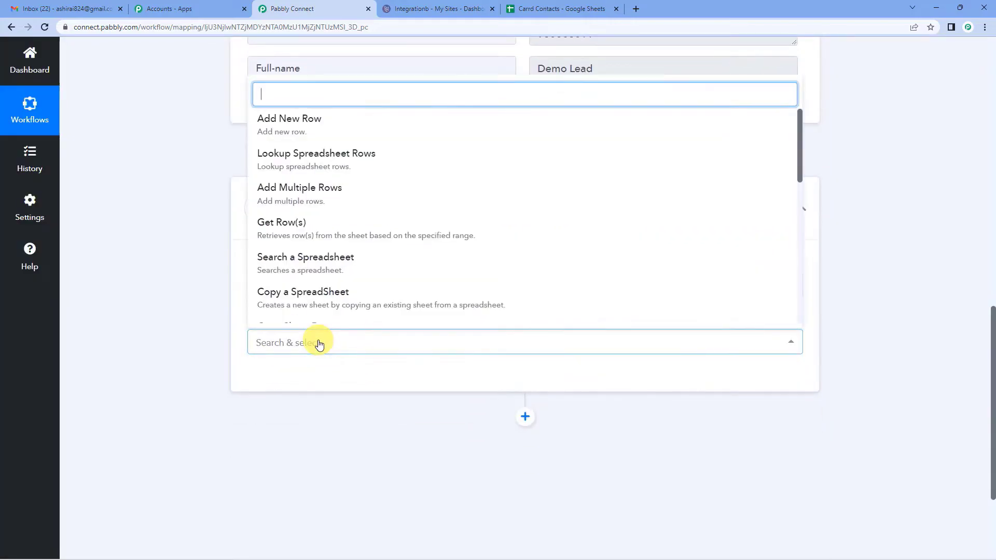
{"action": "left_click", "coordinate": [289, 119]}
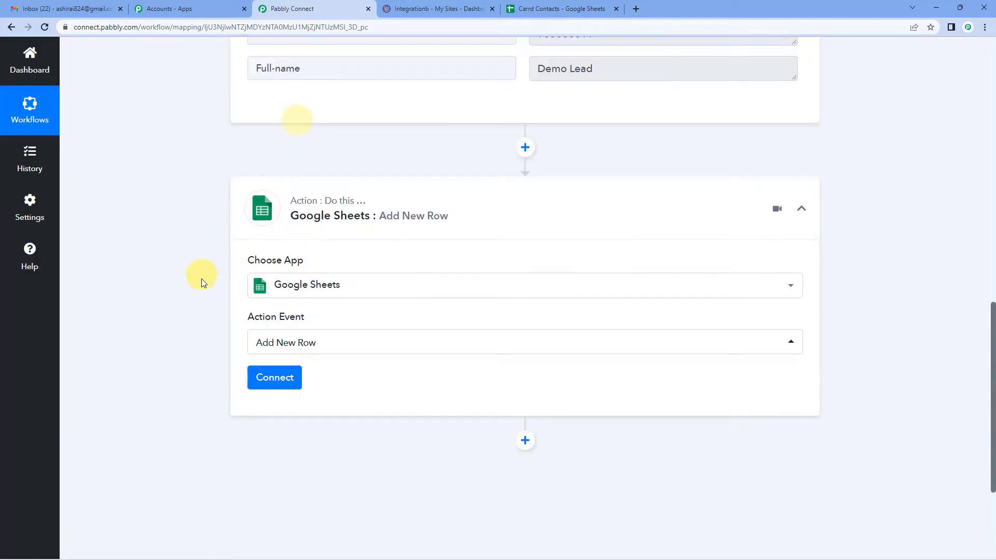
{"action": "scroll", "scroll_direction": "up", "scroll_amount": 3}
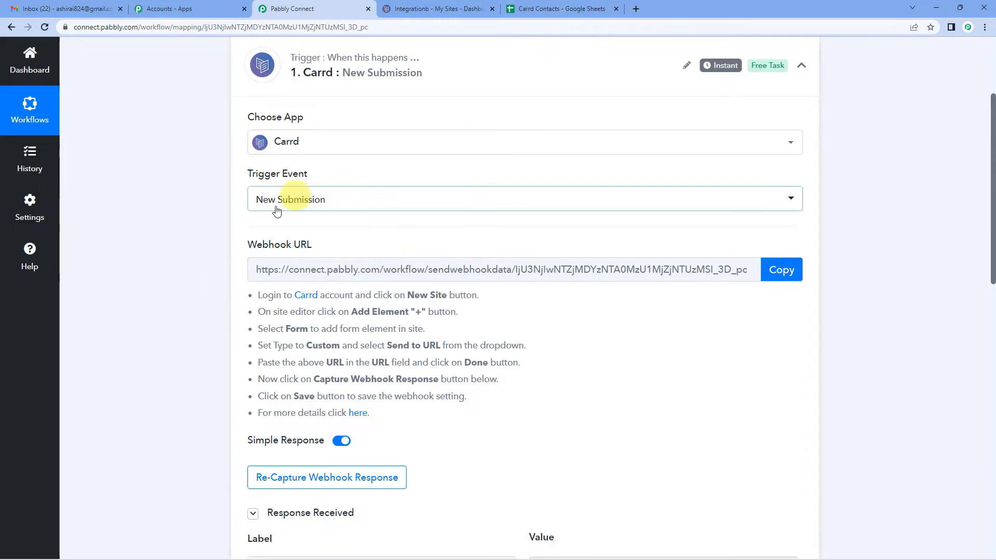
{"action": "scroll", "scroll_direction": "down", "scroll_amount": 3}
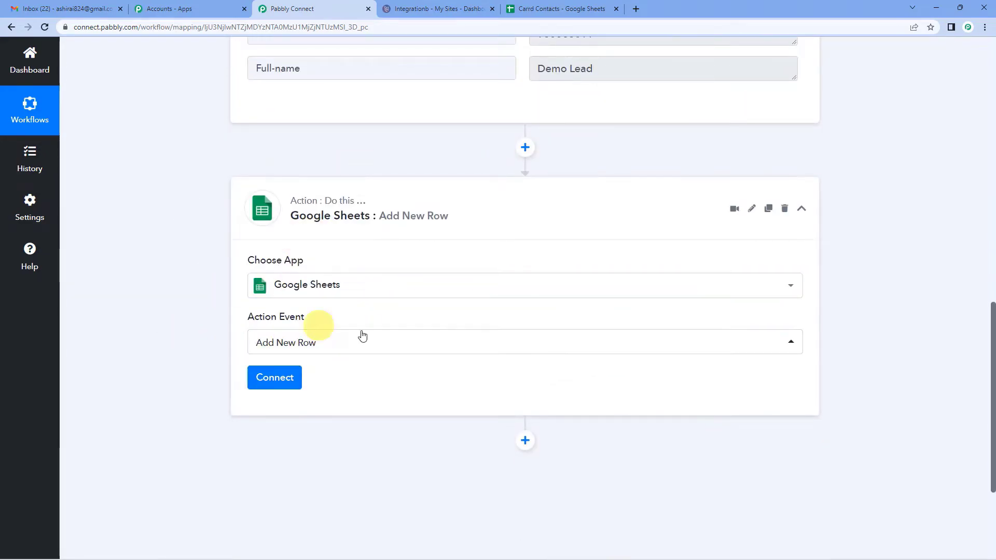
{"action": "left_click", "coordinate": [274, 377]}
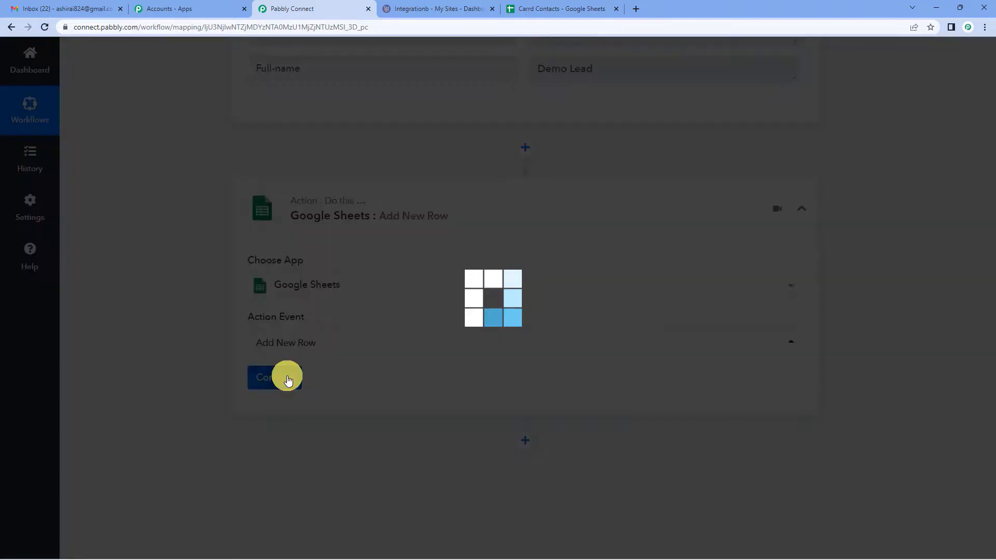
- Authorize a new Google account connection for the Google Sheets step
{"action": "left_click", "coordinate": [274, 376]}
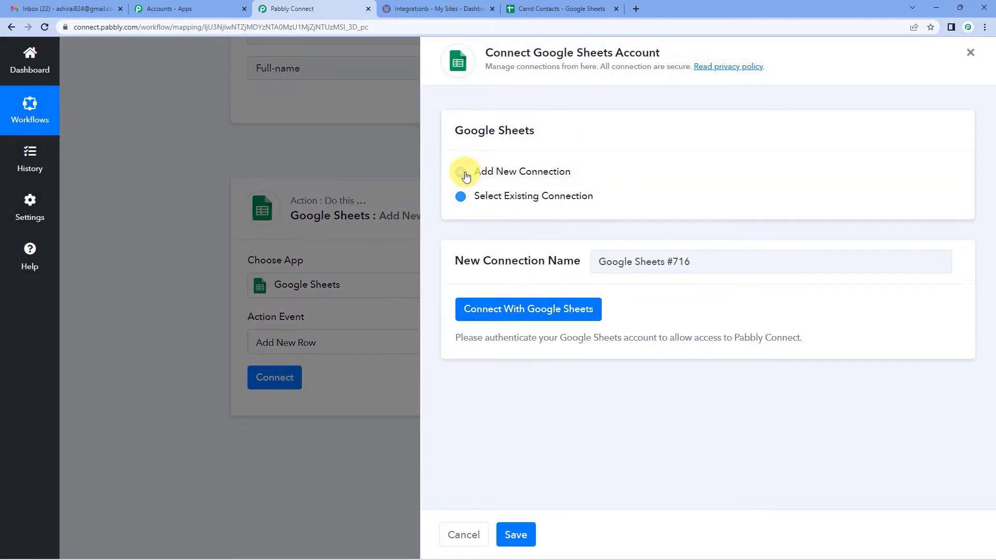
{"action": "left_click", "coordinate": [528, 309]}
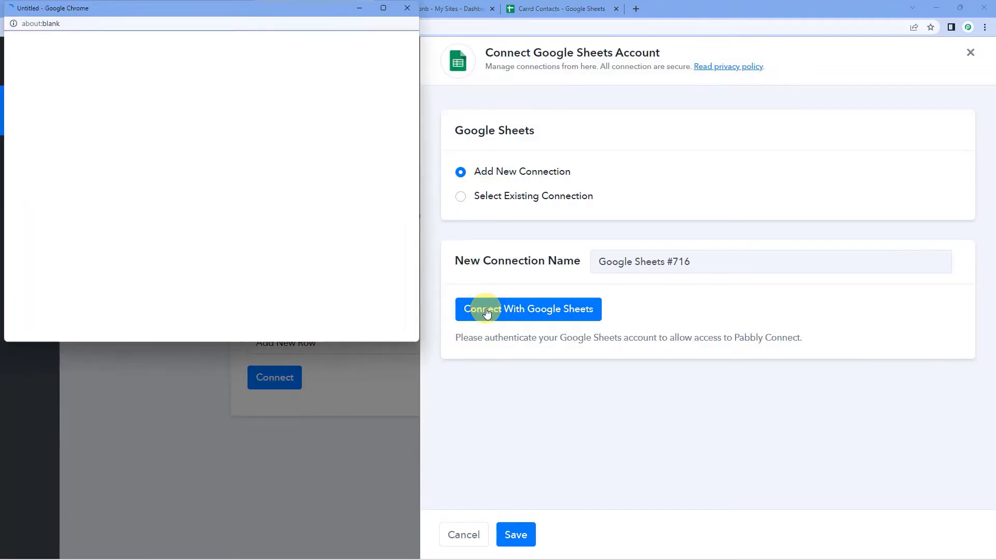
{"action": "left_click", "coordinate": [527, 309]}
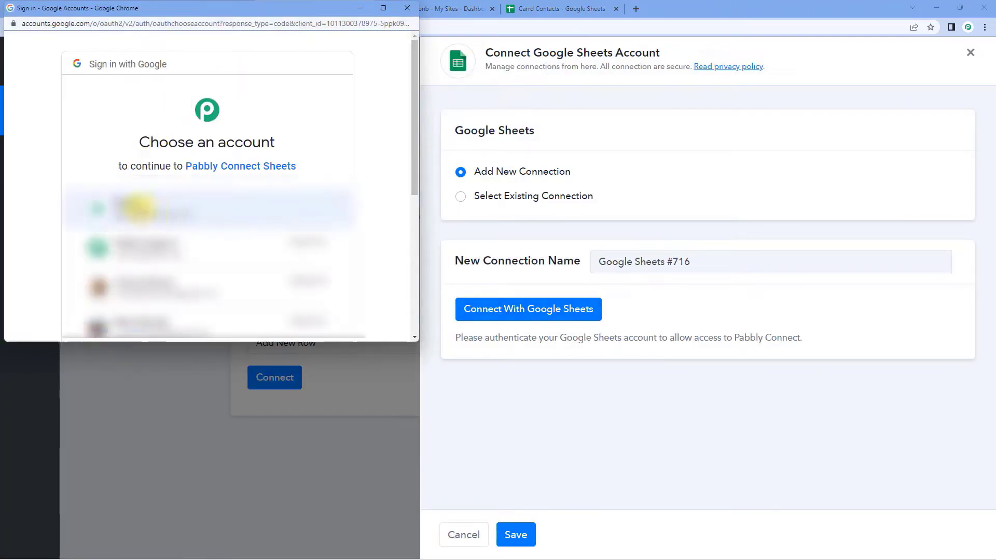
{"action": "scroll", "scroll_direction": "down", "scroll_amount": 3}
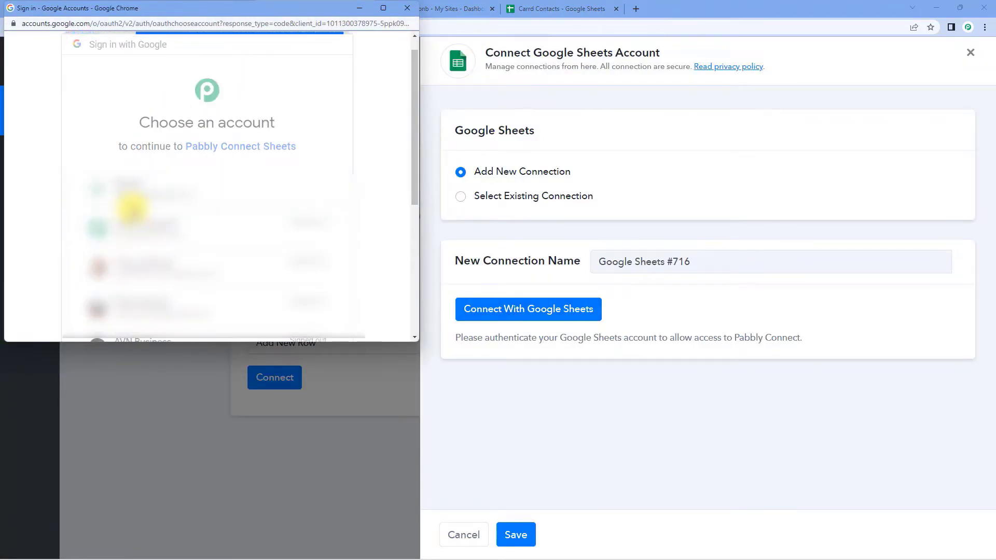
{"action": "left_click", "coordinate": [152, 193]}
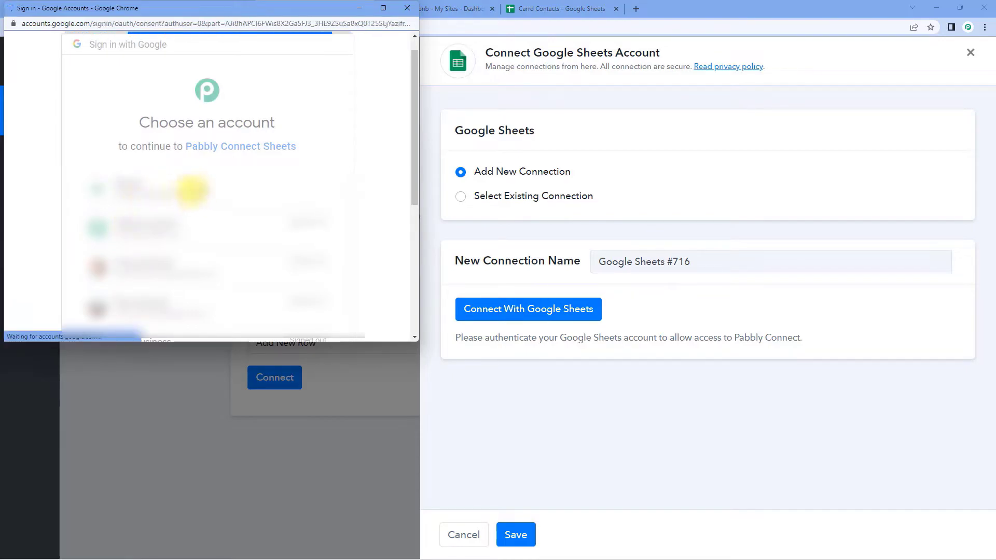
{"action": "left_click", "coordinate": [159, 190]}
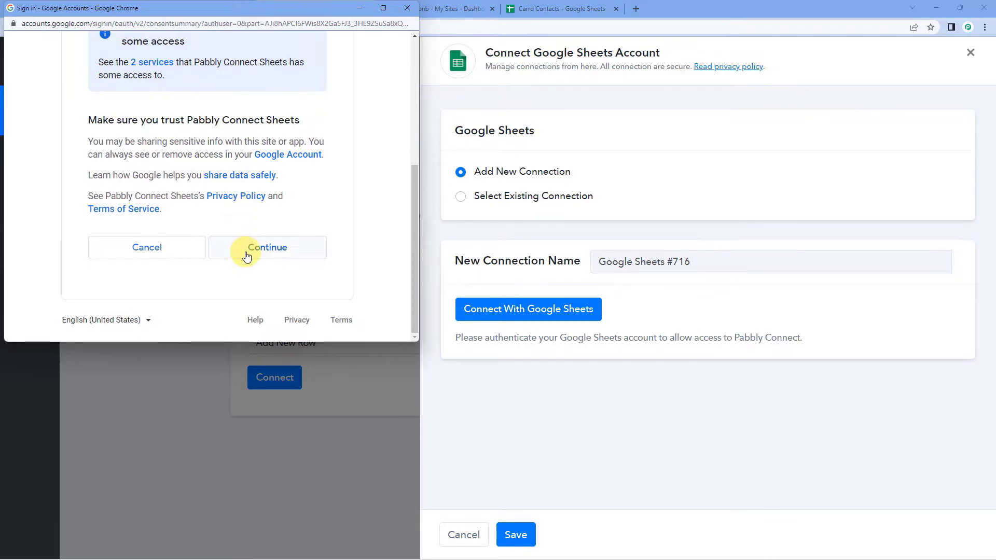
{"action": "left_click", "coordinate": [267, 247]}
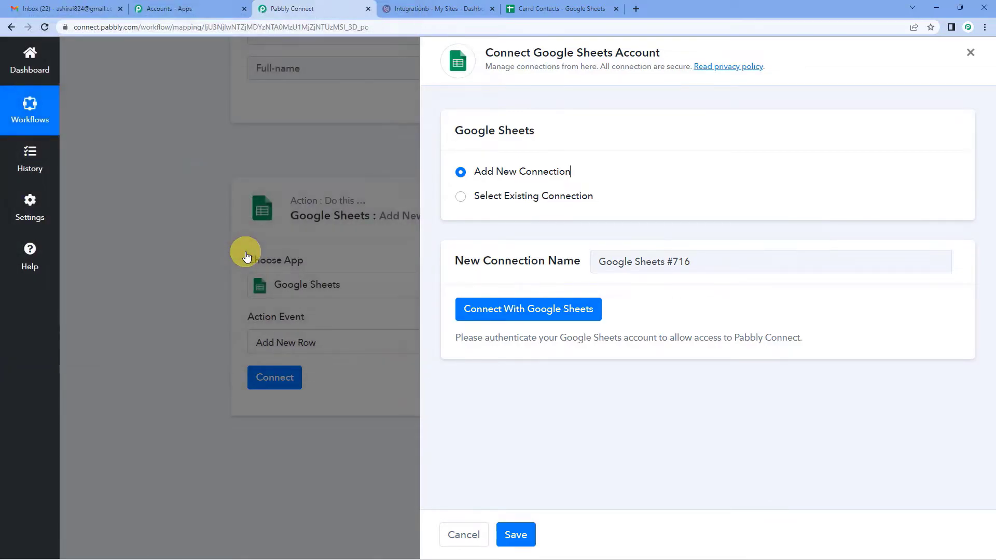
{"action": "left_click", "coordinate": [528, 308]}
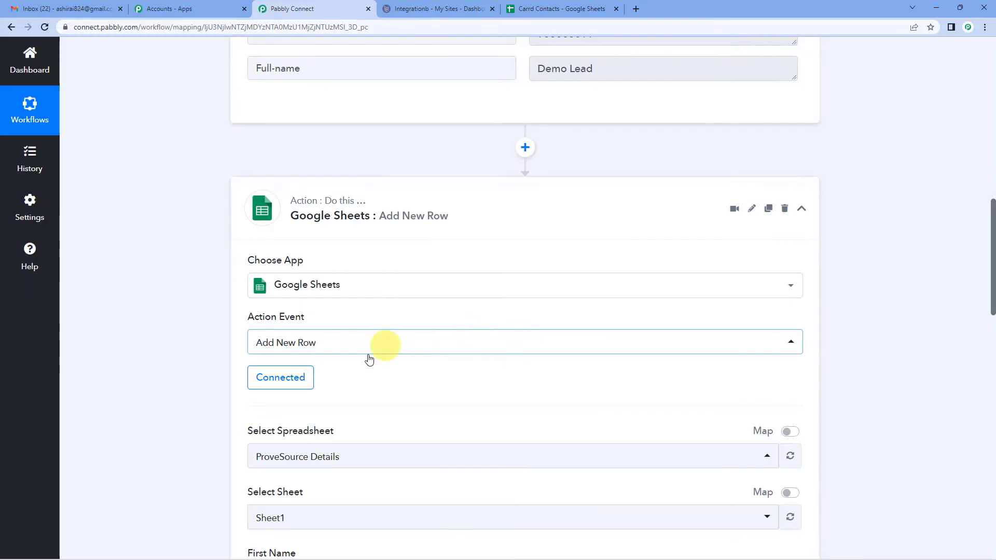
- Point the Add New Row action at the Carrd Contacts spreadsheet
{"action": "scroll", "scroll_direction": "down", "scroll_amount": 3}
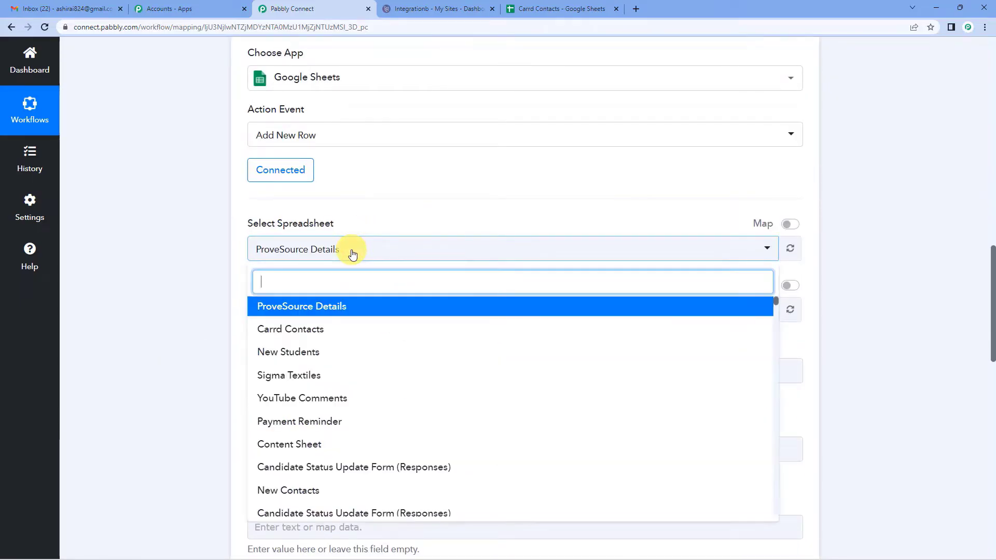
{"action": "mouse_move", "coordinate": [290, 329]}
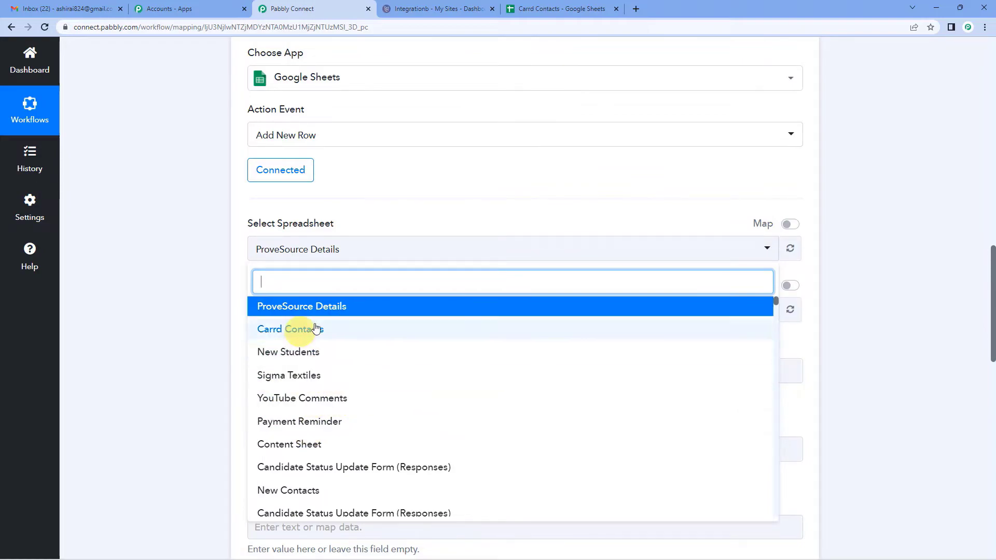
{"action": "mouse_move", "coordinate": [290, 467]}
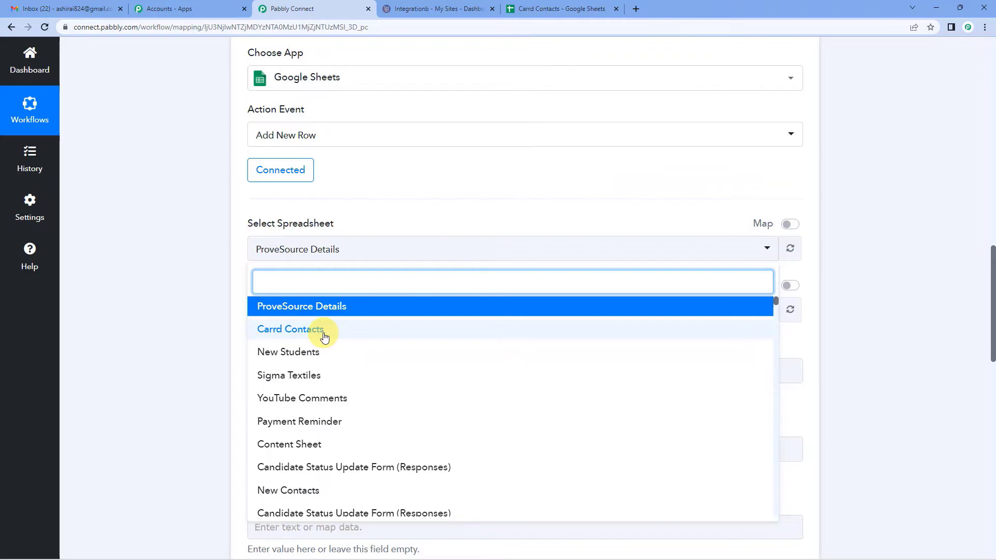
{"action": "left_click", "coordinate": [290, 328]}
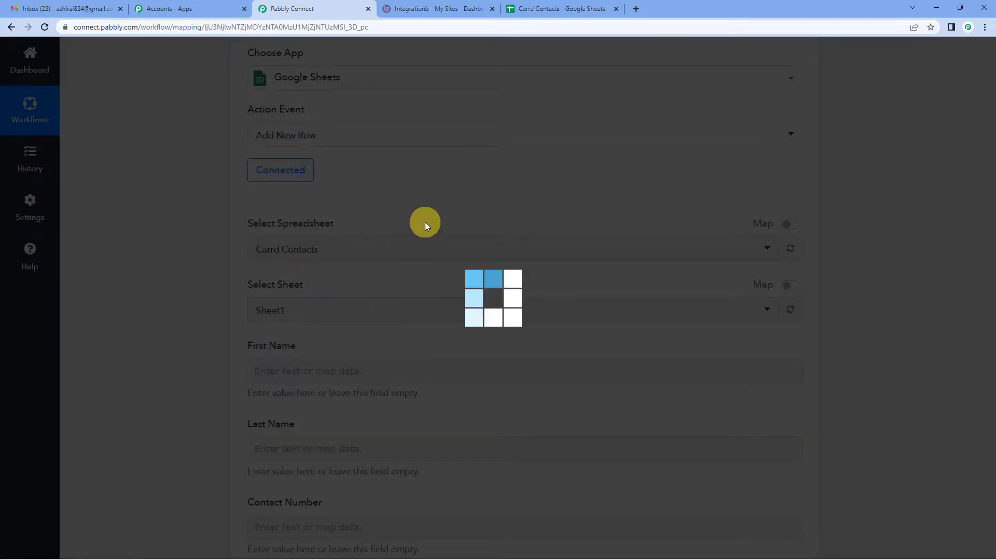
{"action": "left_click", "coordinate": [561, 8]}
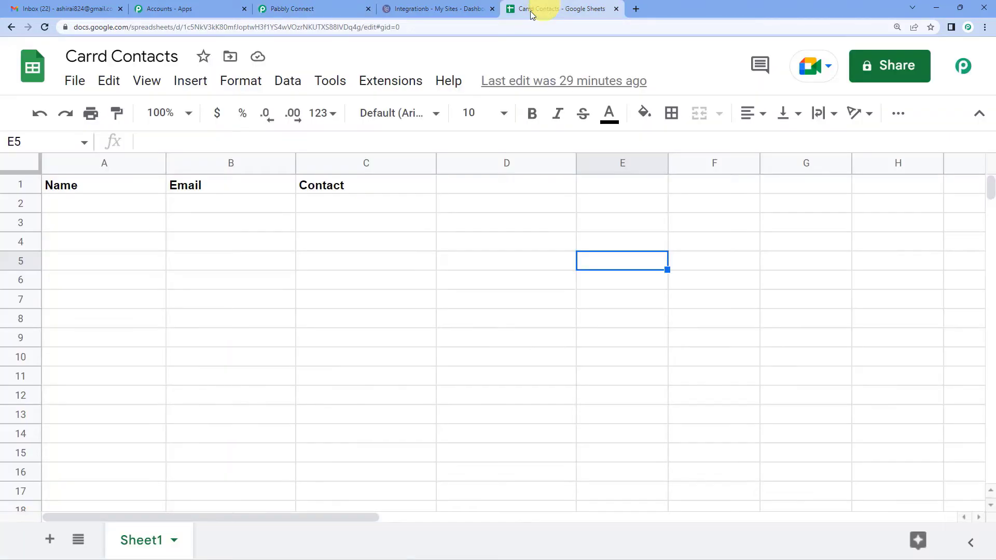
{"action": "mouse_move", "coordinate": [121, 56]}
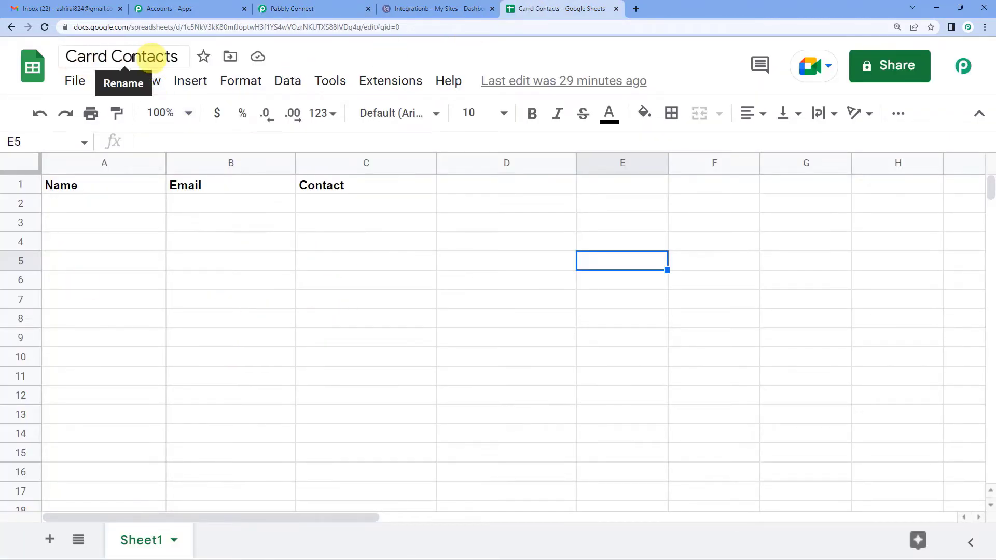
{"action": "mouse_move", "coordinate": [74, 211]}
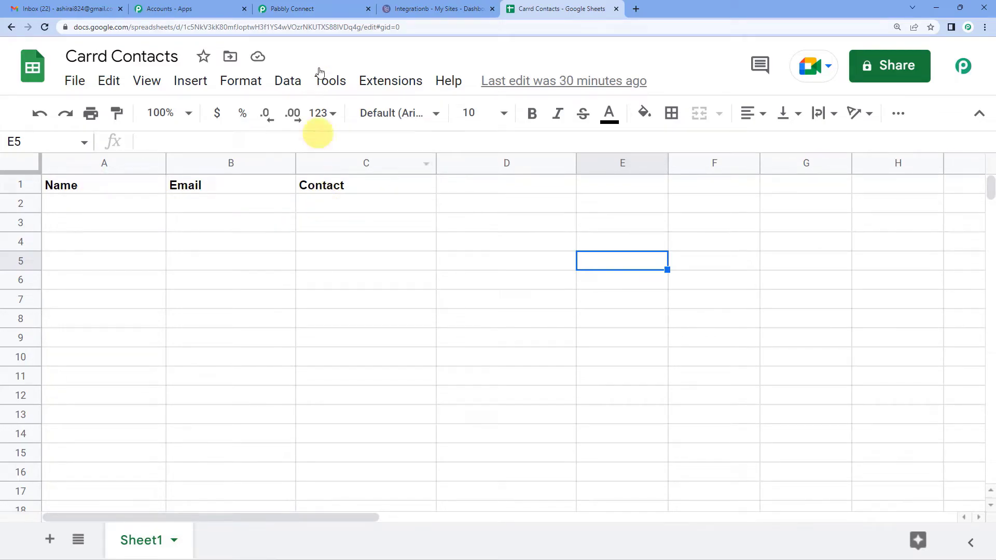
- Compare the Carrd Contacts Name, Email and Contact headers against the workflow, ending in Pabbly Connect
{"action": "left_click", "coordinate": [311, 9]}
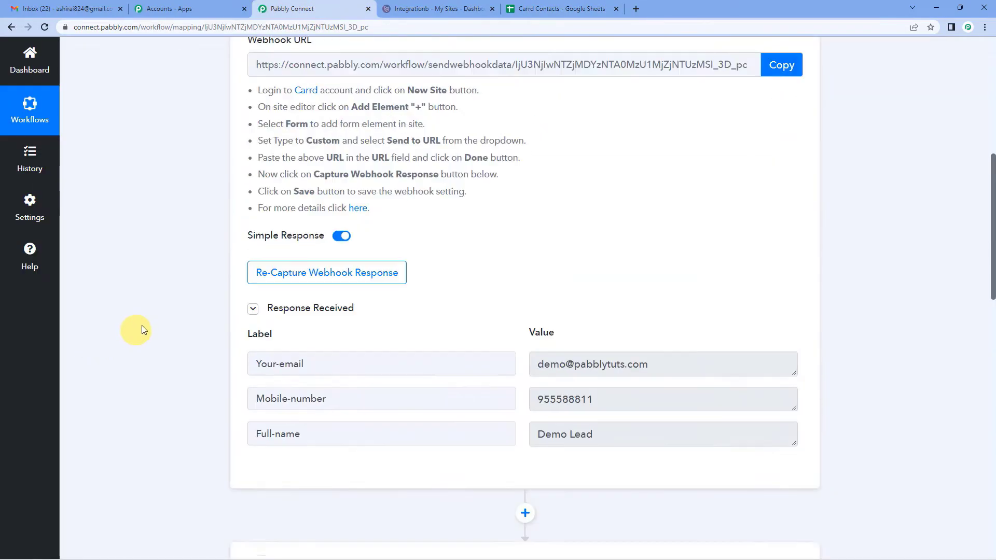
{"action": "scroll", "scroll_direction": "up", "scroll_amount": 3}
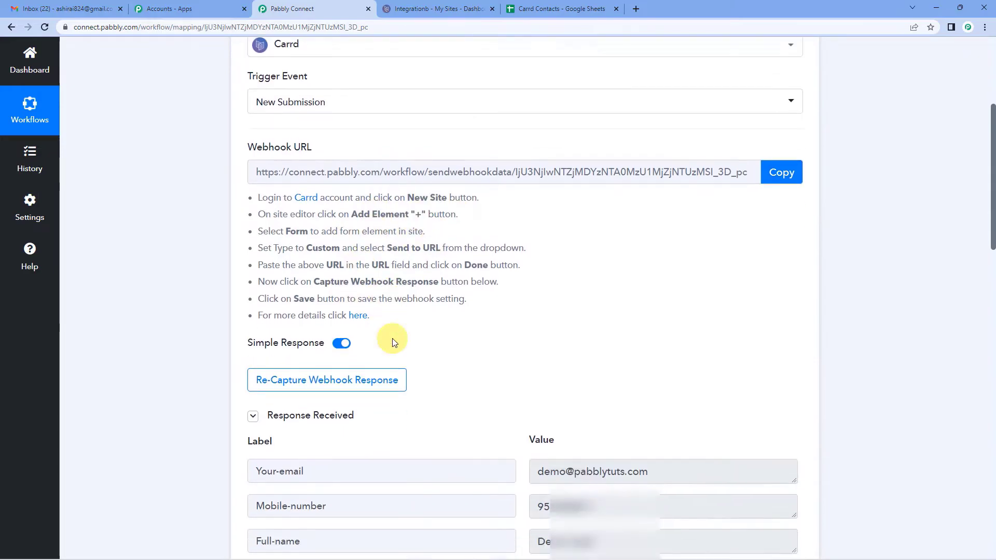
{"action": "left_click", "coordinate": [561, 8]}
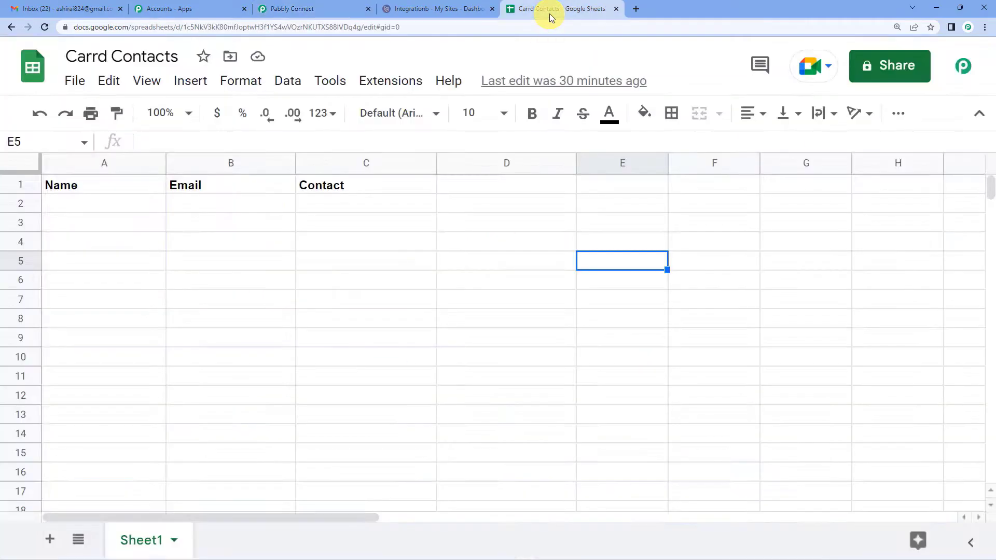
{"action": "mouse_move", "coordinate": [91, 214]}
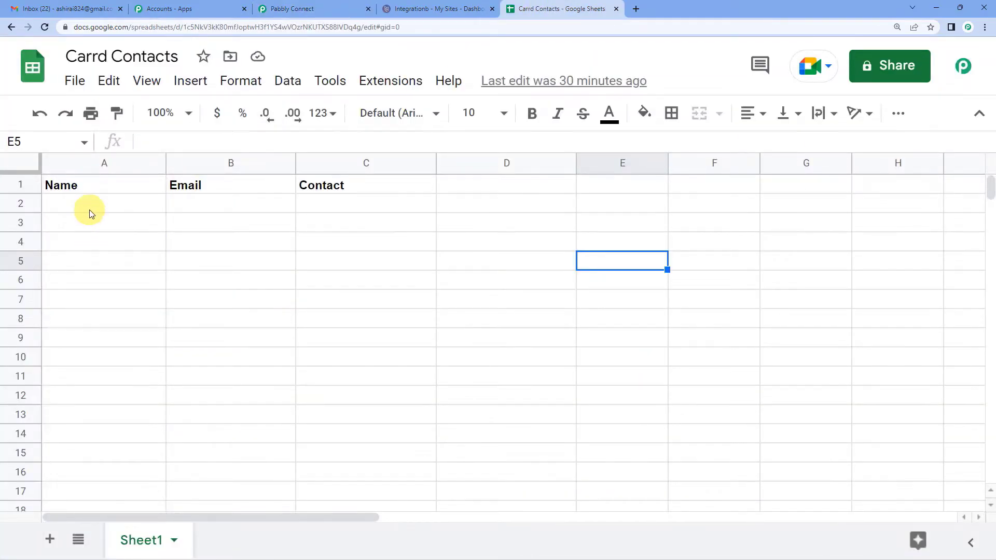
{"action": "mouse_move", "coordinate": [341, 210]}
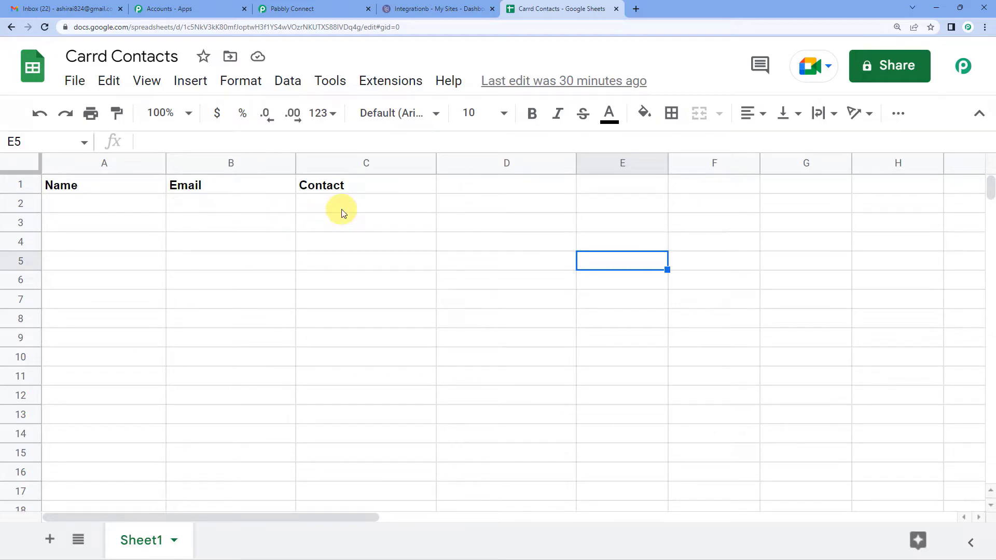
{"action": "left_click", "coordinate": [311, 8]}
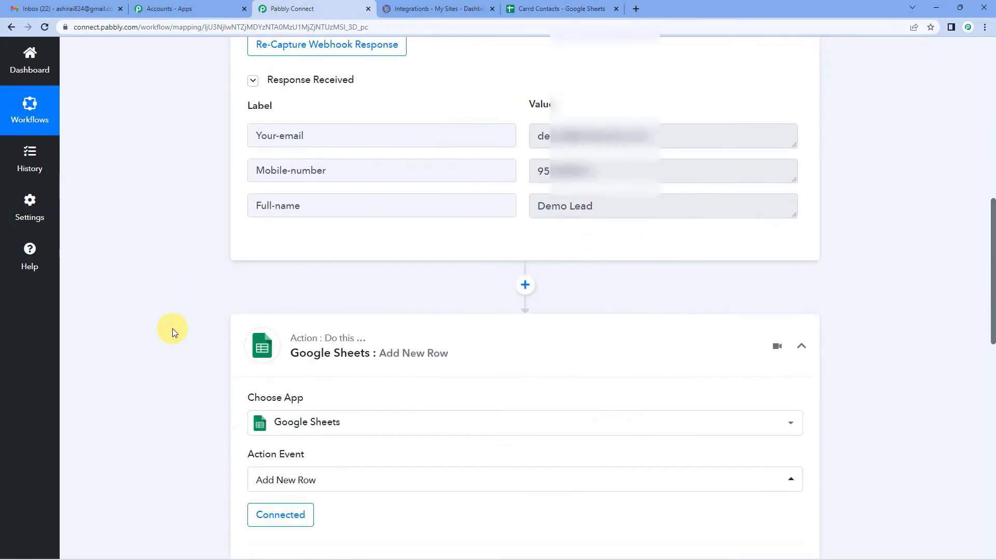
- Recheck the sheet headings, then expand the Carrd: New Submission data for the Name field
{"action": "scroll", "scroll_direction": "down", "scroll_amount": 3}
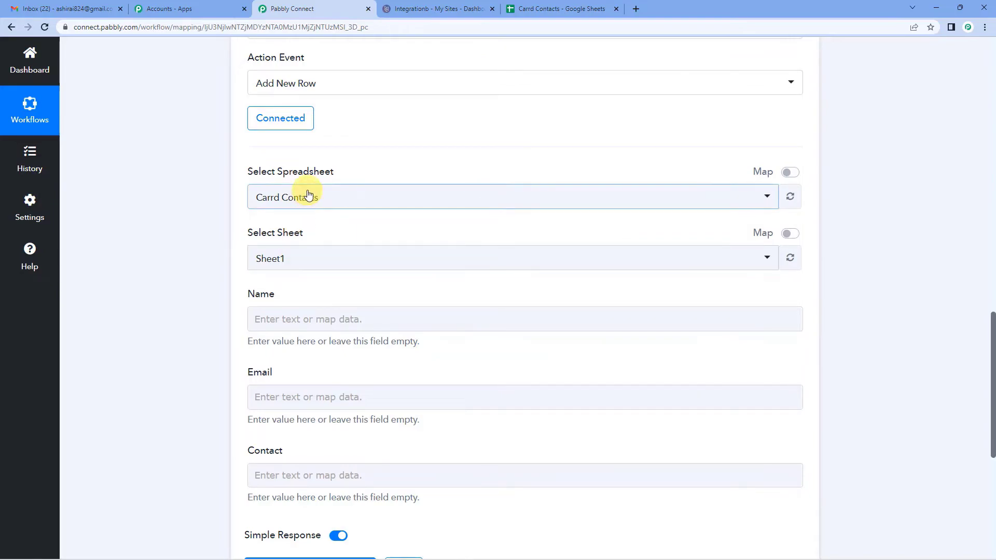
{"action": "scroll", "scroll_direction": "down", "scroll_amount": 3}
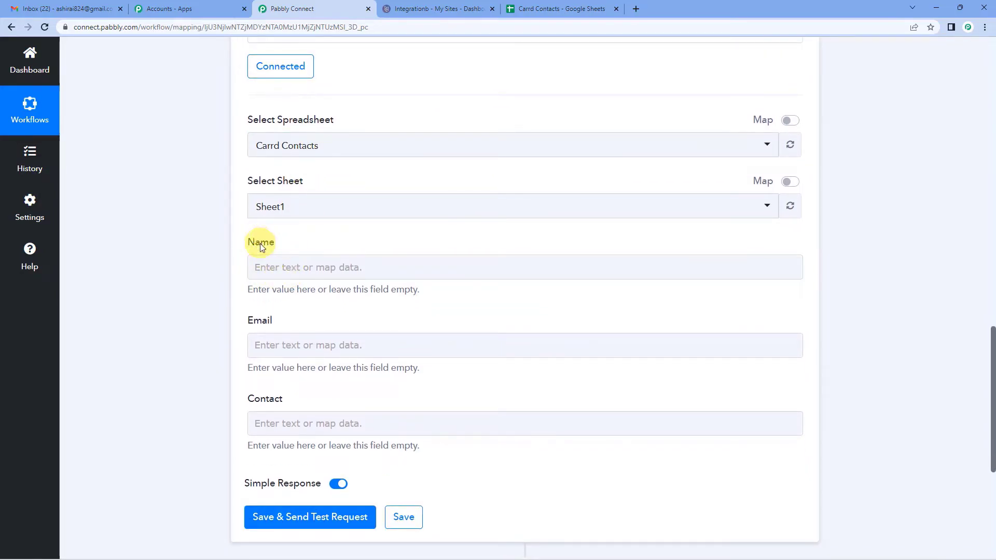
{"action": "left_click", "coordinate": [561, 8]}
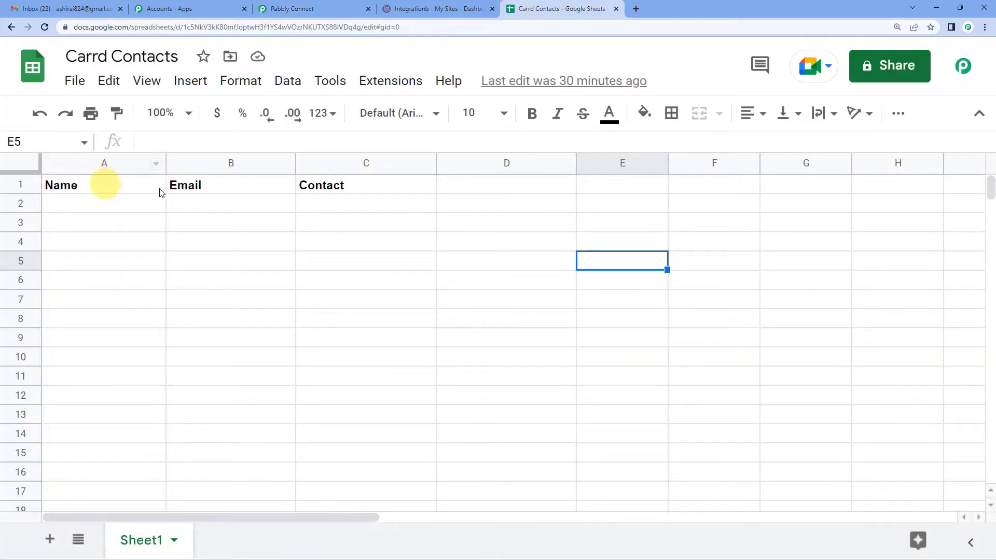
{"action": "left_click", "coordinate": [311, 8]}
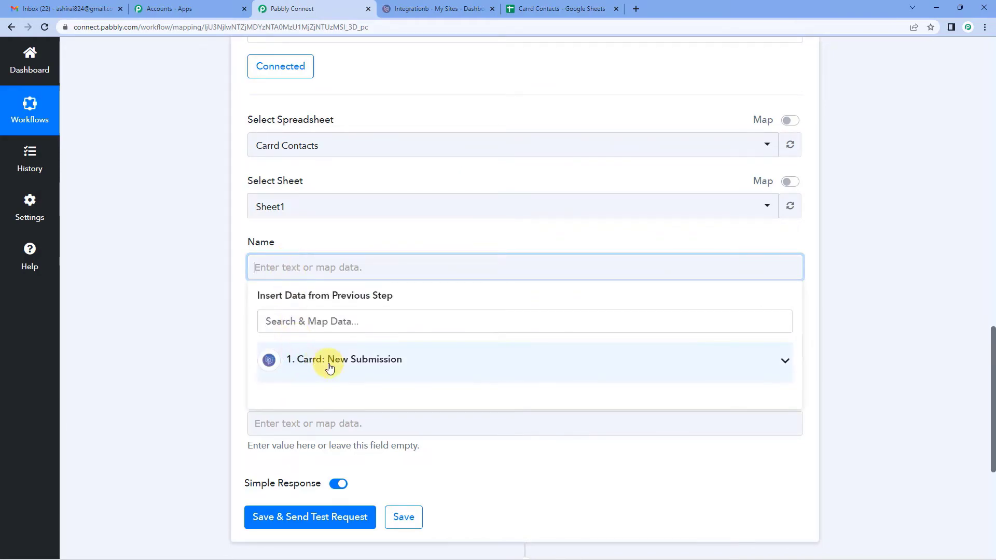
{"action": "left_click", "coordinate": [343, 360]}
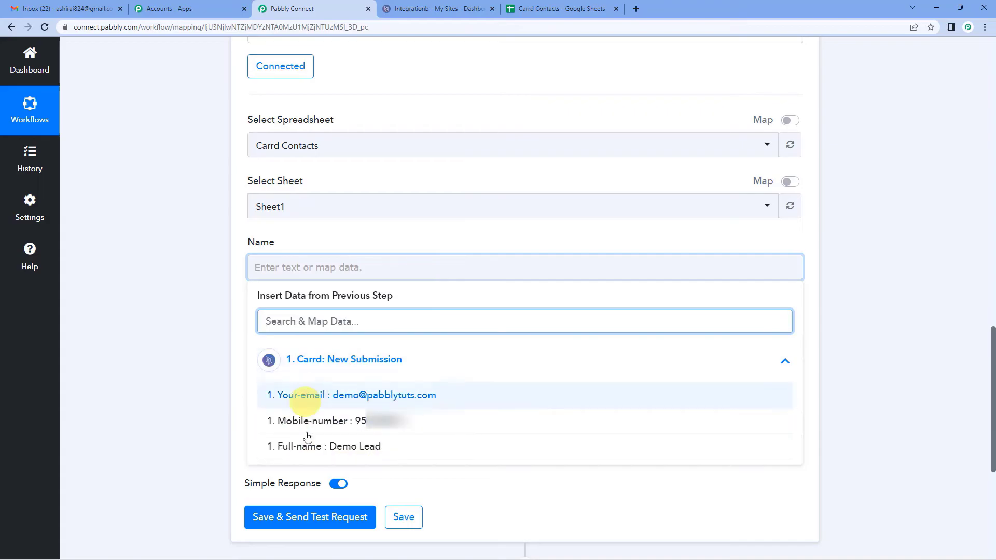
{"action": "scroll", "scroll_direction": "up", "scroll_amount": 3}
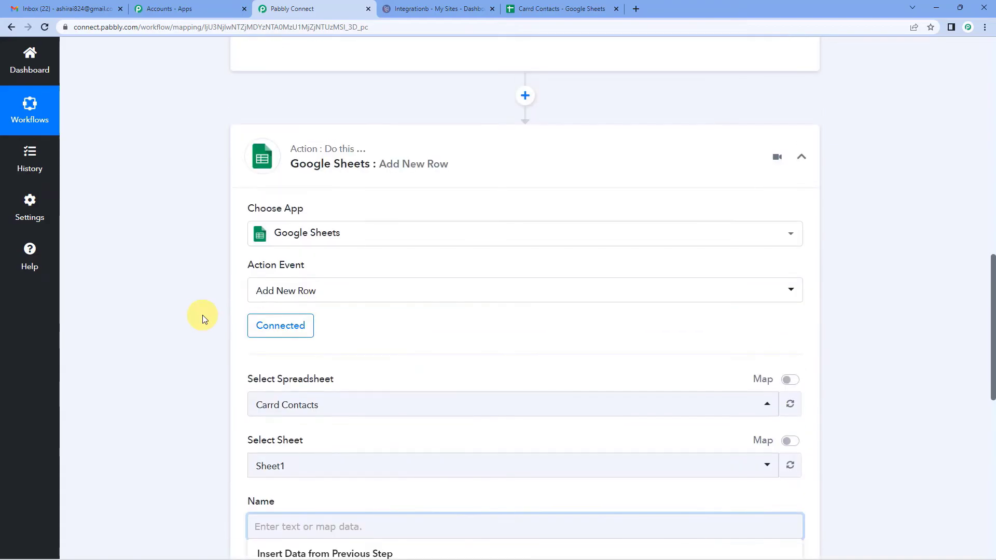
{"action": "scroll", "scroll_direction": "up", "scroll_amount": 3}
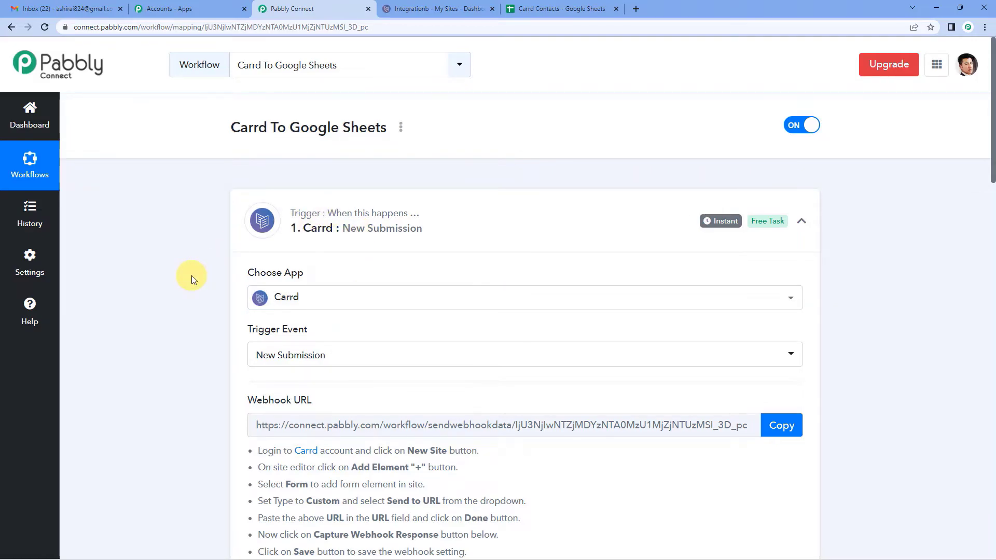
{"action": "scroll", "scroll_direction": "down", "scroll_amount": 3}
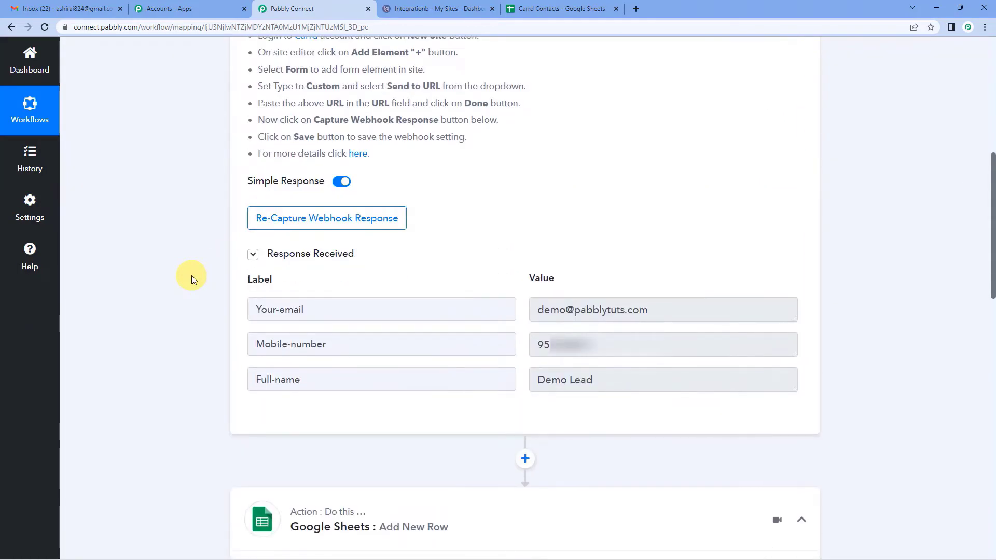
{"action": "scroll", "scroll_direction": "down", "scroll_amount": 3}
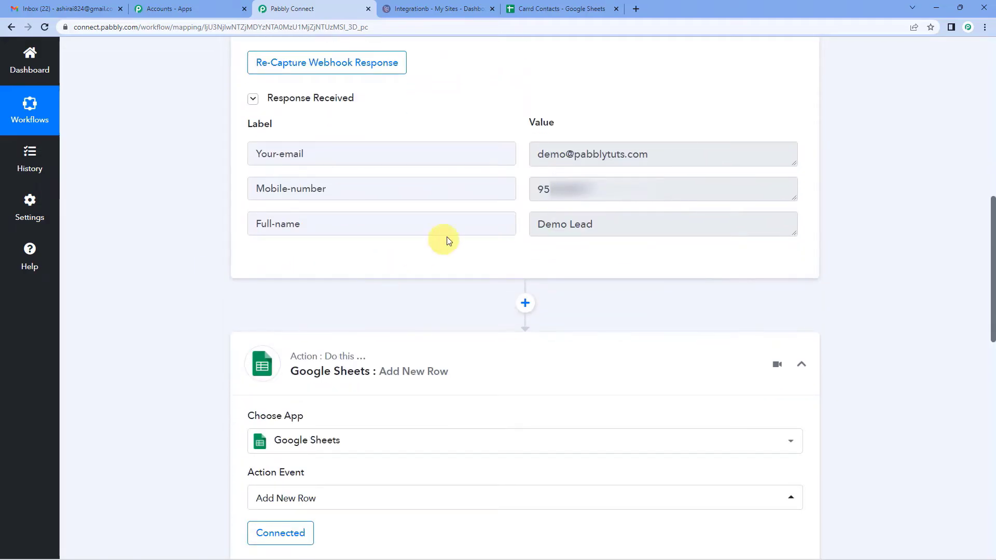
{"action": "mouse_move", "coordinate": [544, 229]}
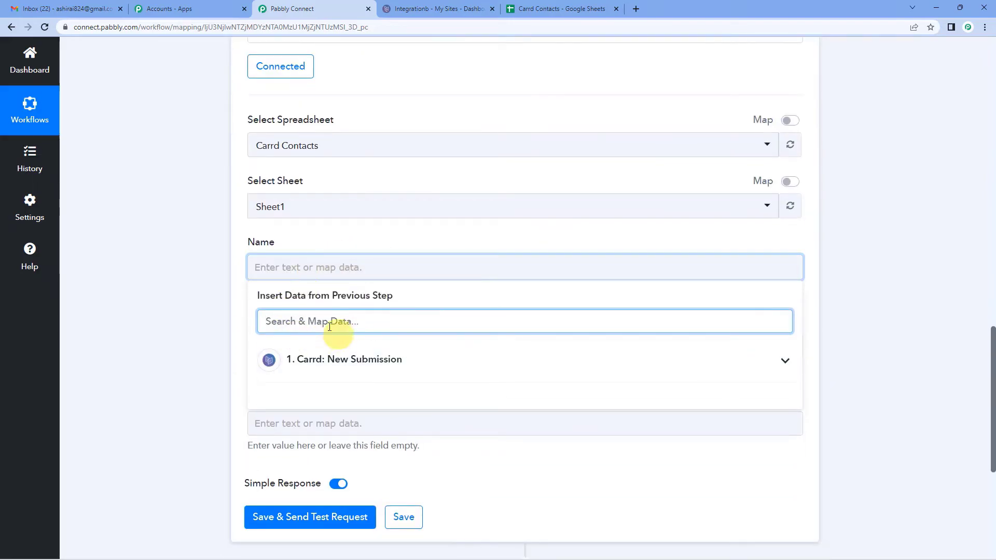
- Map Full-name to Name, Your-email to Email, and Mobile-number to Contact
{"action": "scroll", "scroll_direction": "up", "scroll_amount": 3}
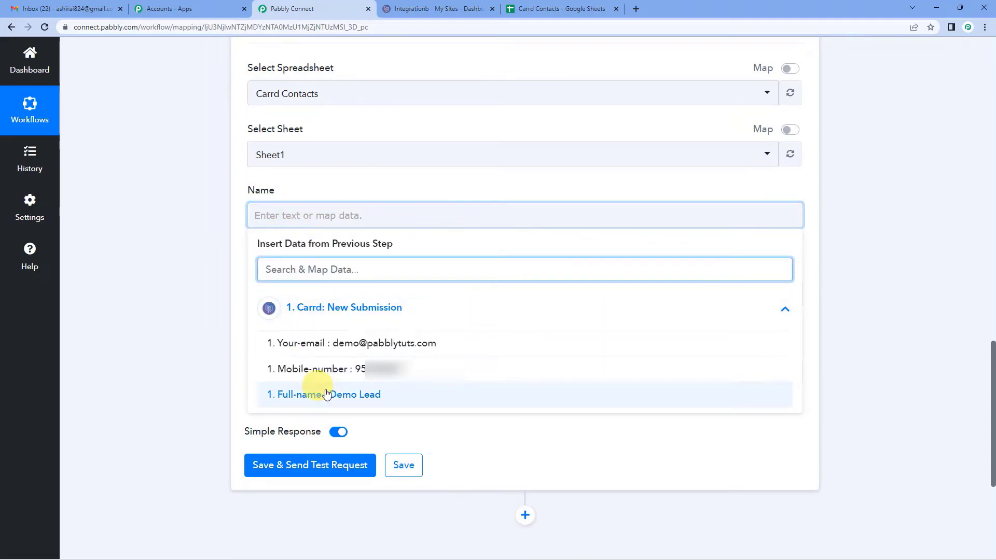
{"action": "left_click", "coordinate": [324, 394]}
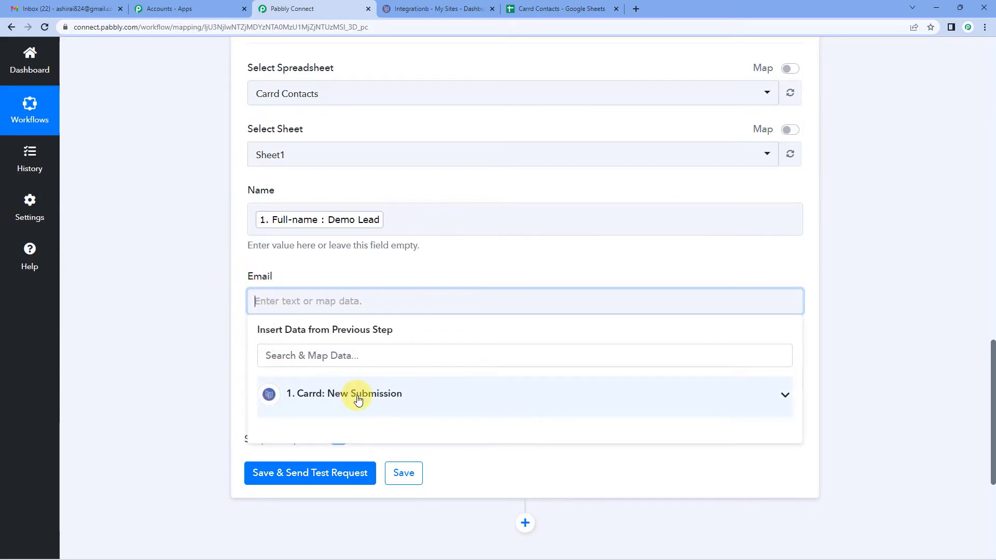
{"action": "left_click", "coordinate": [358, 393]}
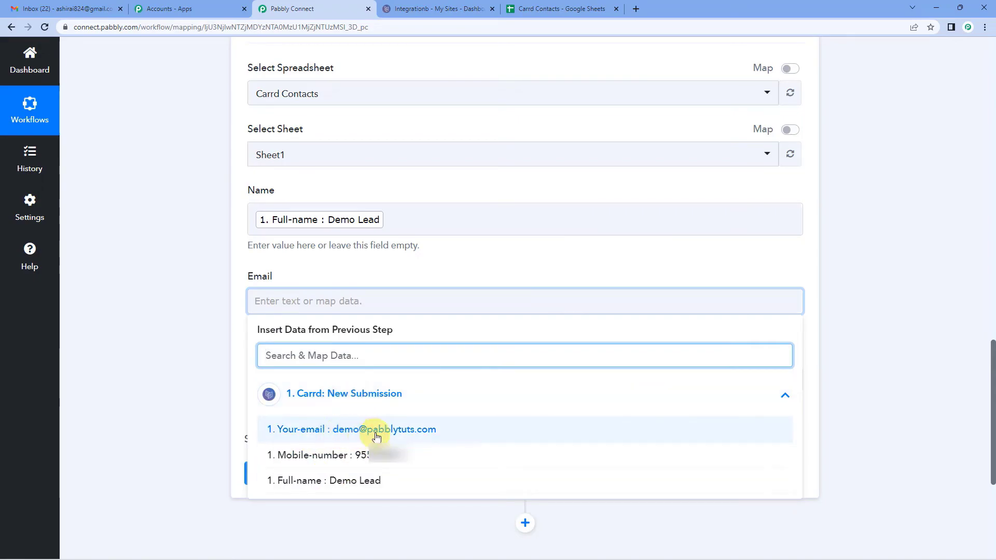
{"action": "mouse_move", "coordinate": [426, 436]}
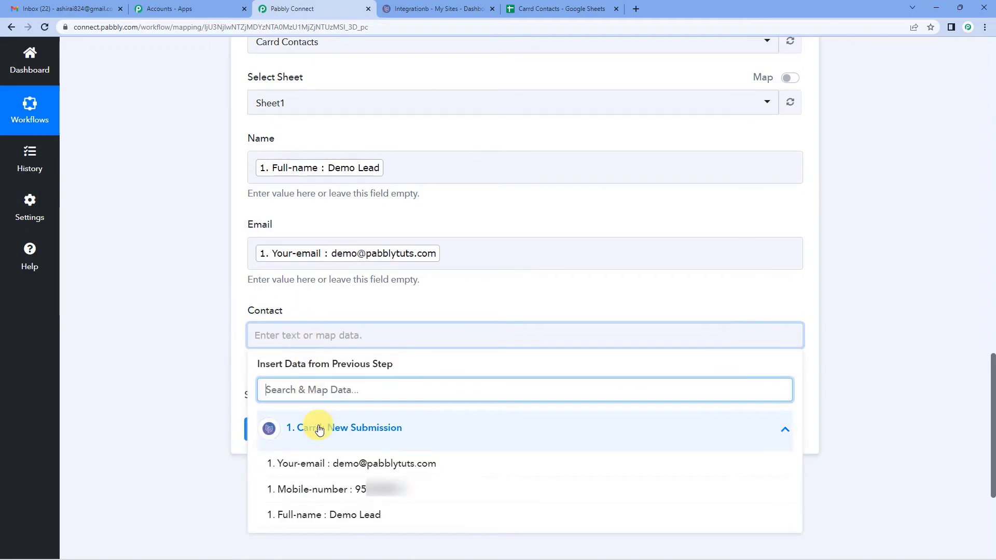
{"action": "mouse_move", "coordinate": [370, 495]}
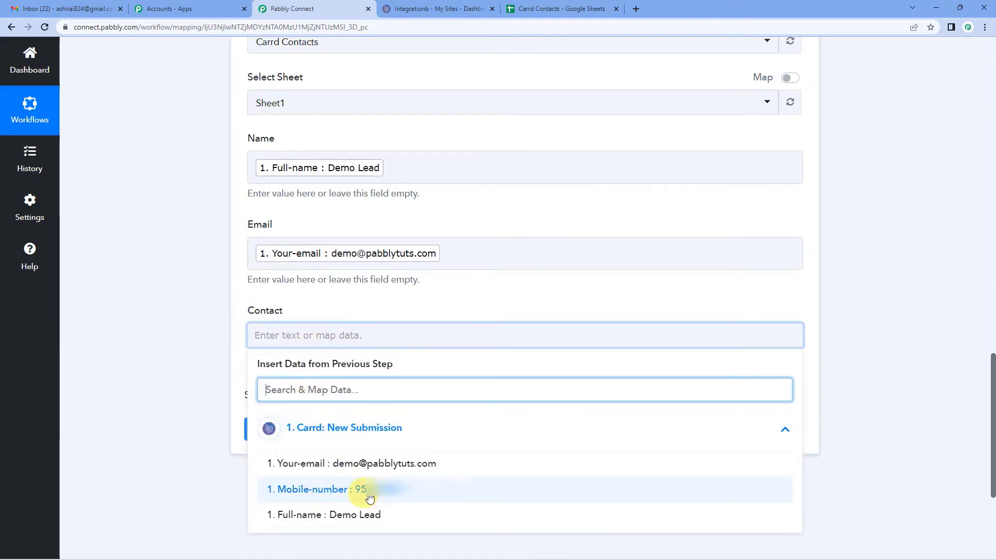
{"action": "left_click", "coordinate": [308, 489]}
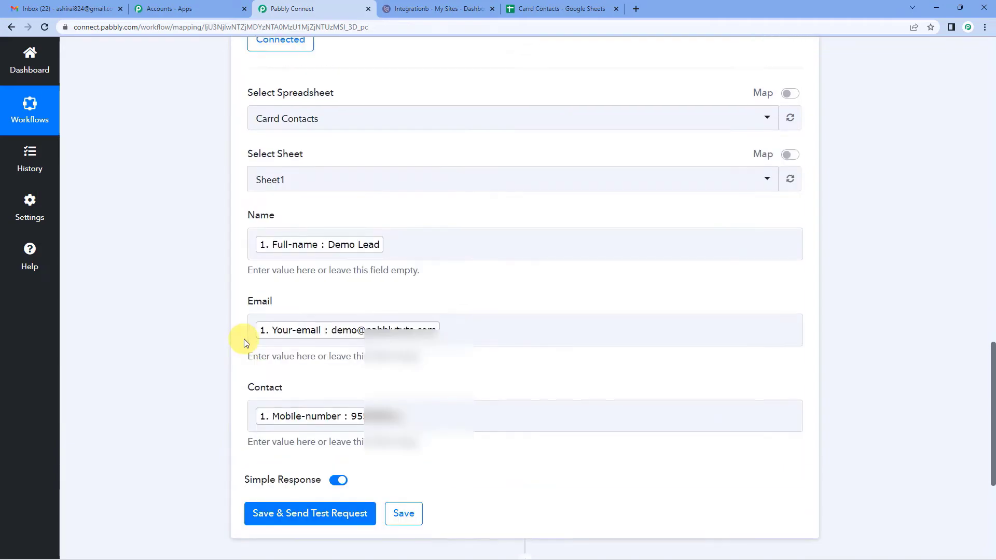
{"action": "scroll", "scroll_direction": "down", "scroll_amount": 3}
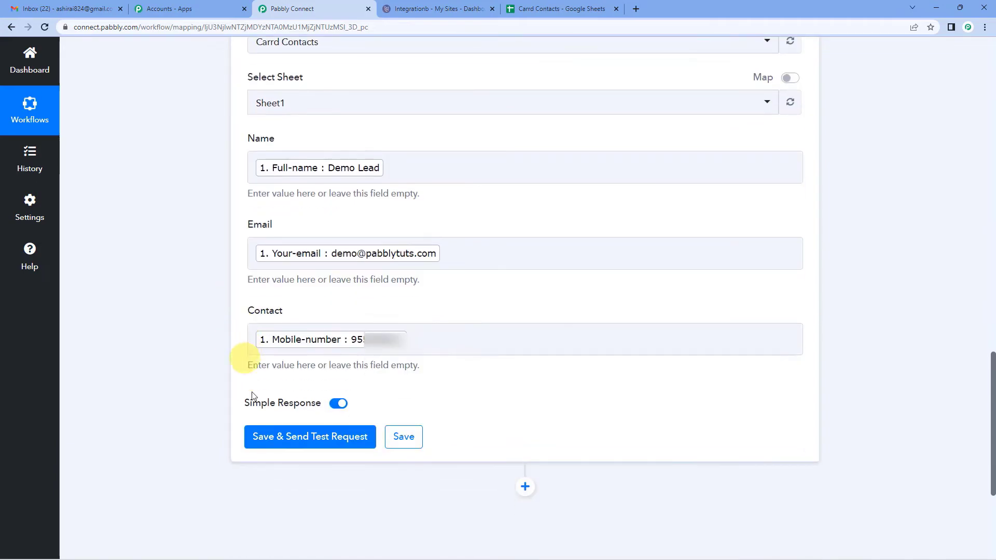
{"action": "mouse_move", "coordinate": [309, 436]}
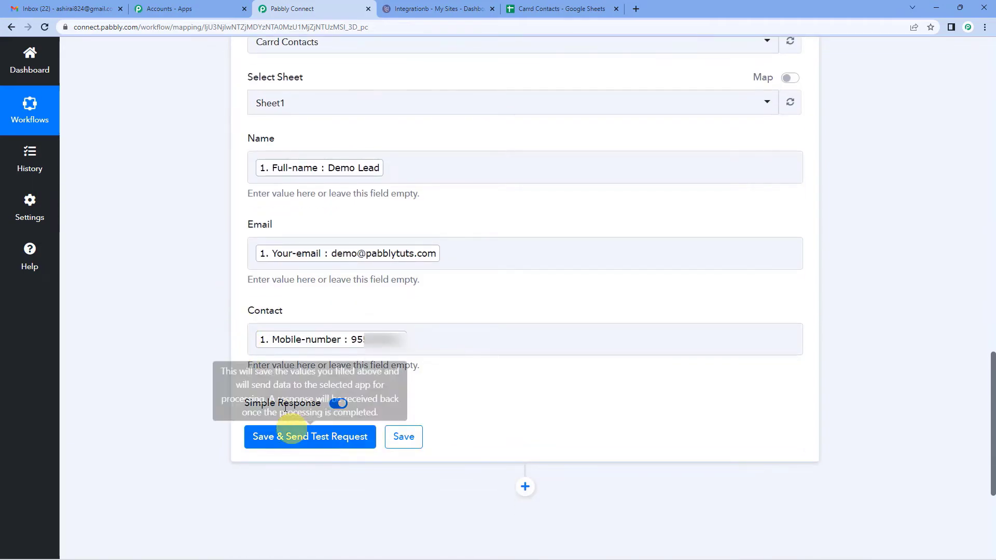
{"action": "mouse_move", "coordinate": [241, 316]}
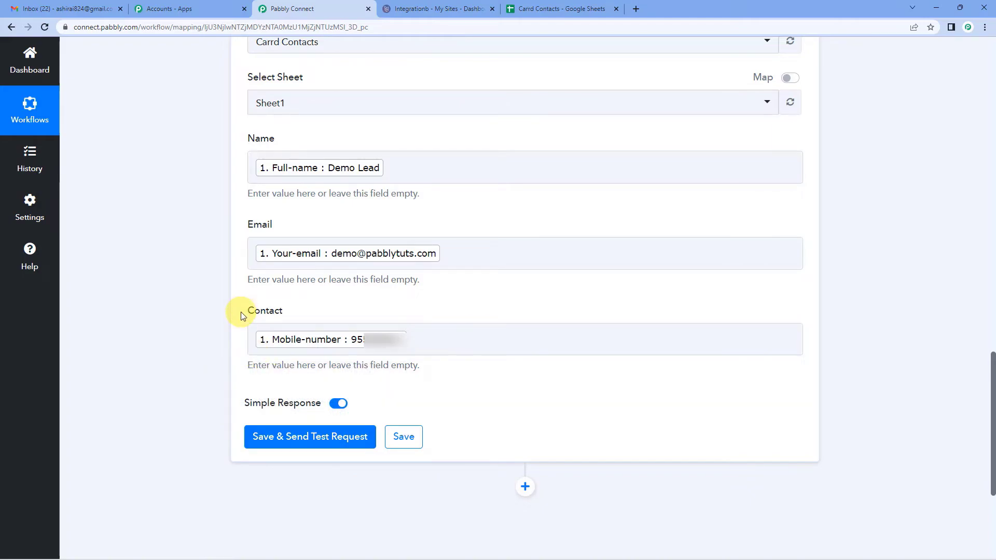
{"action": "scroll", "scroll_direction": "up", "scroll_amount": 3}
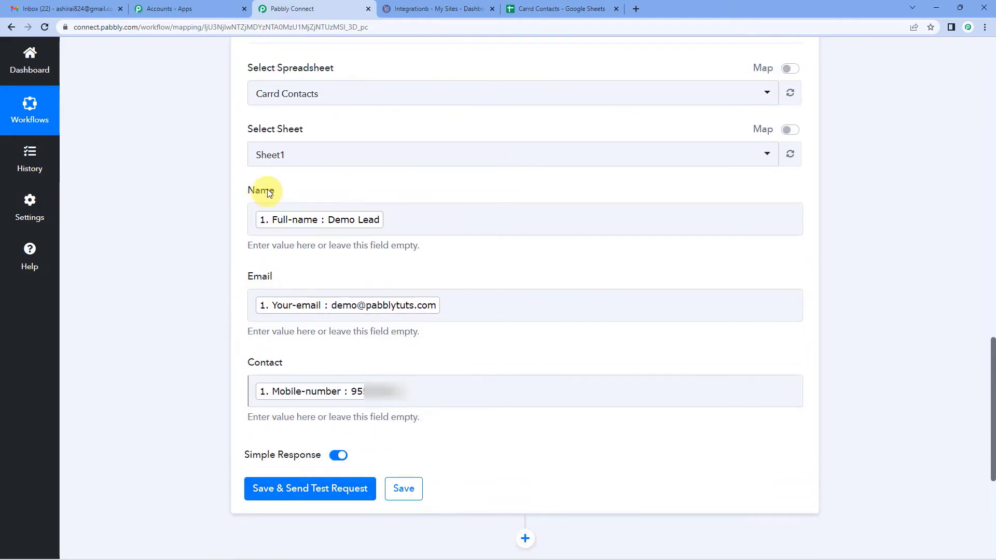
{"action": "mouse_move", "coordinate": [260, 349]}
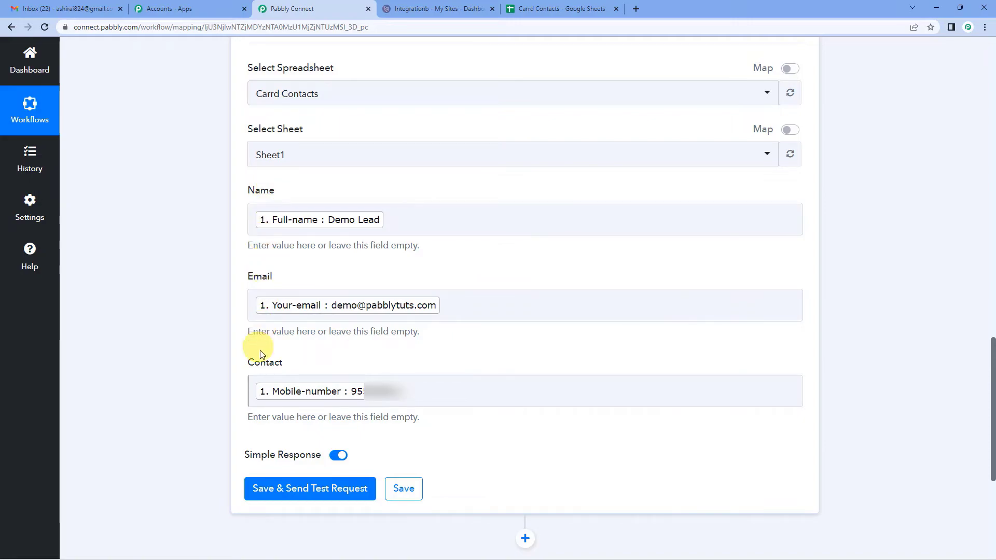
{"action": "mouse_move", "coordinate": [273, 370]}
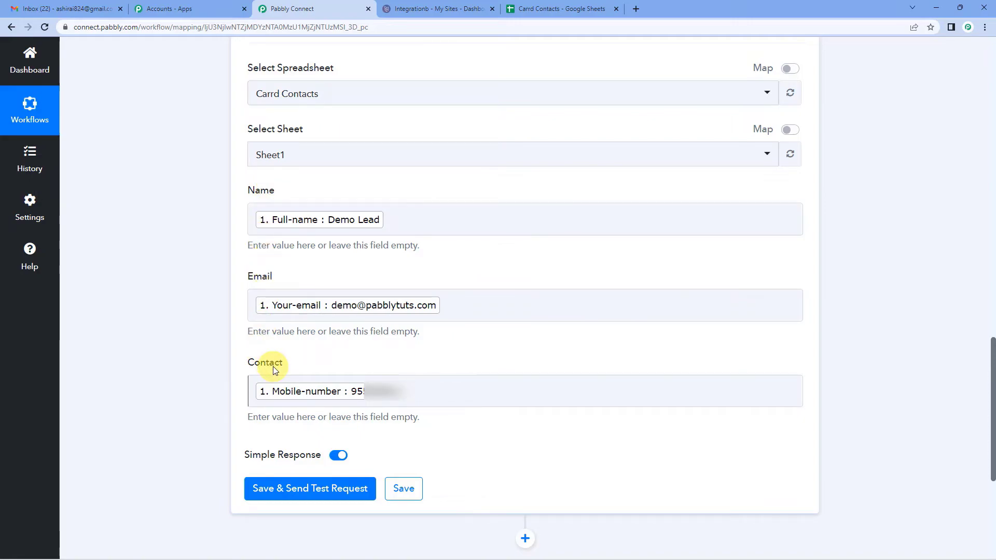
{"action": "mouse_move", "coordinate": [299, 365]}
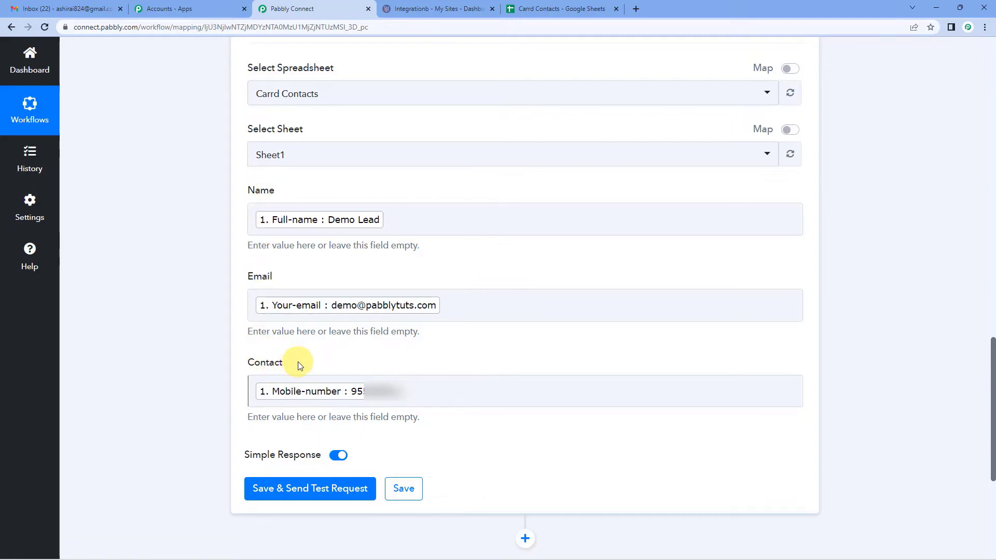
{"action": "scroll", "scroll_direction": "up", "scroll_amount": 3}
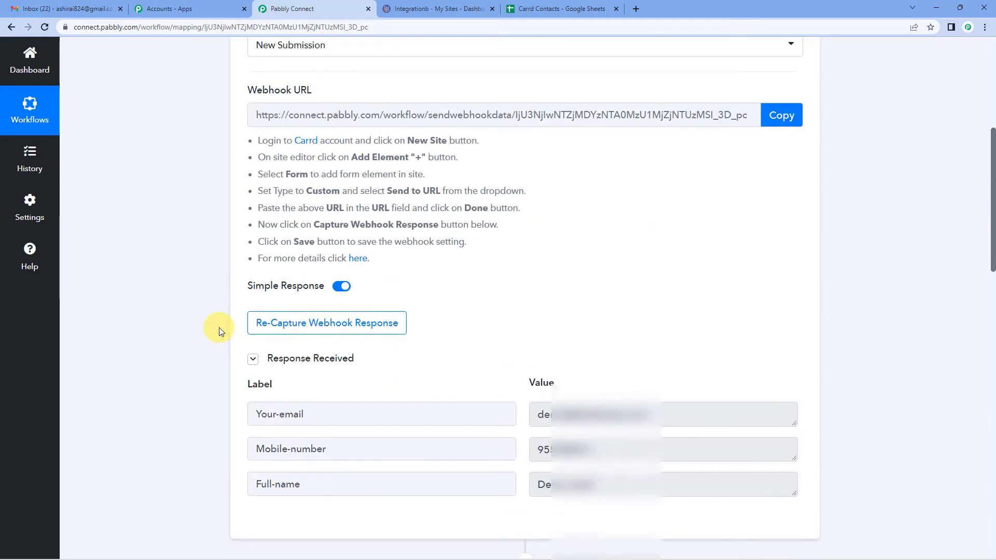
{"action": "scroll", "scroll_direction": "up", "scroll_amount": 3}
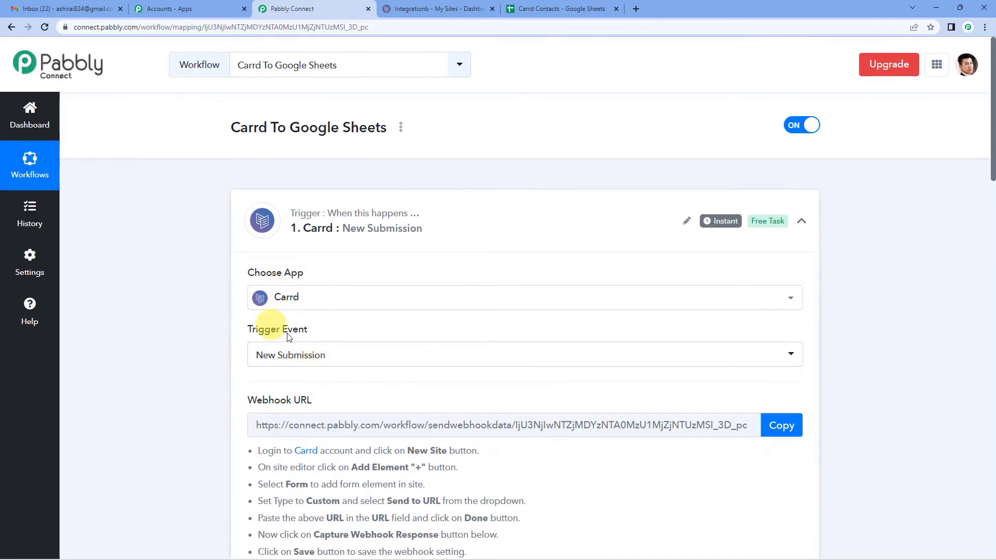
{"action": "scroll", "scroll_direction": "down", "scroll_amount": 3}
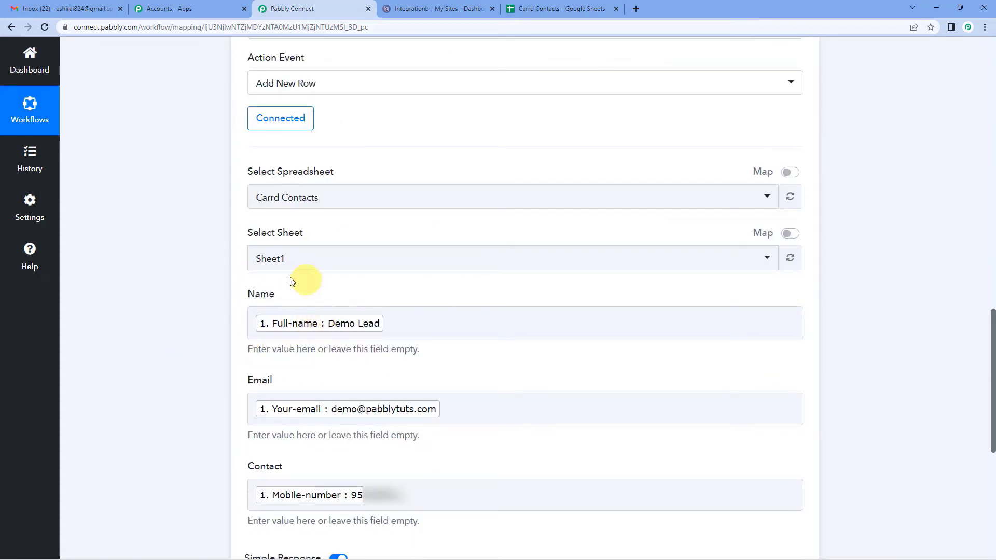
{"action": "mouse_move", "coordinate": [266, 292]}
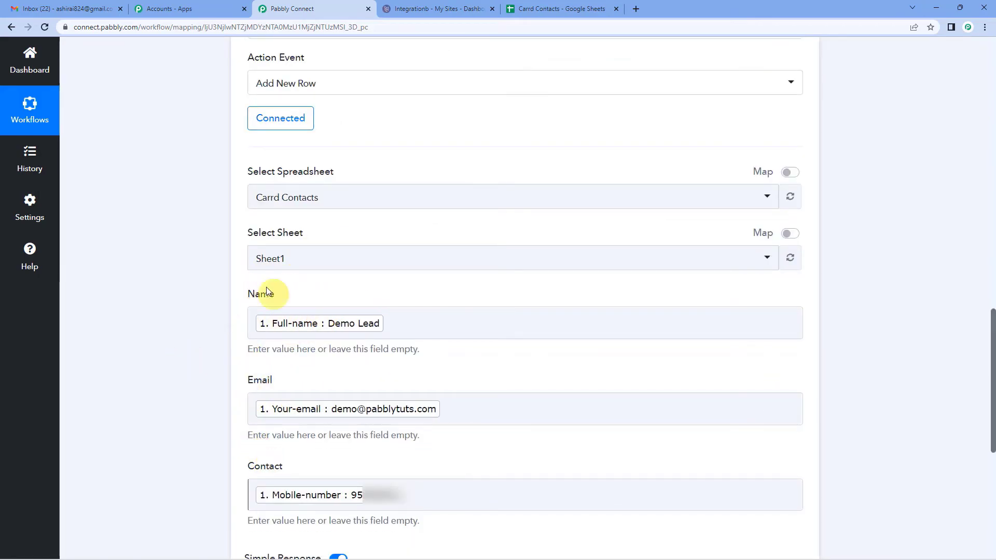
{"action": "mouse_move", "coordinate": [323, 367]}
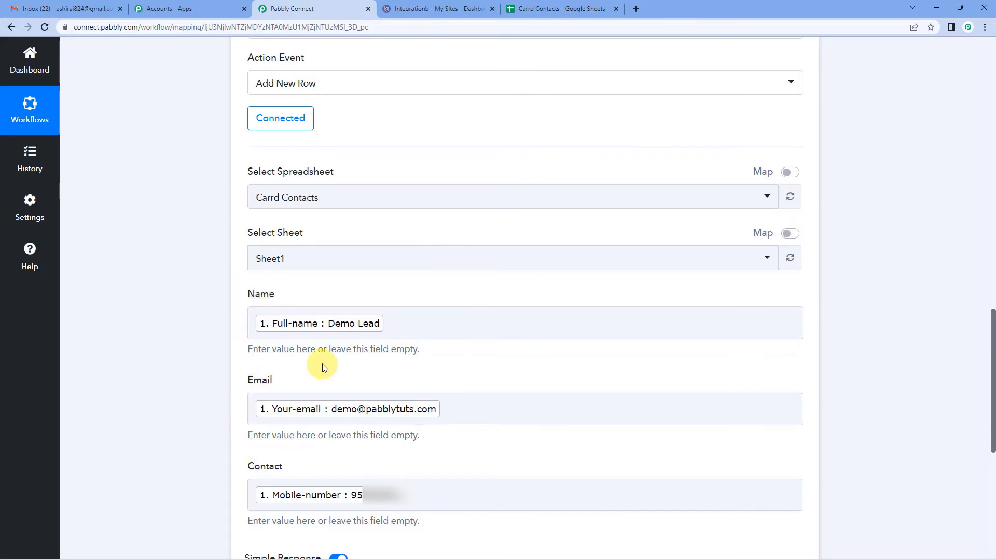
{"action": "scroll", "scroll_direction": "down", "scroll_amount": 3}
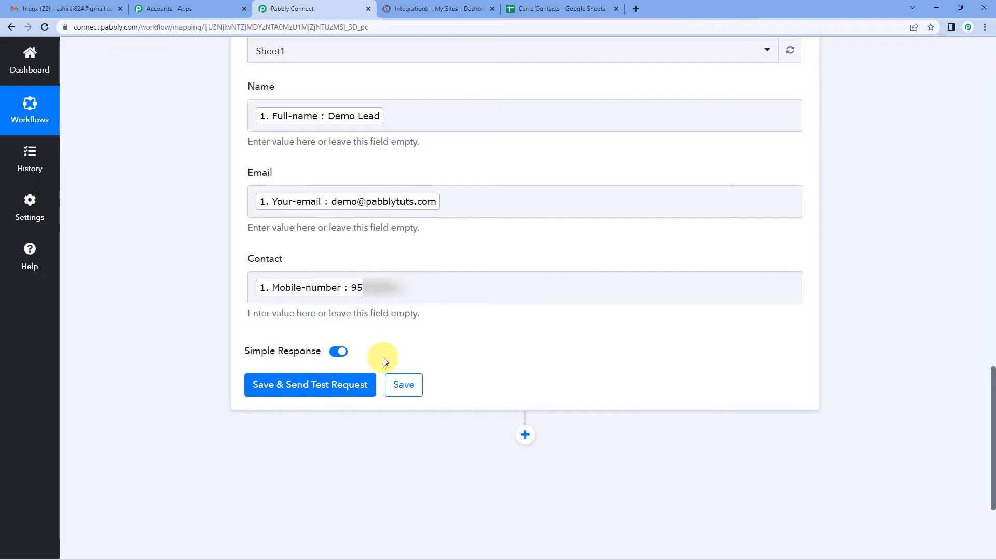
{"action": "mouse_move", "coordinate": [310, 384]}
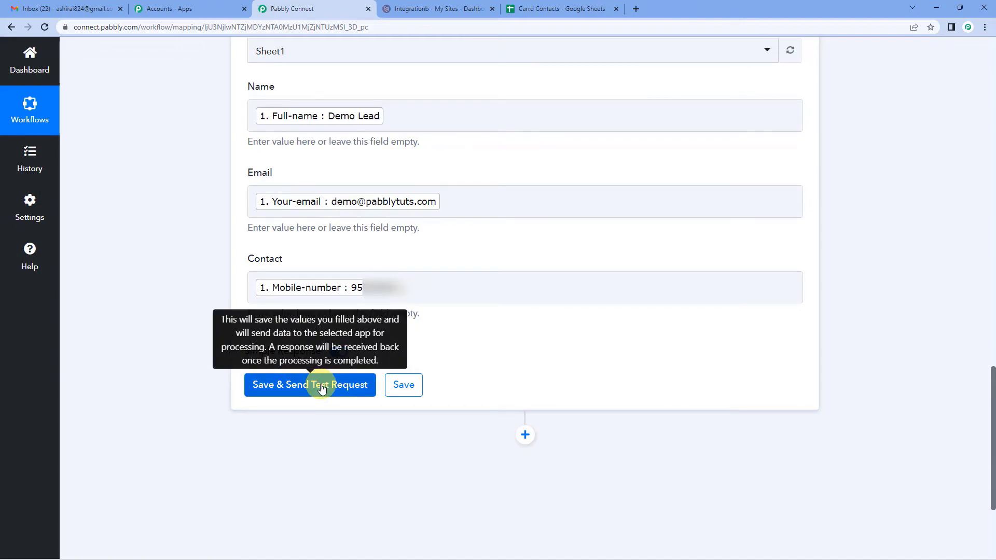
- Save and send a test request, reviewing the response of 1 row and 3 cells updated
{"action": "left_click", "coordinate": [309, 384]}
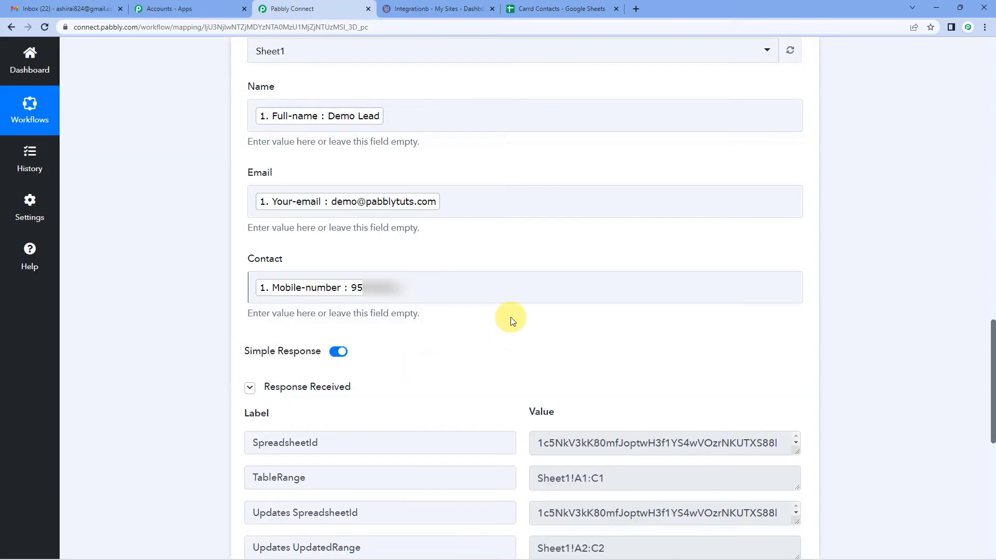
{"action": "scroll", "scroll_direction": "down", "scroll_amount": 3}
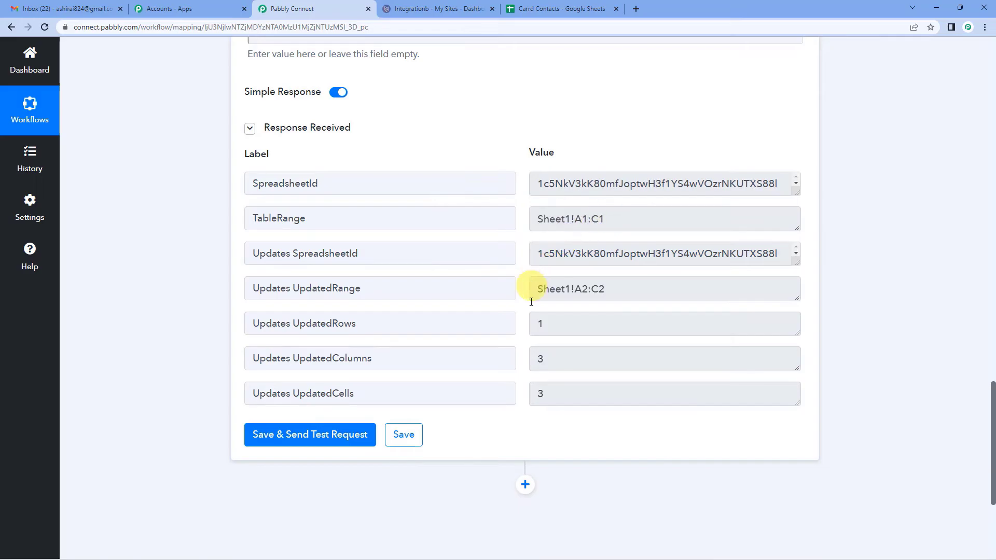
{"action": "scroll", "scroll_direction": "down", "scroll_amount": 3}
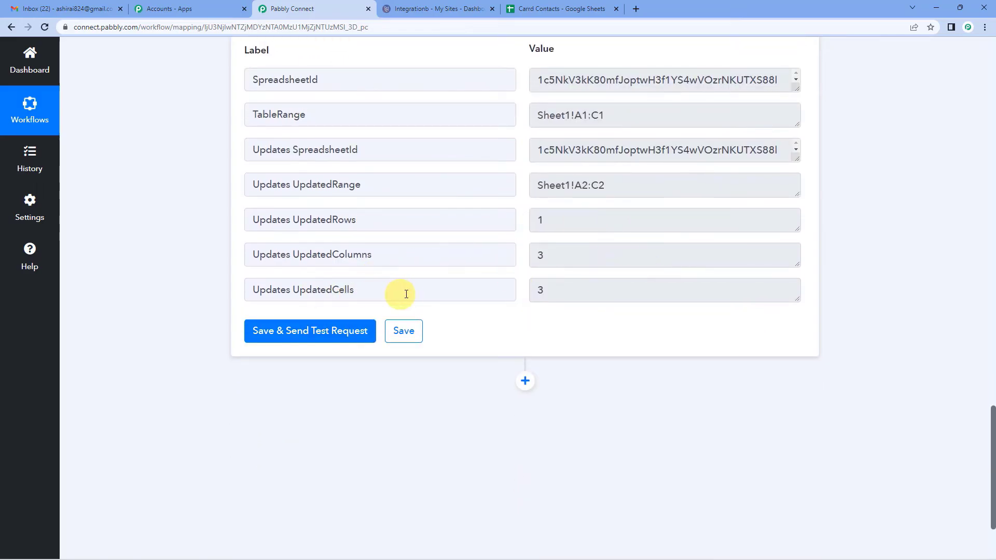
{"action": "mouse_move", "coordinate": [199, 264]}
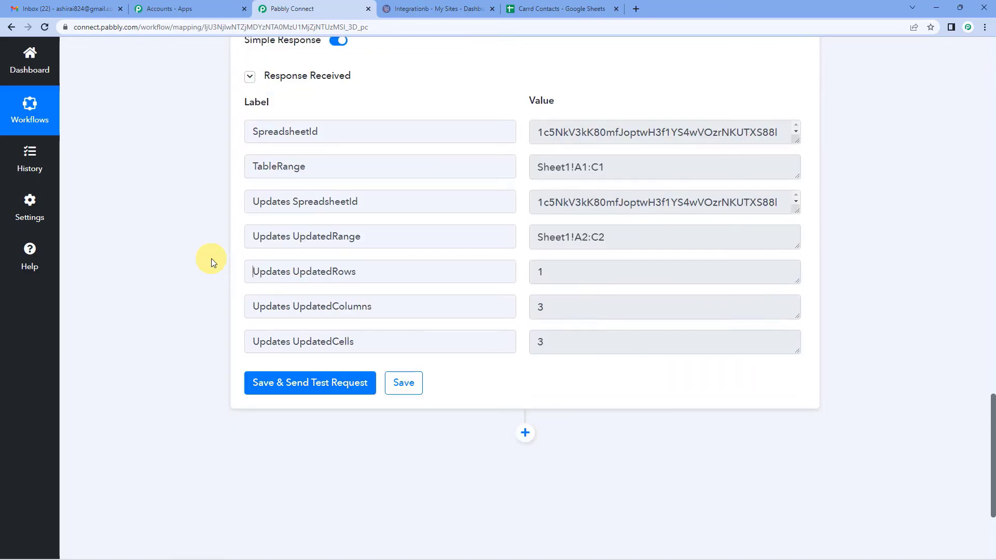
{"action": "scroll", "scroll_direction": "up", "scroll_amount": 3}
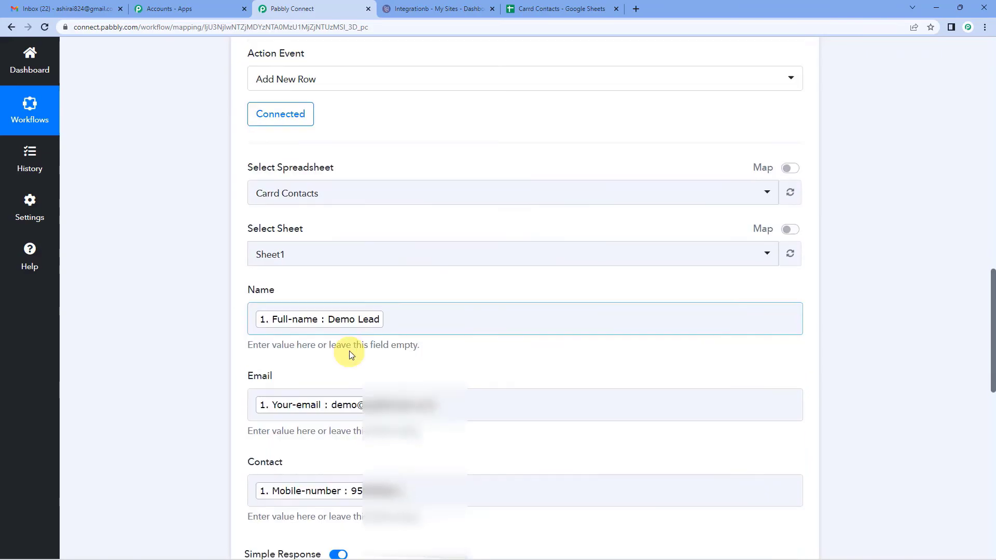
{"action": "scroll", "scroll_direction": "down", "scroll_amount": 3}
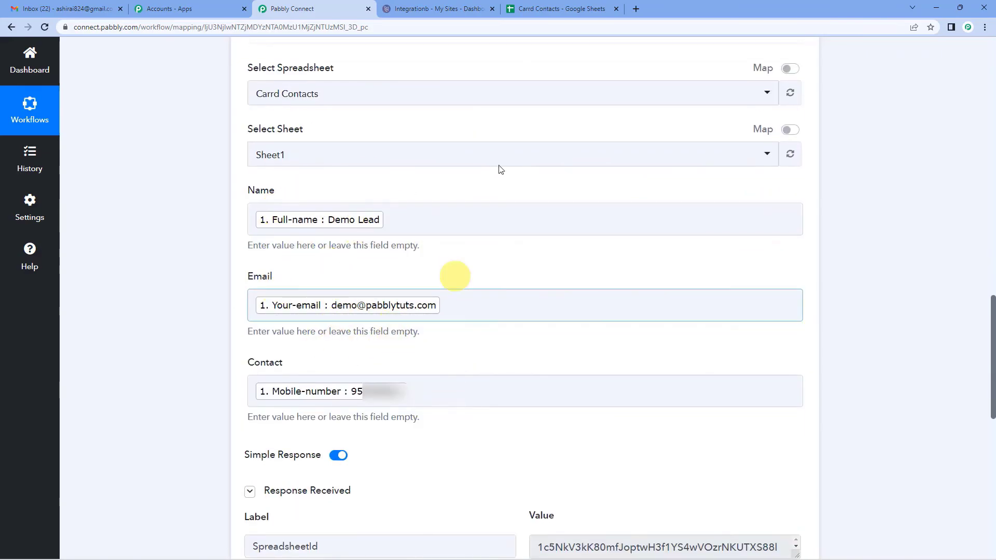
- Inspect row 2 of Carrd Contacts holding Demo Lead, the demo email and number
{"action": "left_click", "coordinate": [561, 8]}
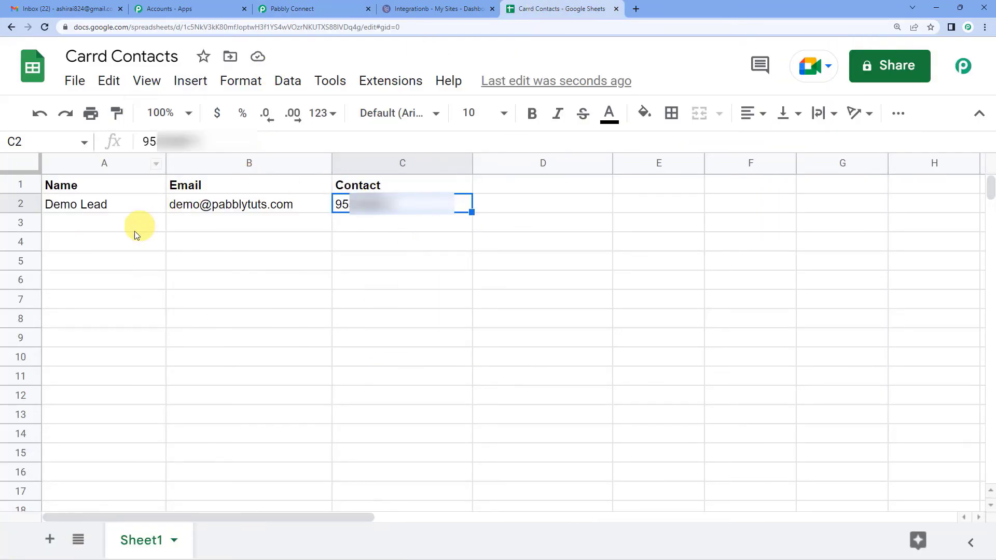
{"action": "mouse_move", "coordinate": [133, 215]}
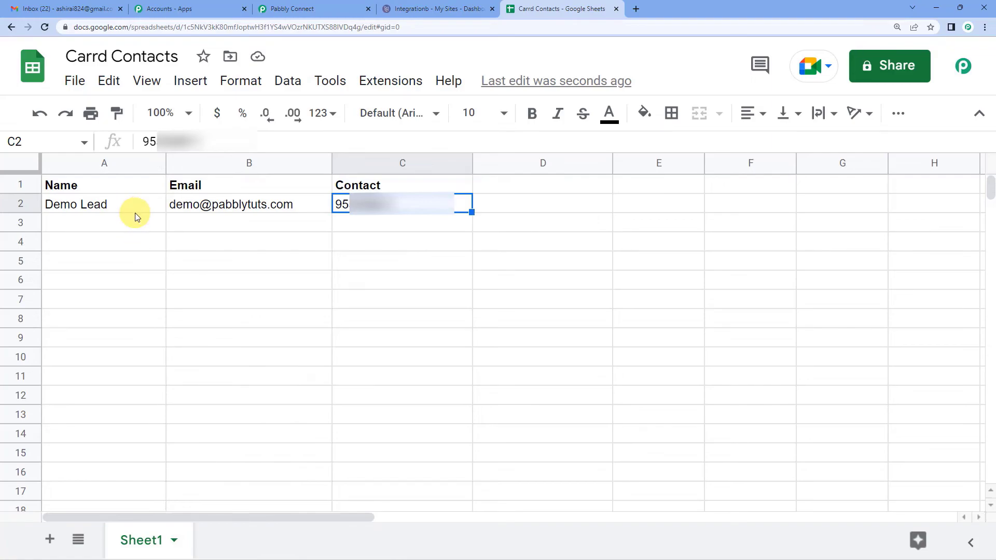
{"action": "left_click", "coordinate": [103, 221]}
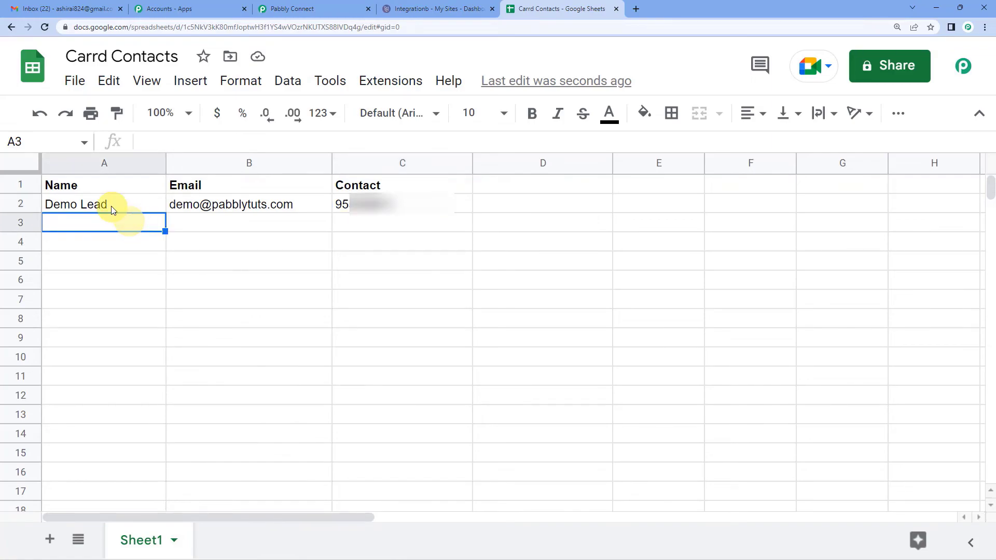
{"action": "left_click", "coordinate": [104, 204]}
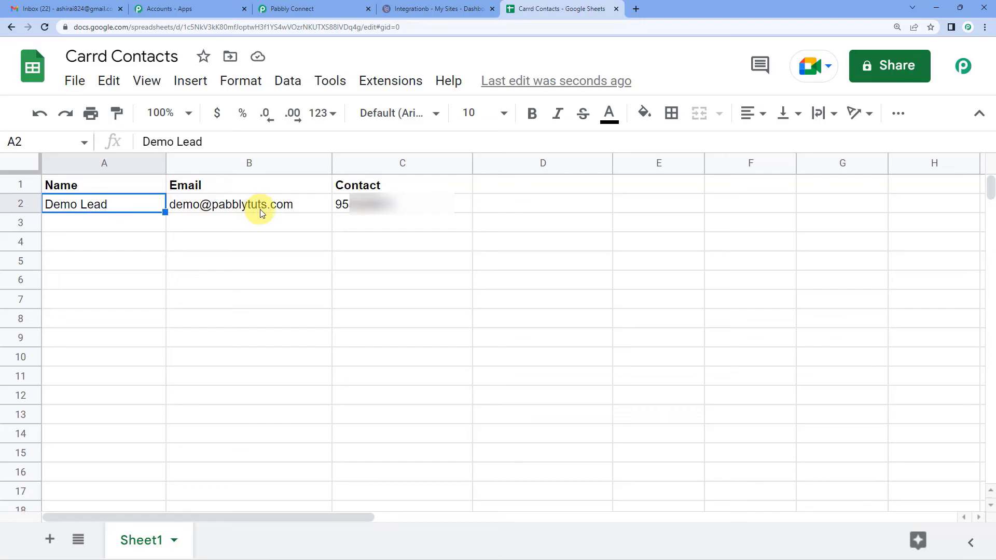
{"action": "mouse_move", "coordinate": [398, 216]}
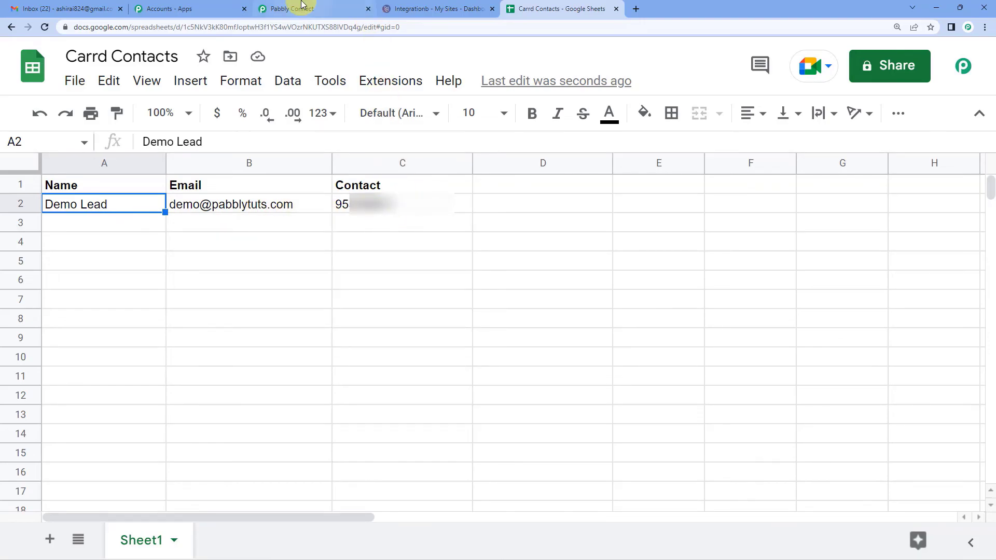
- Return to the workflow and collapse the Carrd trigger and Google Sheets steps
{"action": "left_click", "coordinate": [292, 9]}
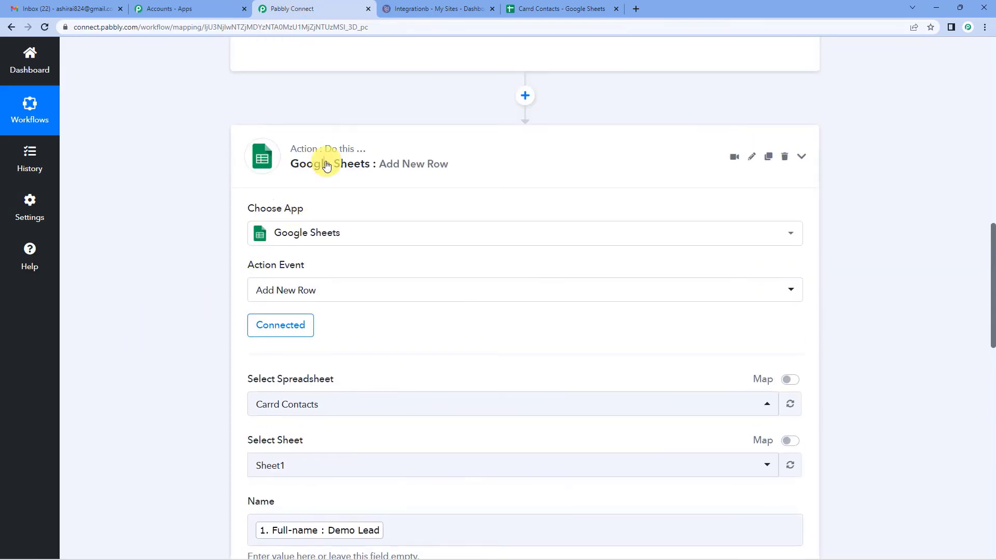
{"action": "scroll", "scroll_direction": "up", "scroll_amount": 3}
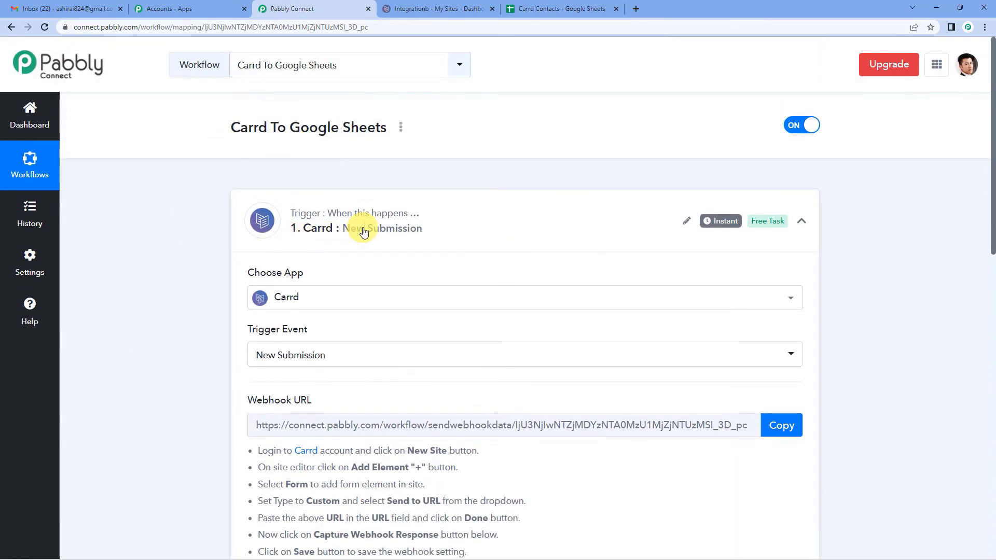
{"action": "left_click", "coordinate": [800, 221]}
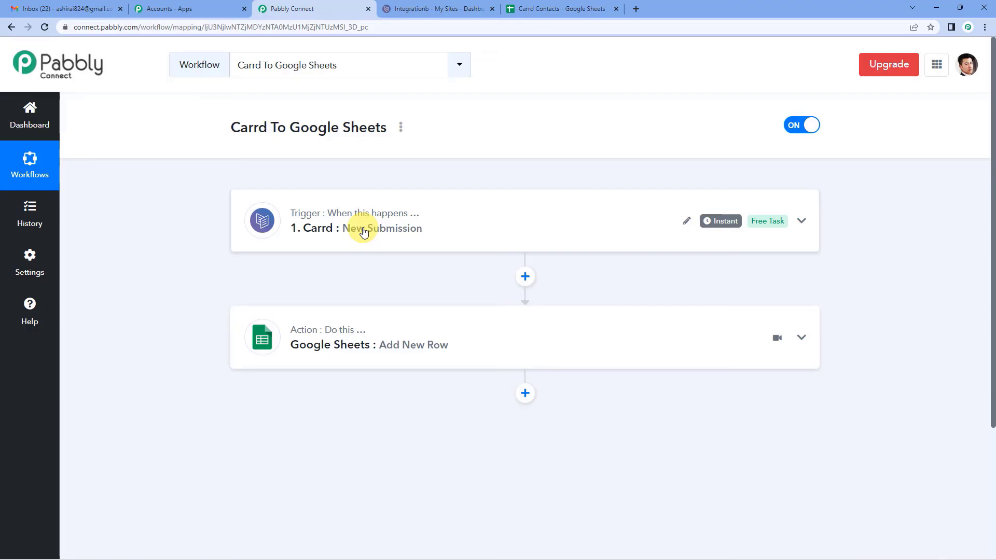